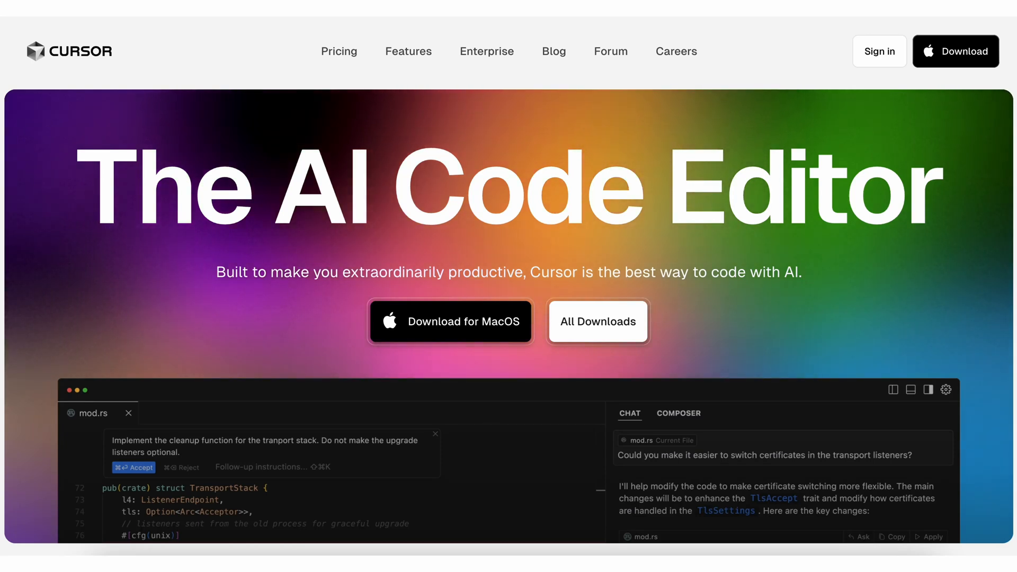
# Skip signing in to Cursor.
pyautogui.scroll(-3)
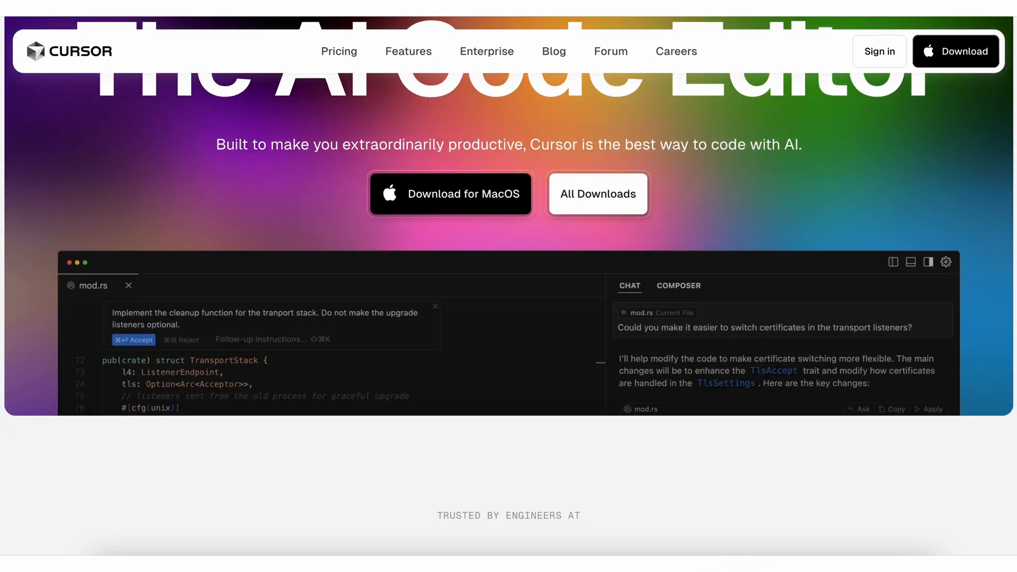
pyautogui.scroll(-3)
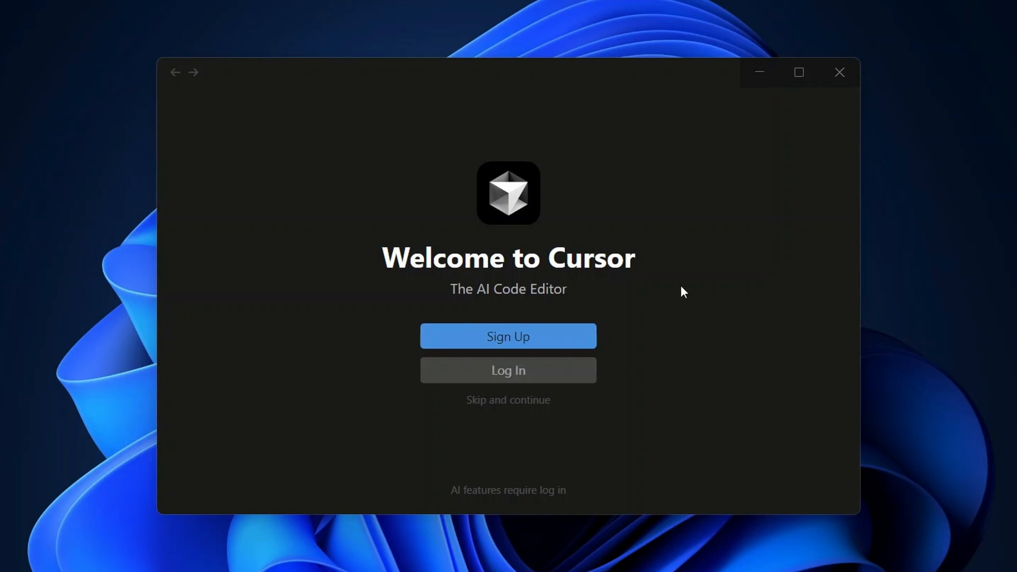
pyautogui.moveTo(582, 413)
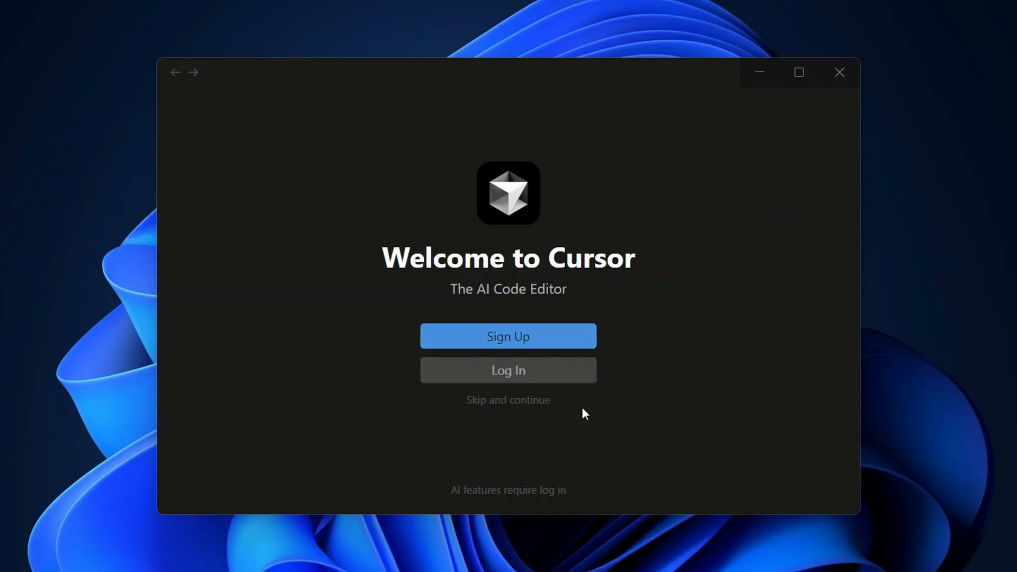
pyautogui.click(508, 399)
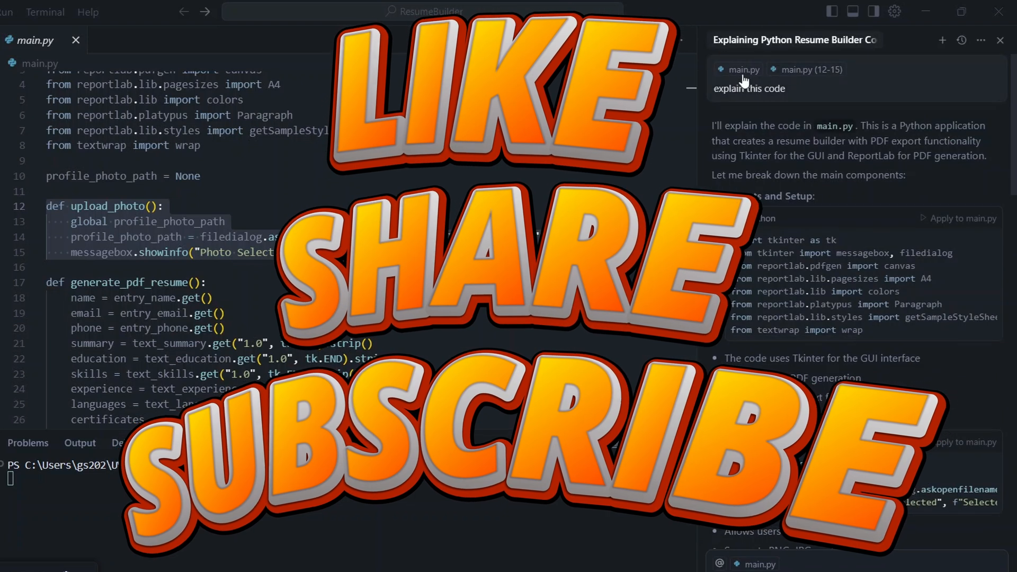
# Preview attached main.py lines 12–15 and read through the AI explanation.
pyautogui.click(811, 69)
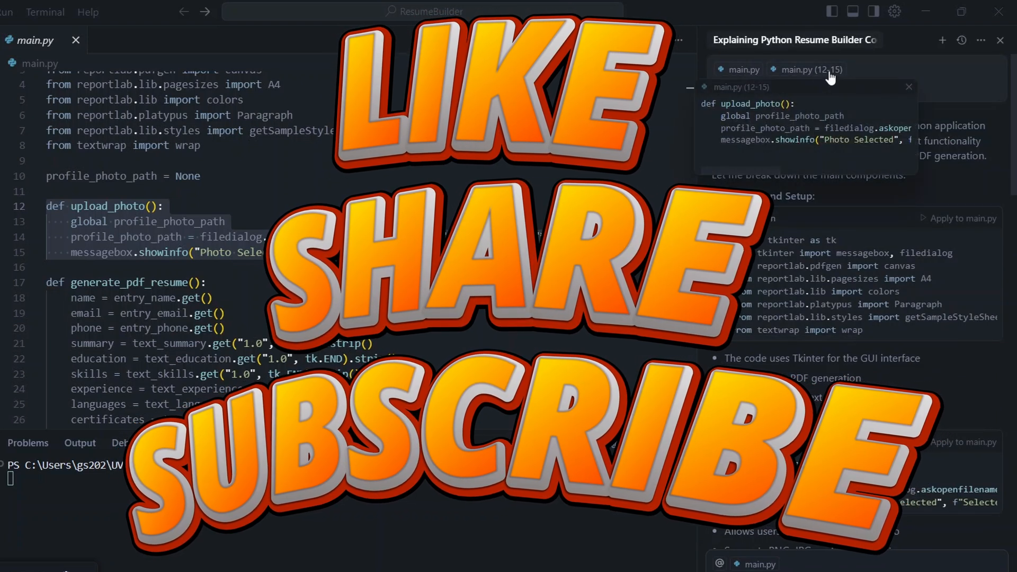
pyautogui.scroll(-3)
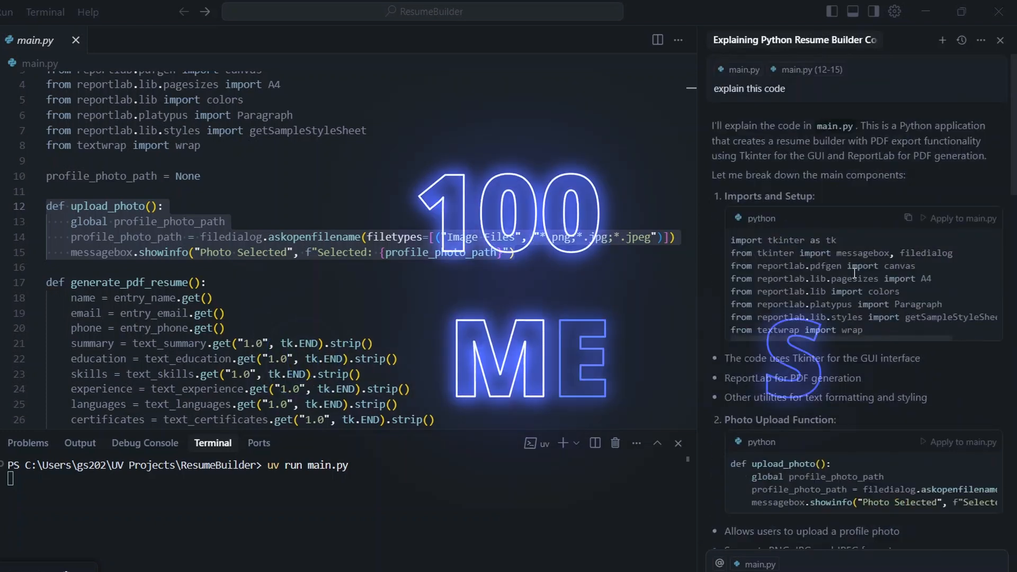
pyautogui.scroll(-3)
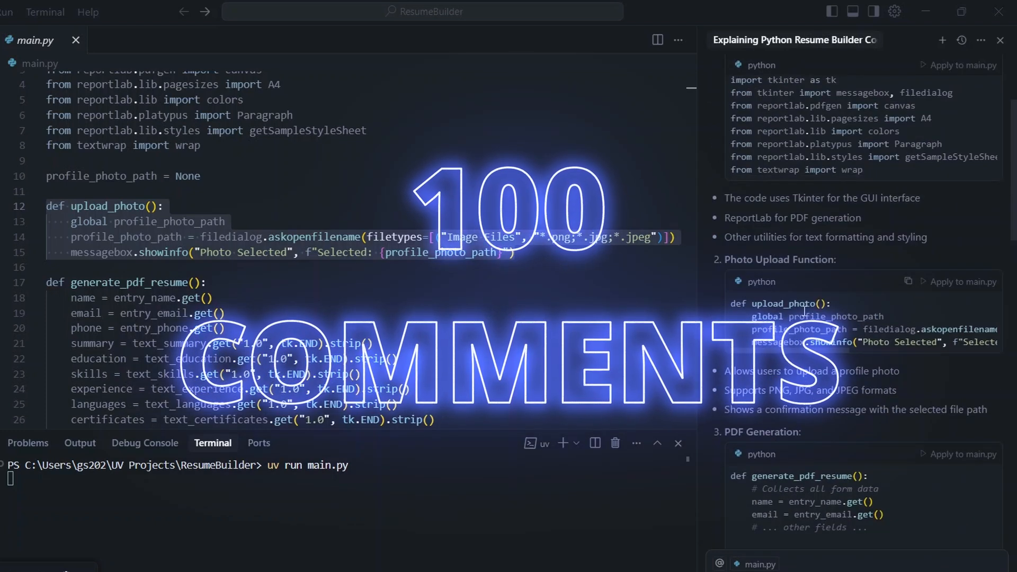
pyautogui.scroll(-3)
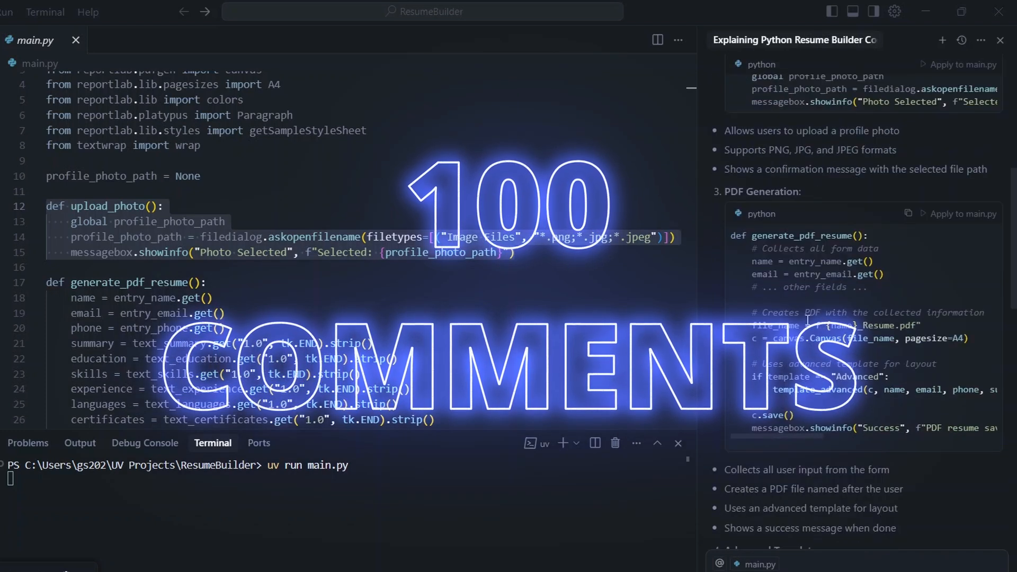
pyautogui.scroll(-3)
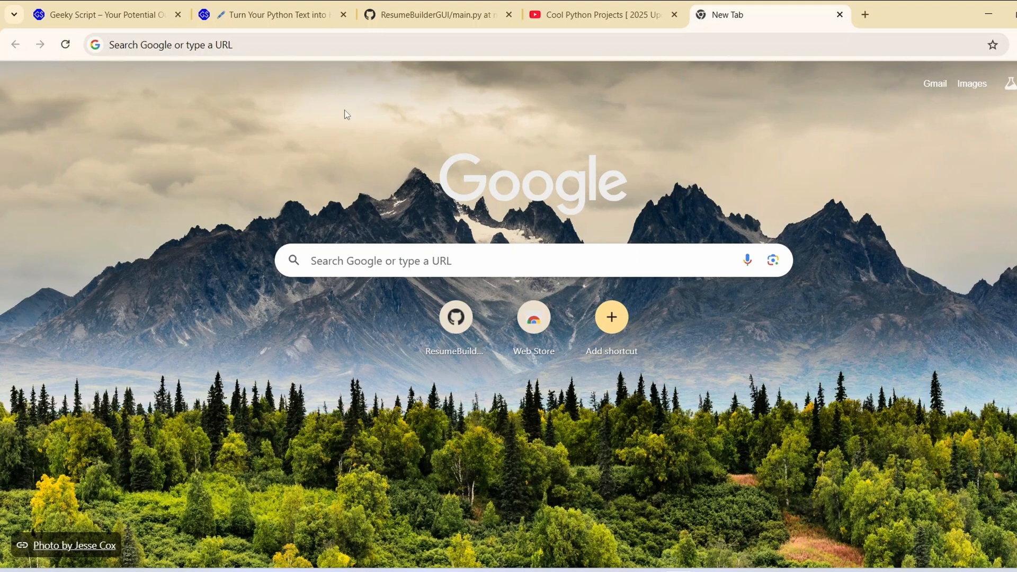
# Search Google for 'cursor ai download' and open the cursor.com result.
pyautogui.write('cur')
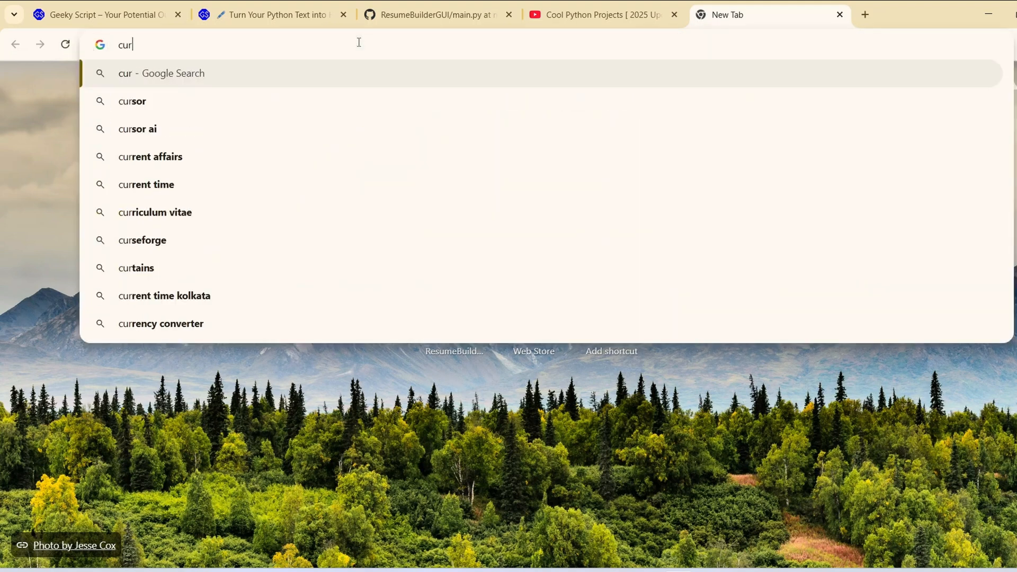
pyautogui.write('sor ai')
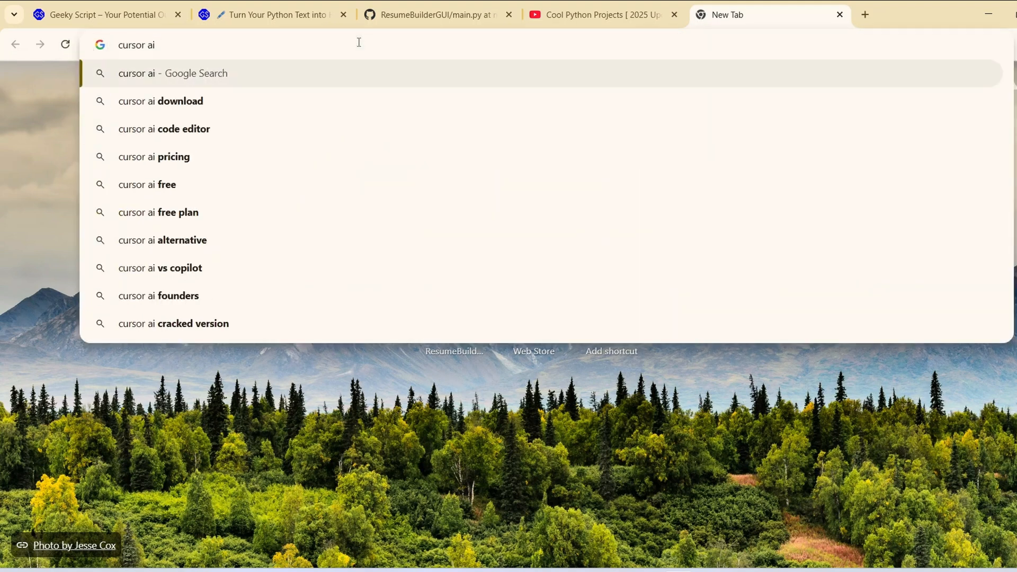
pyautogui.click(160, 100)
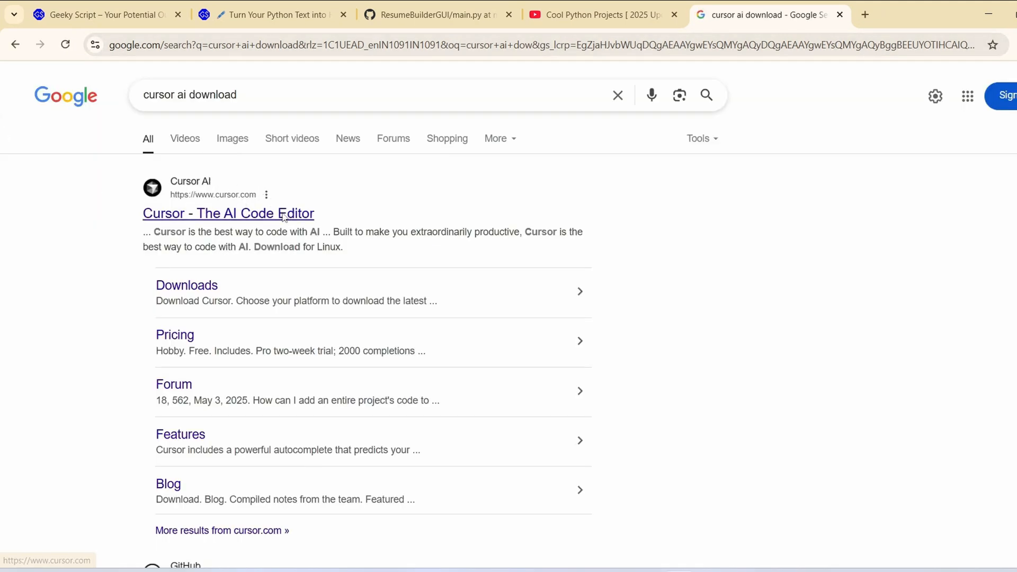
pyautogui.click(228, 213)
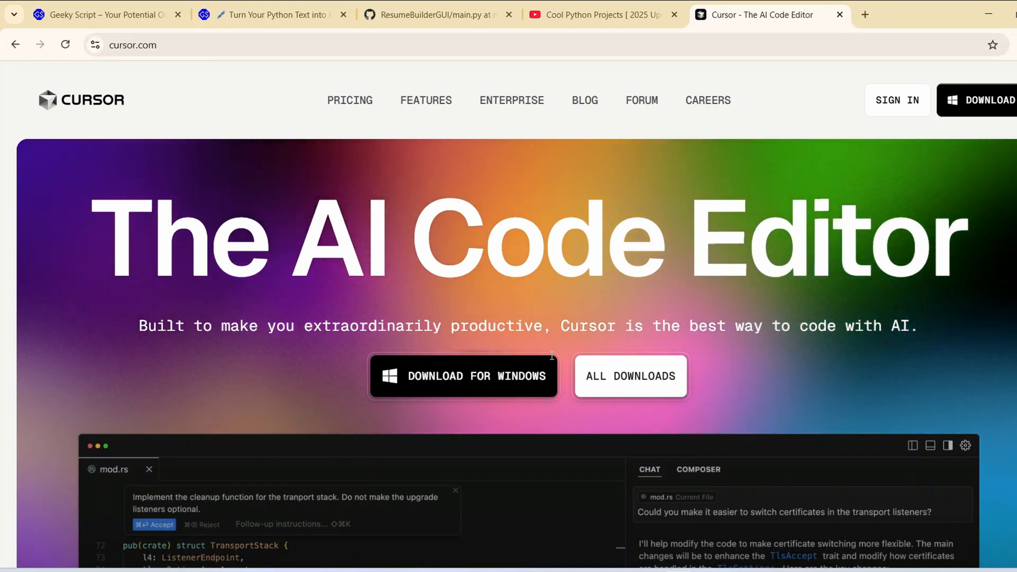
pyautogui.moveTo(385, 390)
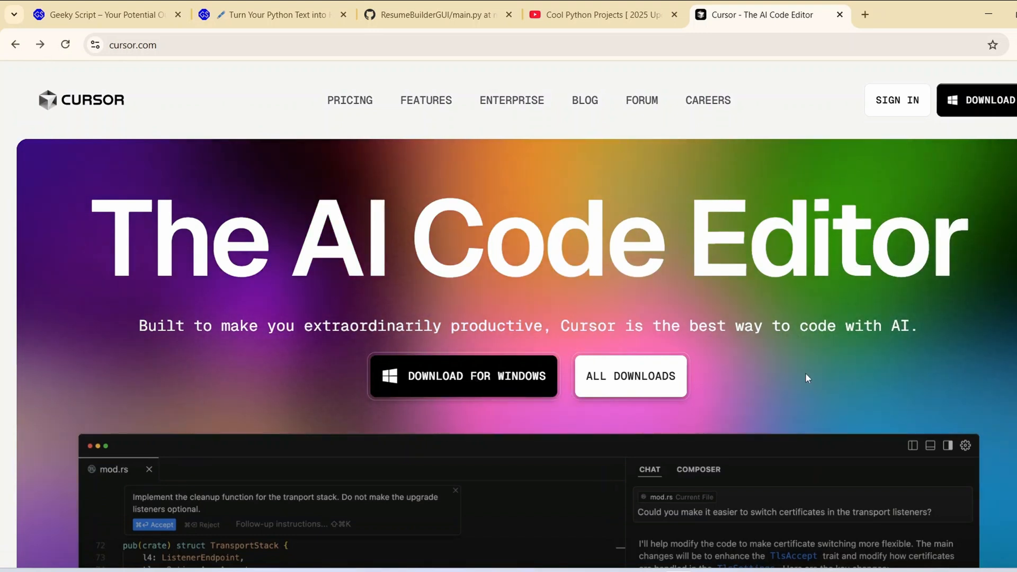
# Browse the All Downloads page, then return to the Cursor homepage.
pyautogui.click(630, 376)
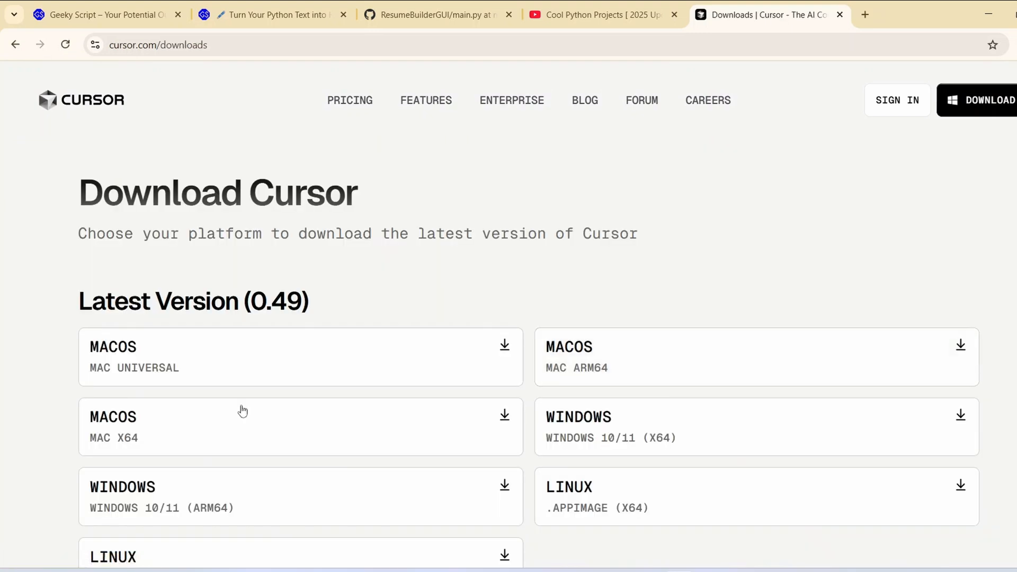
pyautogui.scroll(-3)
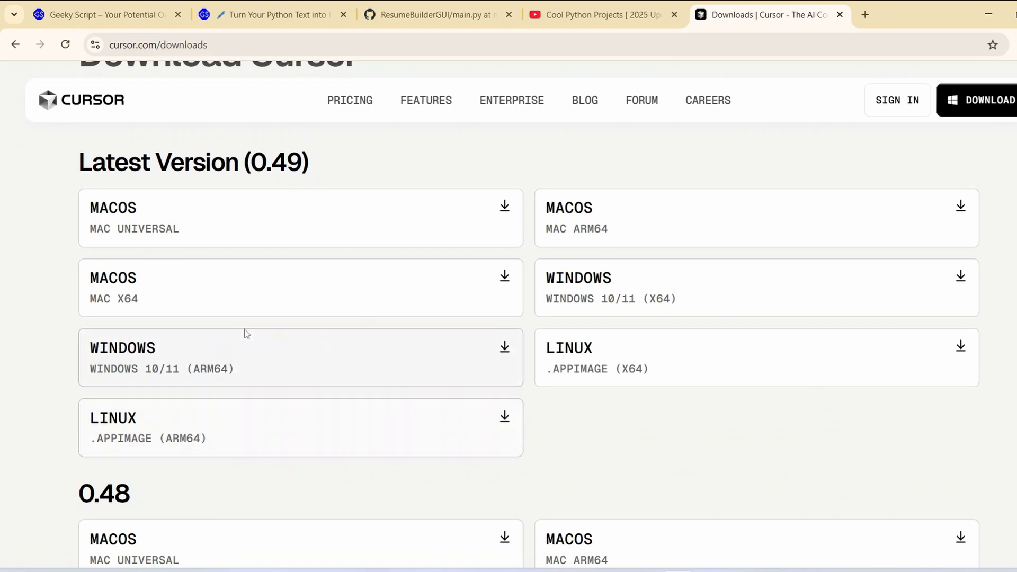
pyautogui.scroll(3)
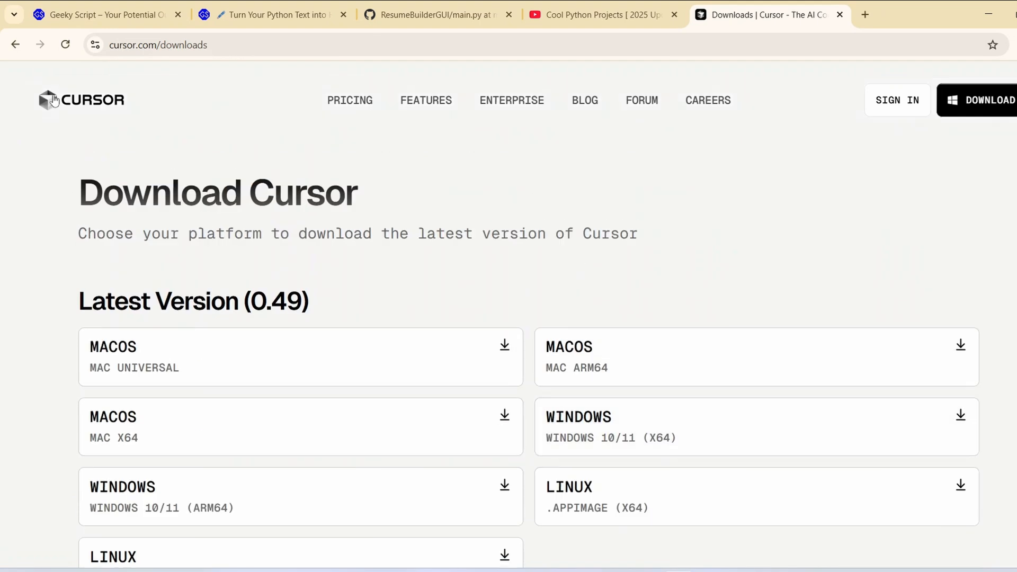
pyautogui.click(80, 100)
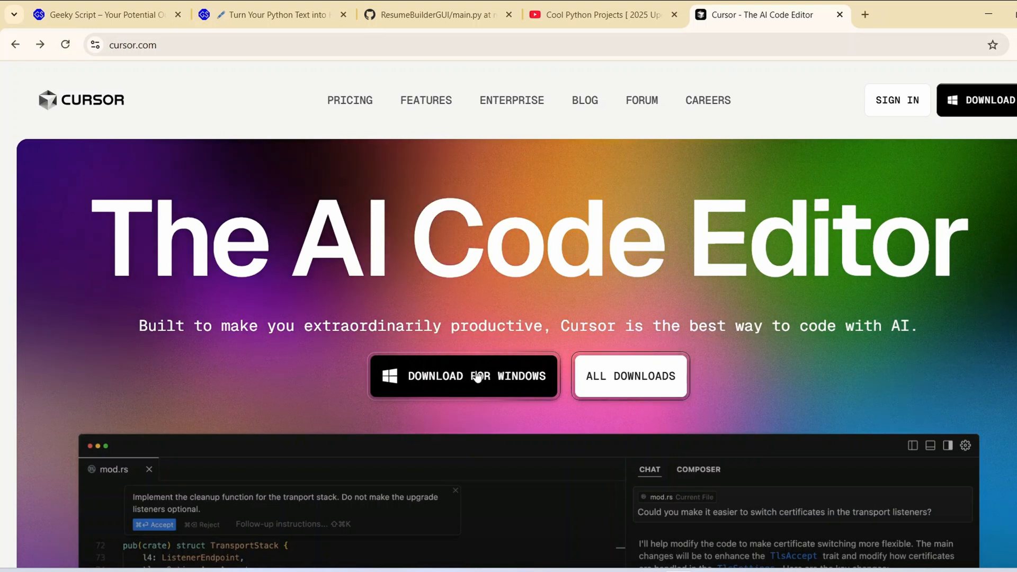
# Download the Cursor Windows installer and open its containing folder.
pyautogui.click(463, 376)
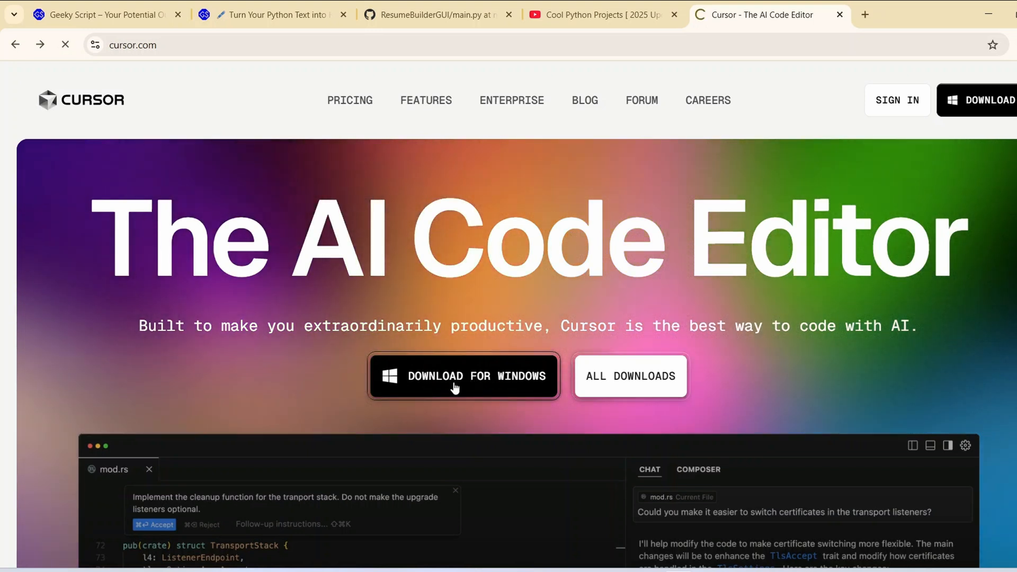
pyautogui.click(463, 376)
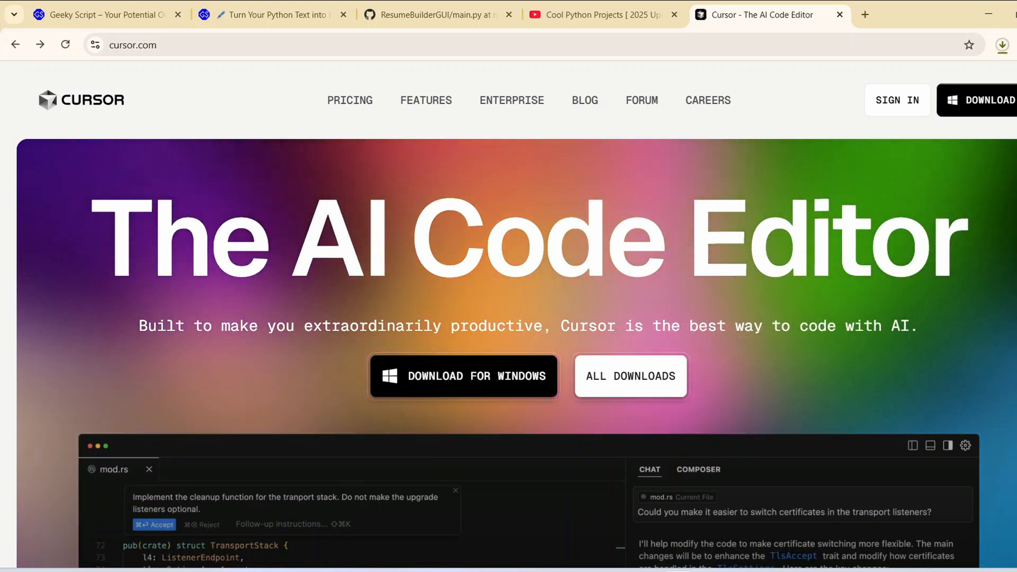
pyautogui.click(1001, 44)
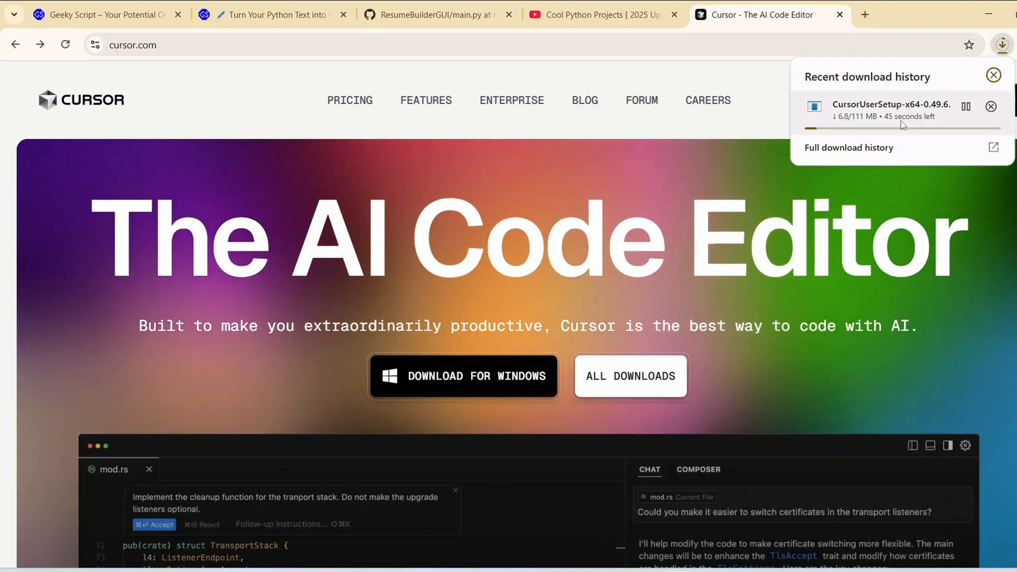
pyautogui.click(990, 106)
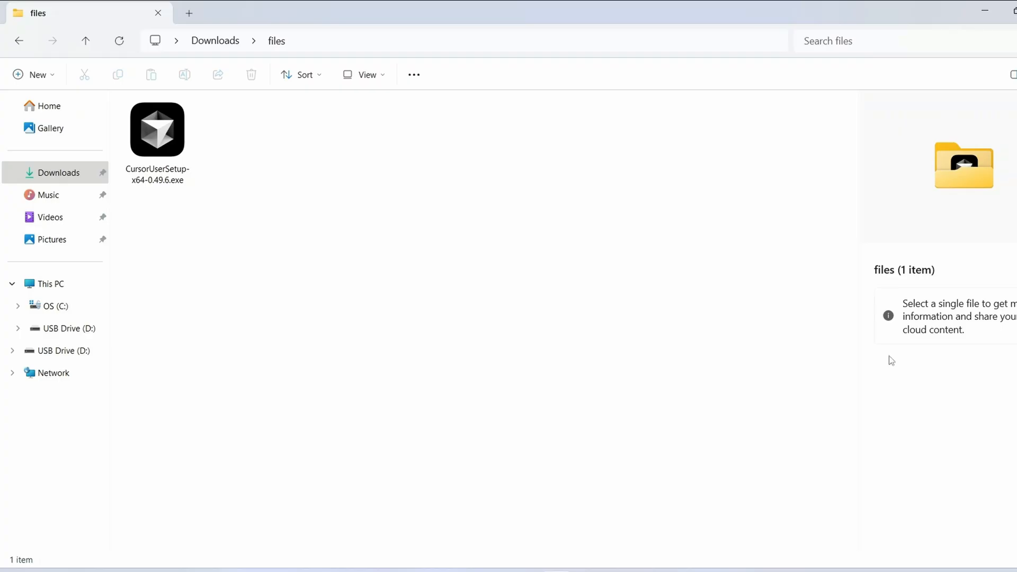
# Launch CursorUserSetup-x64-0.49.6.exe and accept the license agreement.
pyautogui.click(157, 129)
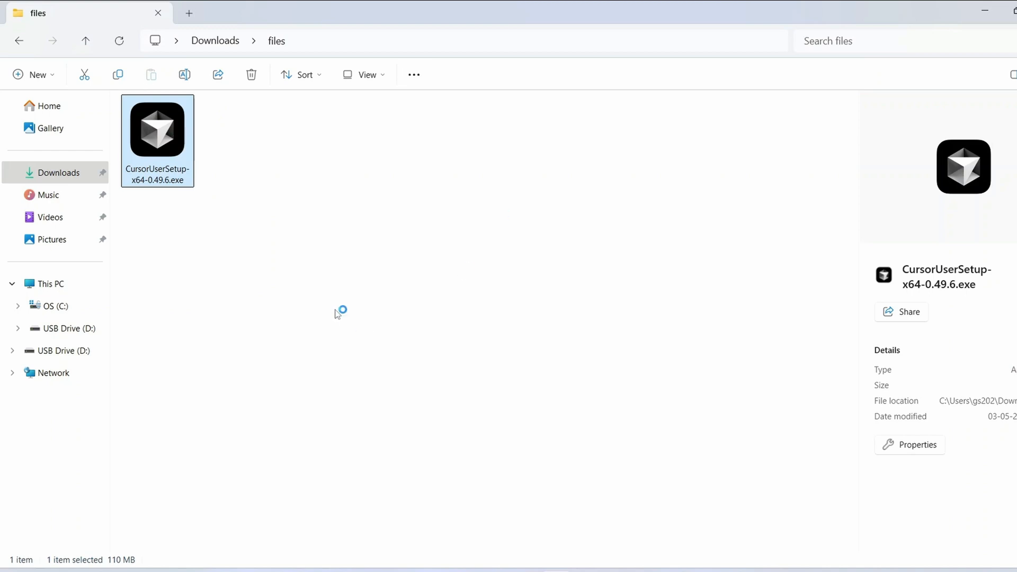
pyautogui.doubleClick(157, 128)
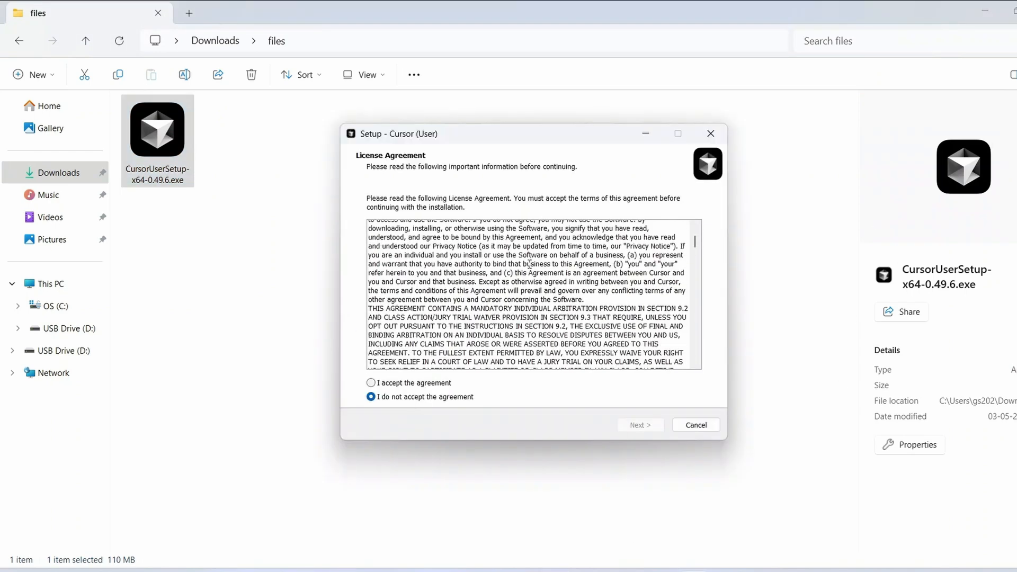
pyautogui.click(371, 382)
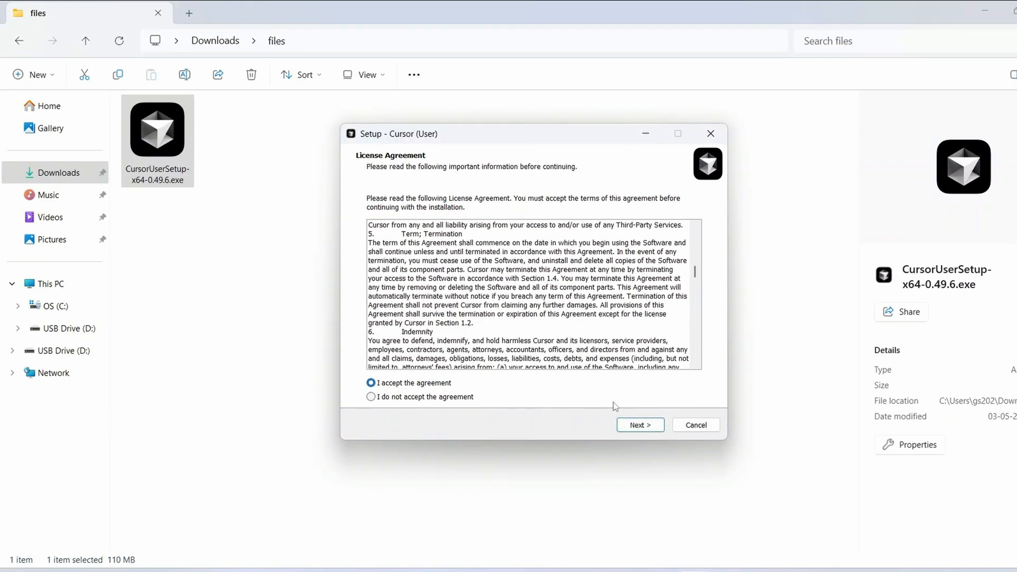
pyautogui.click(639, 425)
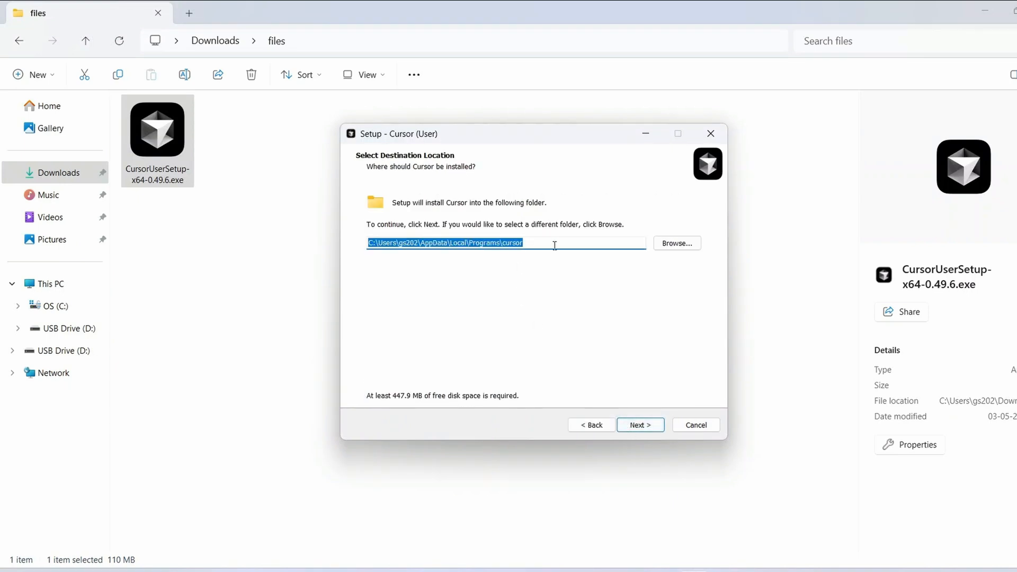
# Keep default install location and Start Menu folder, add Open with Cursor, and install.
pyautogui.click(639, 425)
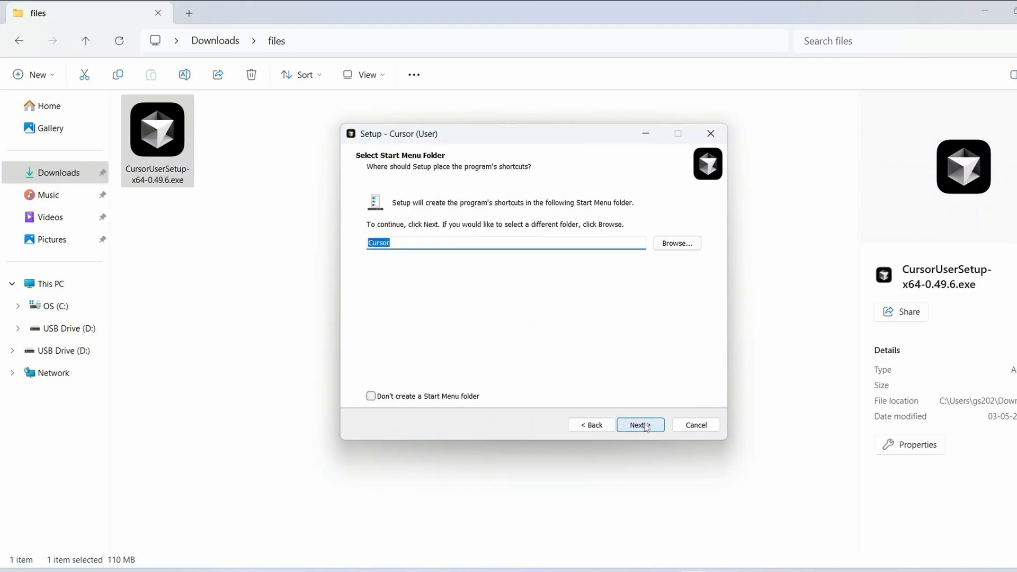
pyautogui.click(640, 425)
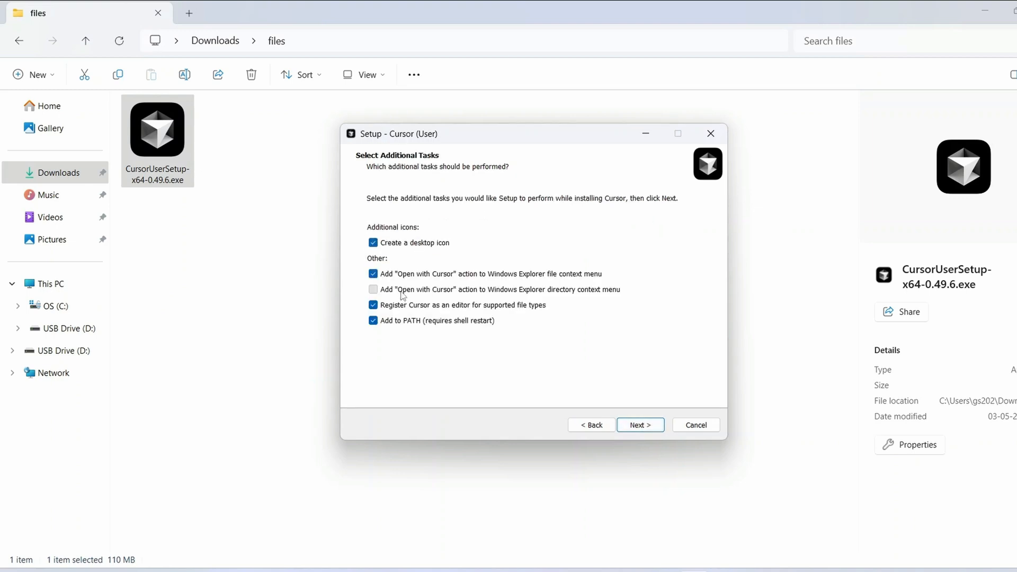
pyautogui.click(640, 425)
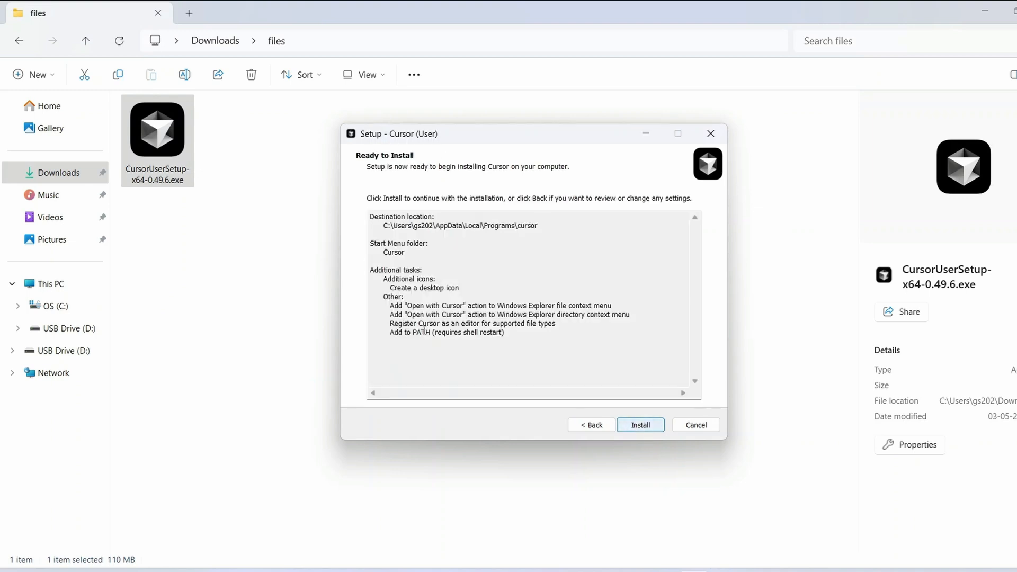
pyautogui.click(639, 425)
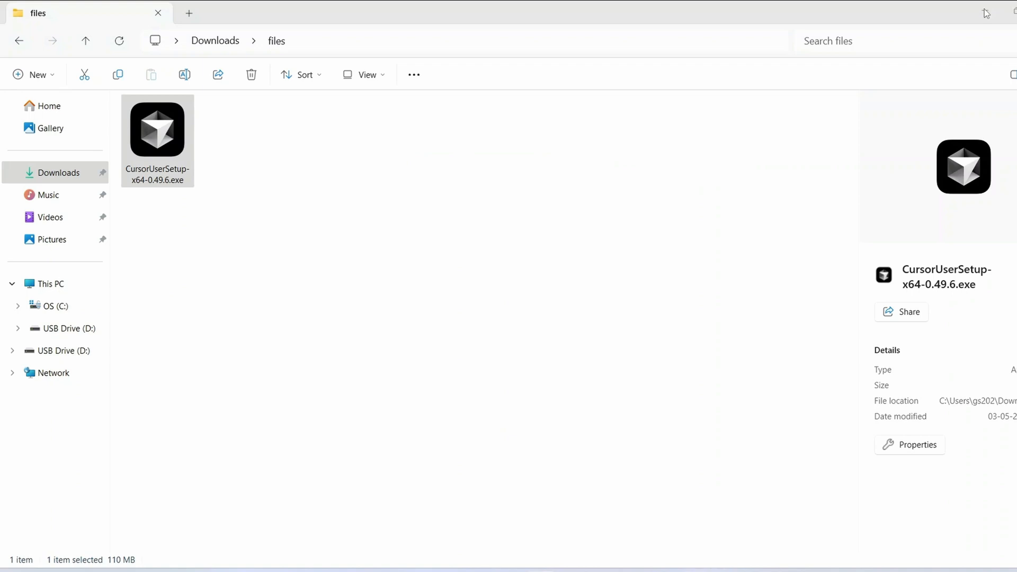
# Run the Cursor installer and finish setup with Launch Cursor kept on.
pyautogui.doubleClick(157, 127)
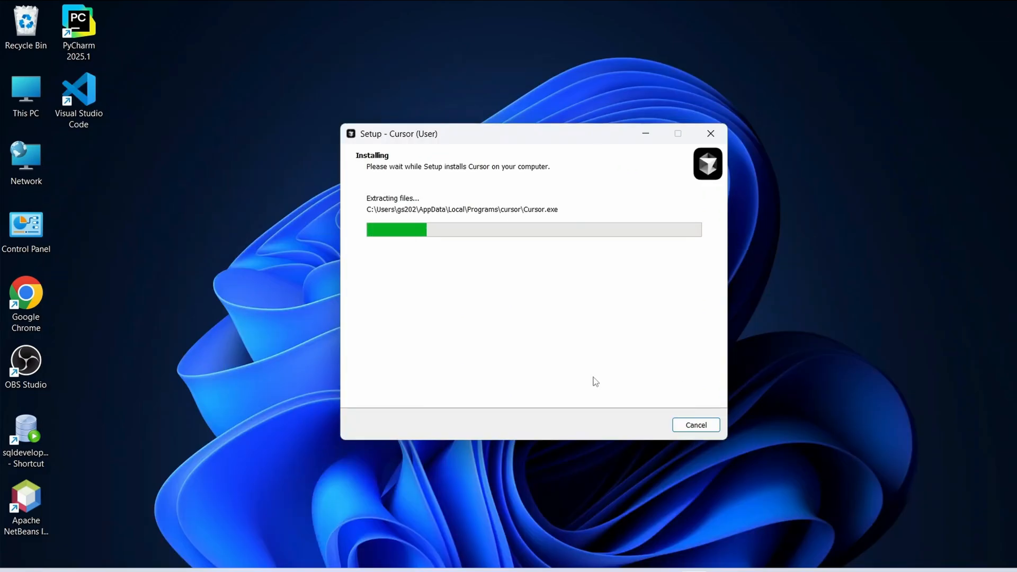
pyautogui.moveTo(548, 341)
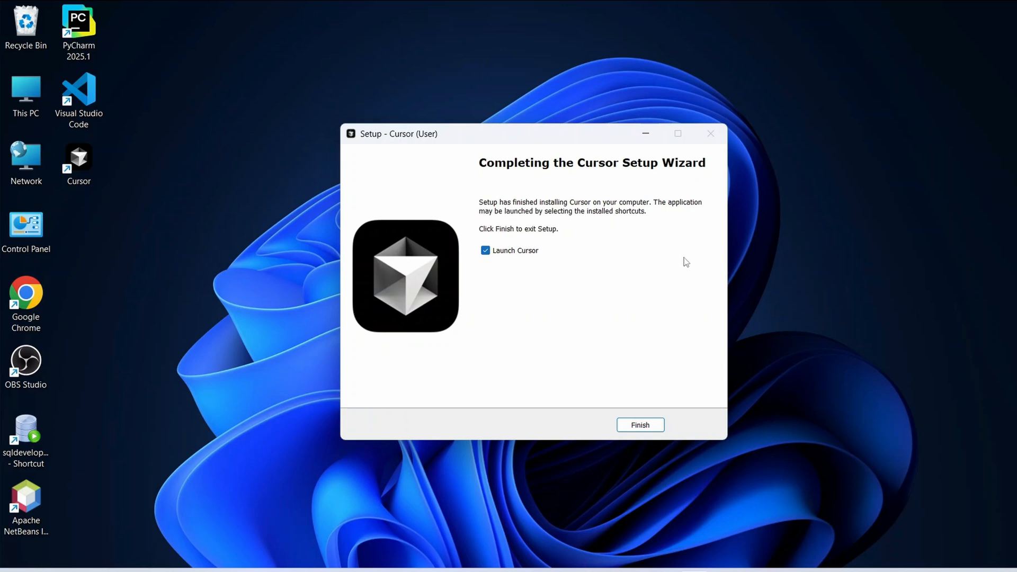
pyautogui.moveTo(524, 259)
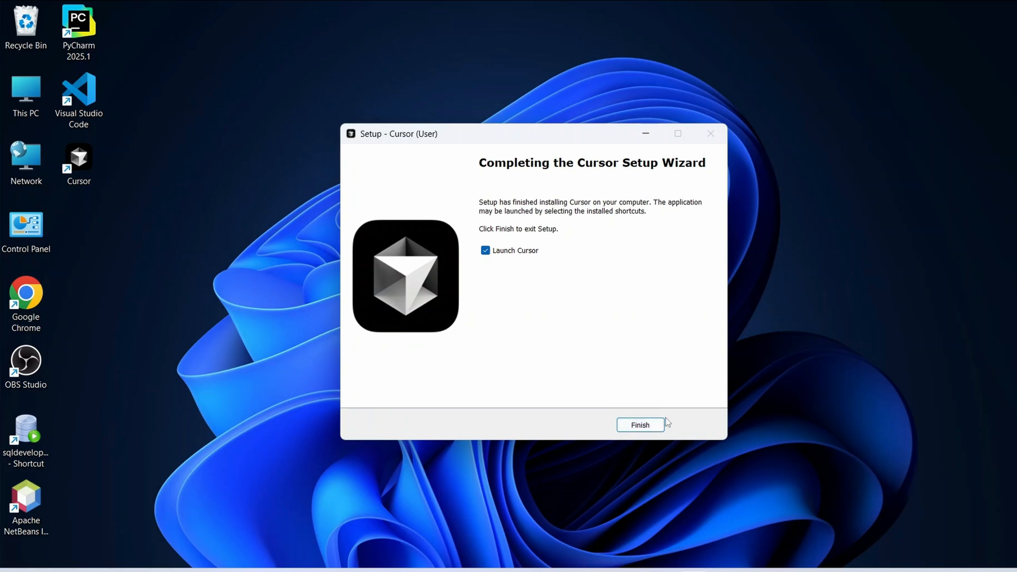
pyautogui.click(639, 425)
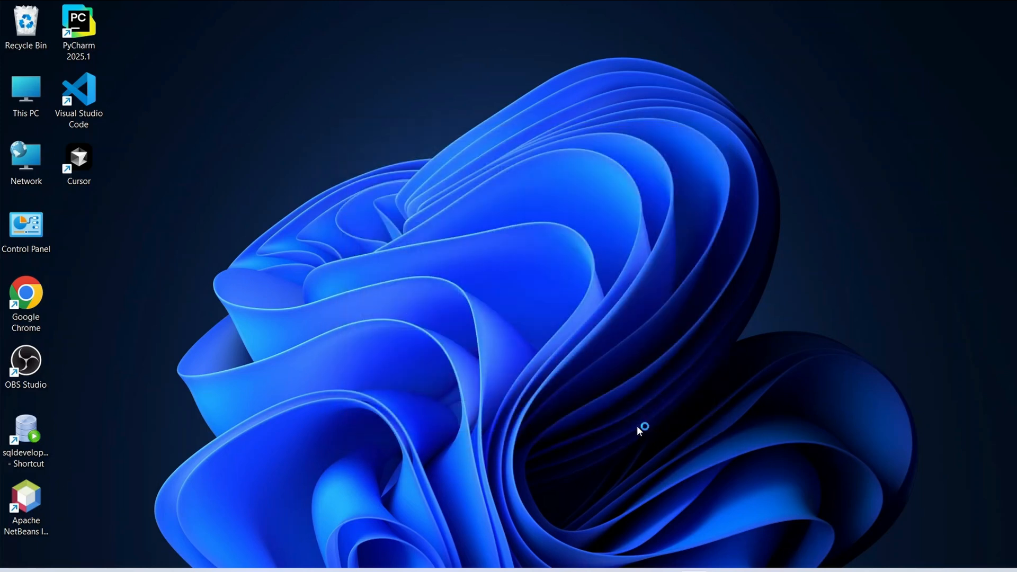
# Skip sign-up and login on the Welcome to Cursor screen.
pyautogui.doubleClick(77, 157)
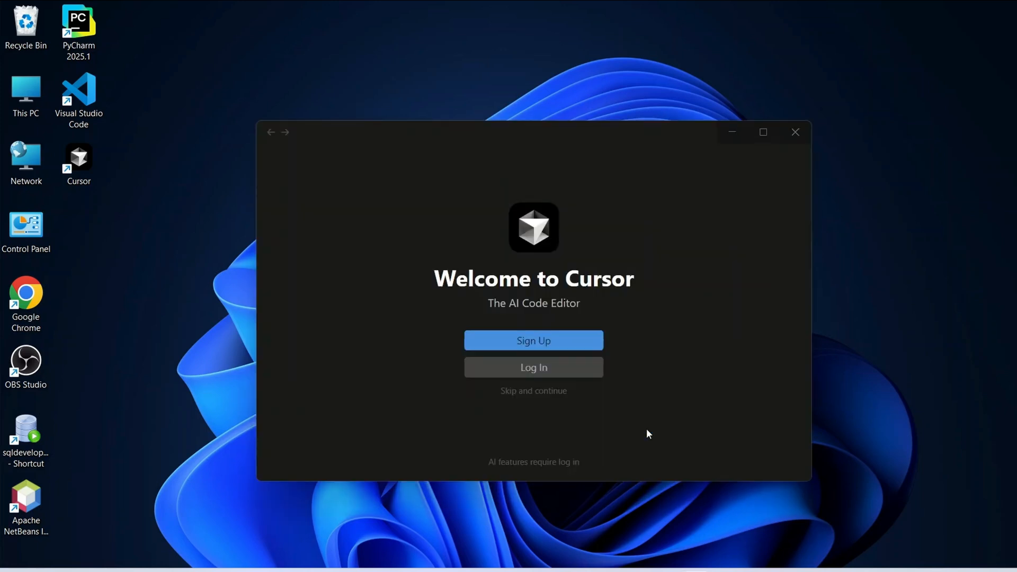
pyautogui.moveTo(726, 300)
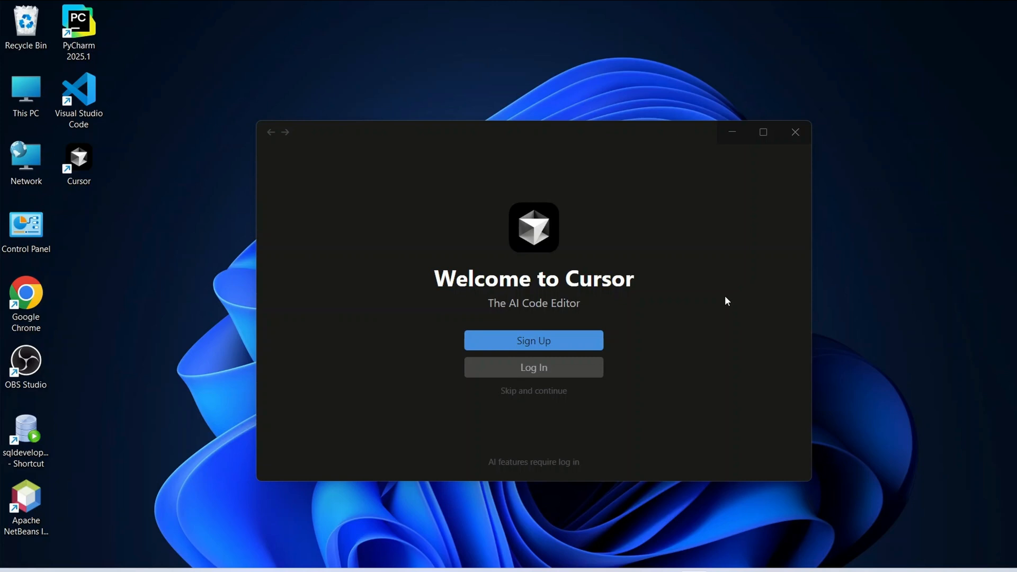
pyautogui.moveTo(535, 405)
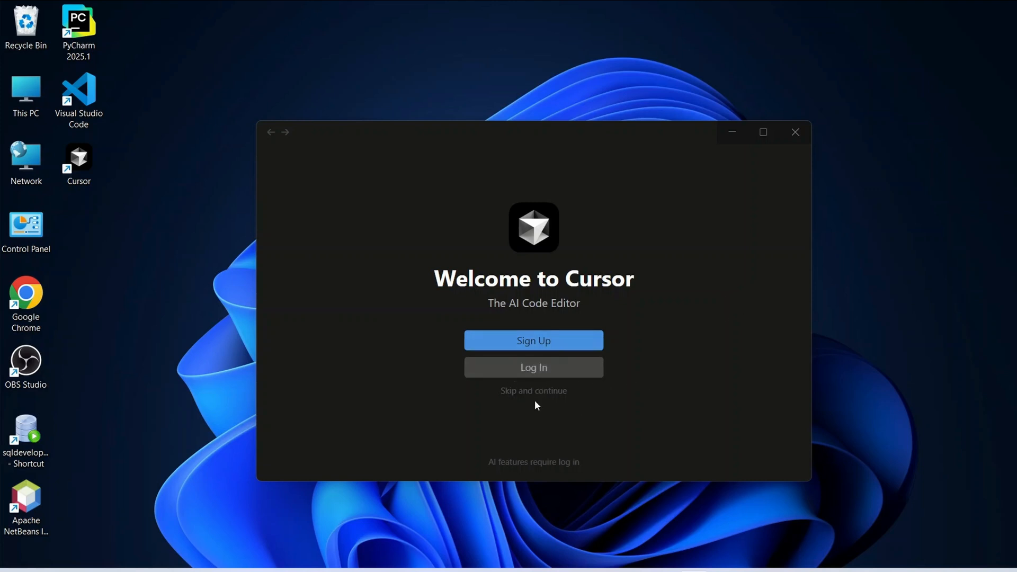
pyautogui.moveTo(537, 465)
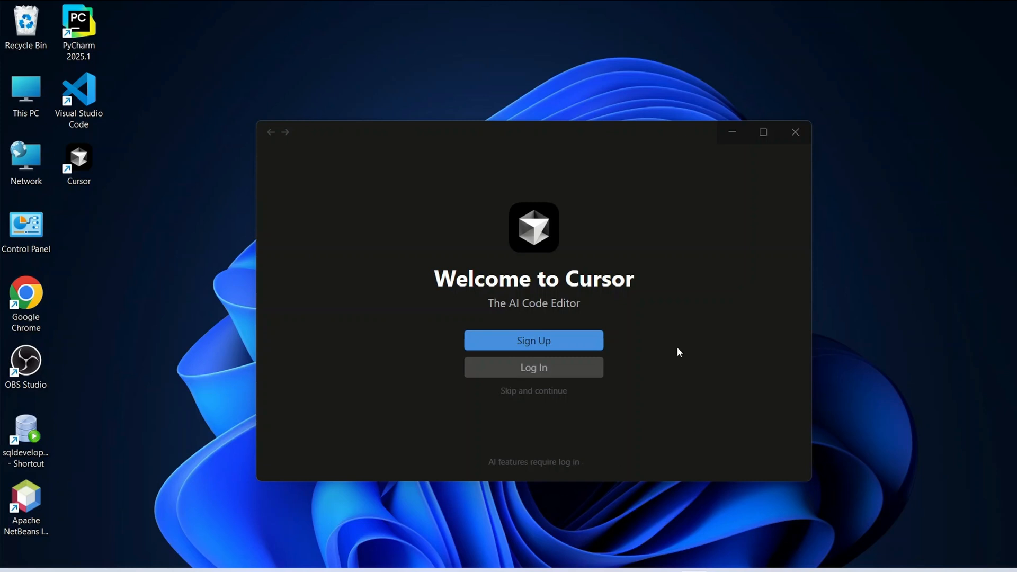
pyautogui.moveTo(533, 402)
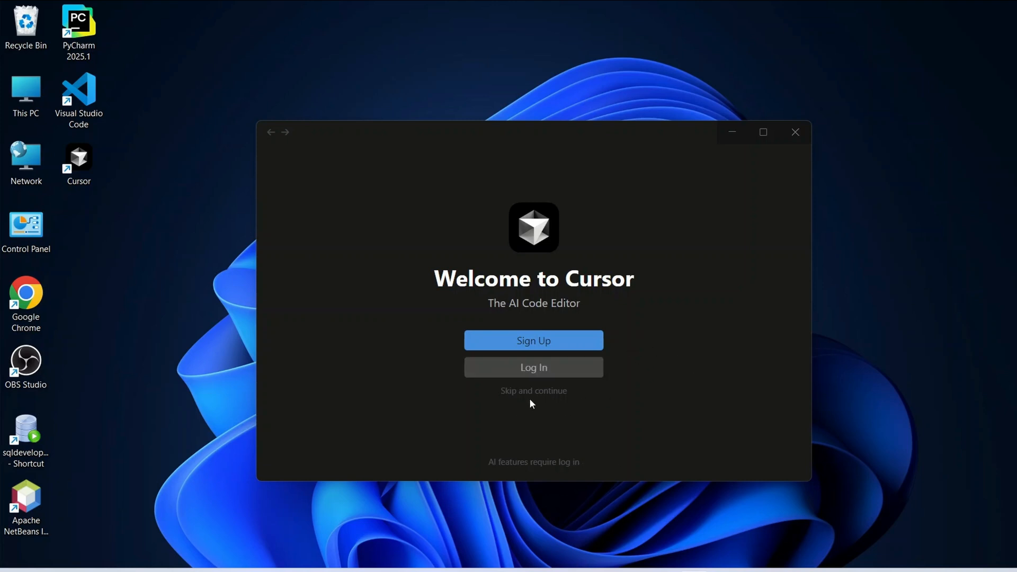
pyautogui.click(533, 390)
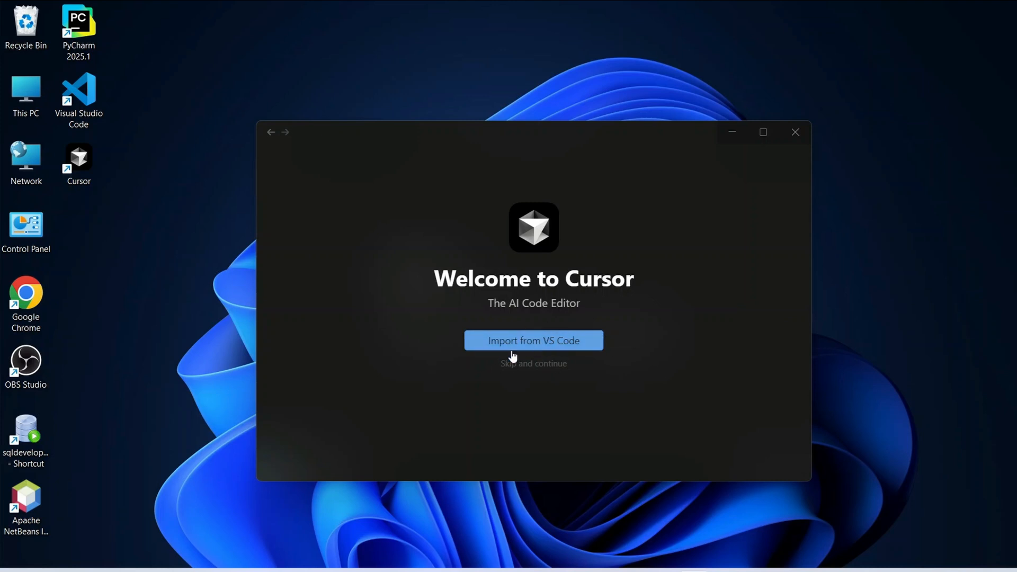
pyautogui.moveTo(545, 382)
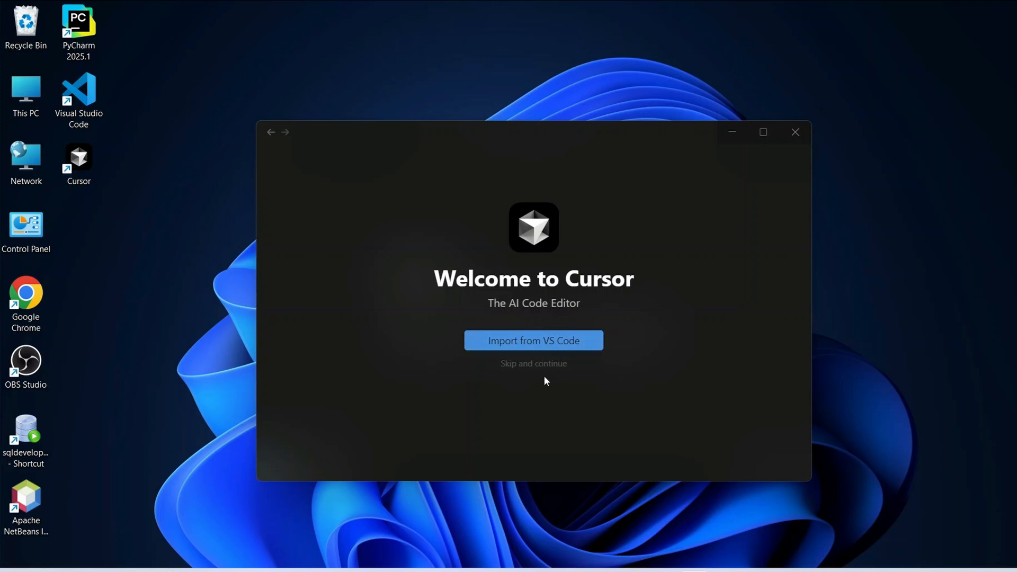
# Skip VS Code import, compare dark themes, and confirm Cursor Dark Midnight.
pyautogui.click(533, 364)
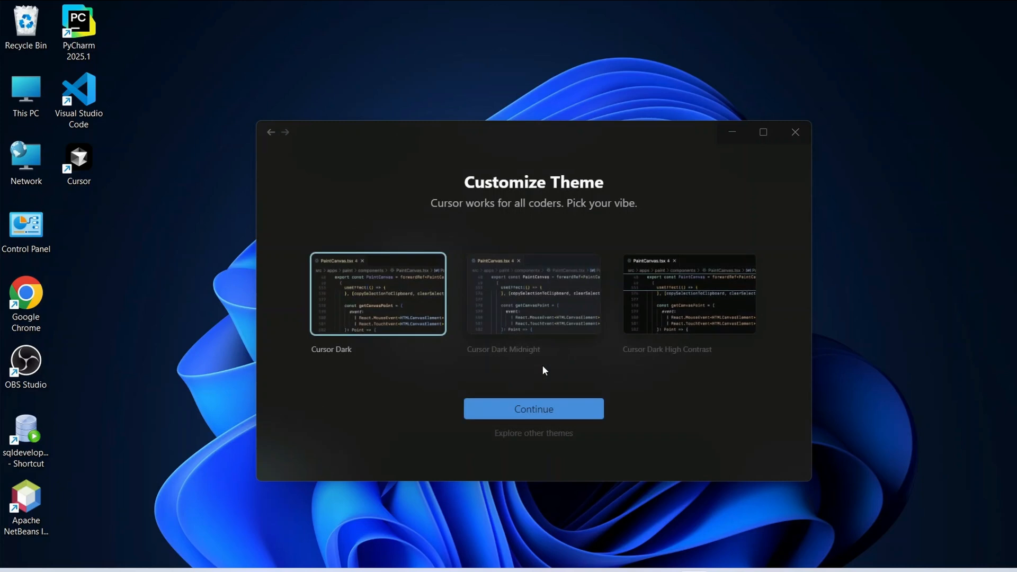
pyautogui.moveTo(642, 355)
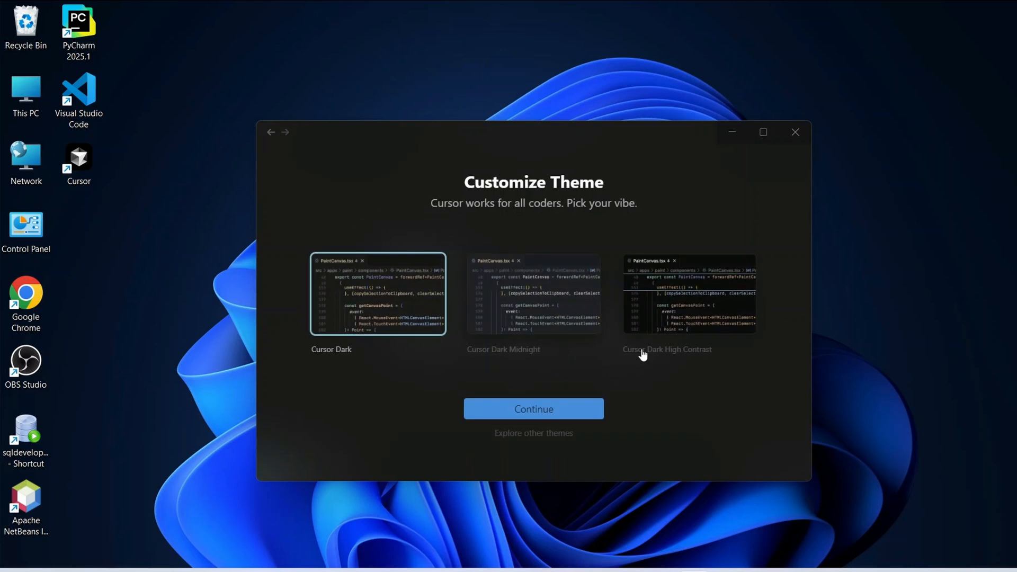
pyautogui.click(533, 293)
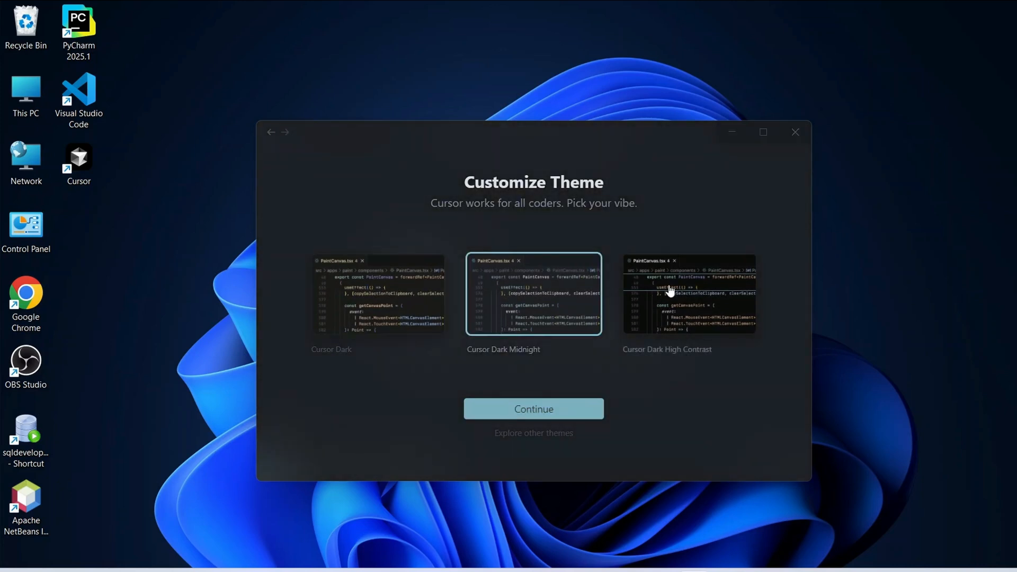
pyautogui.click(688, 293)
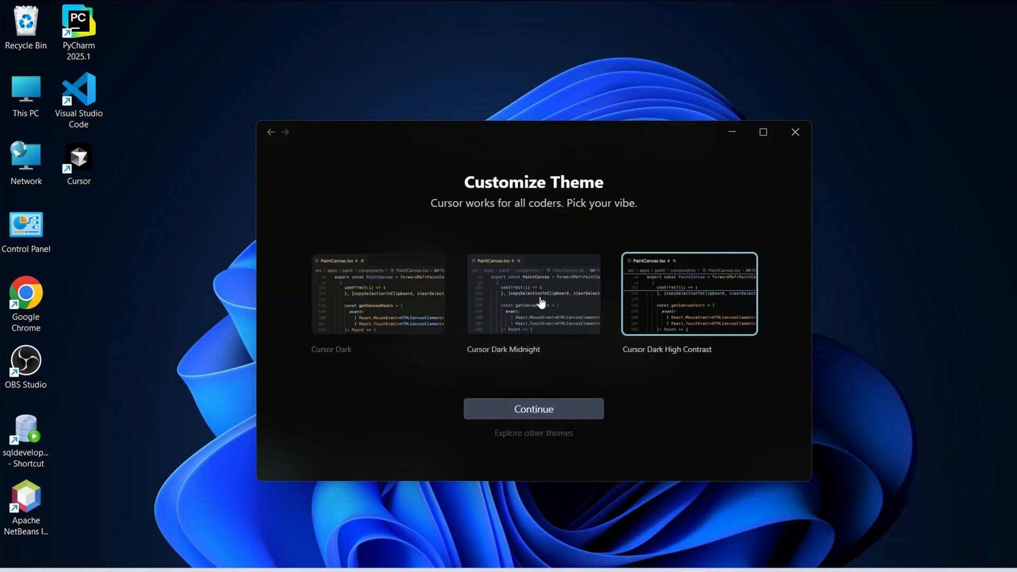
pyautogui.click(378, 293)
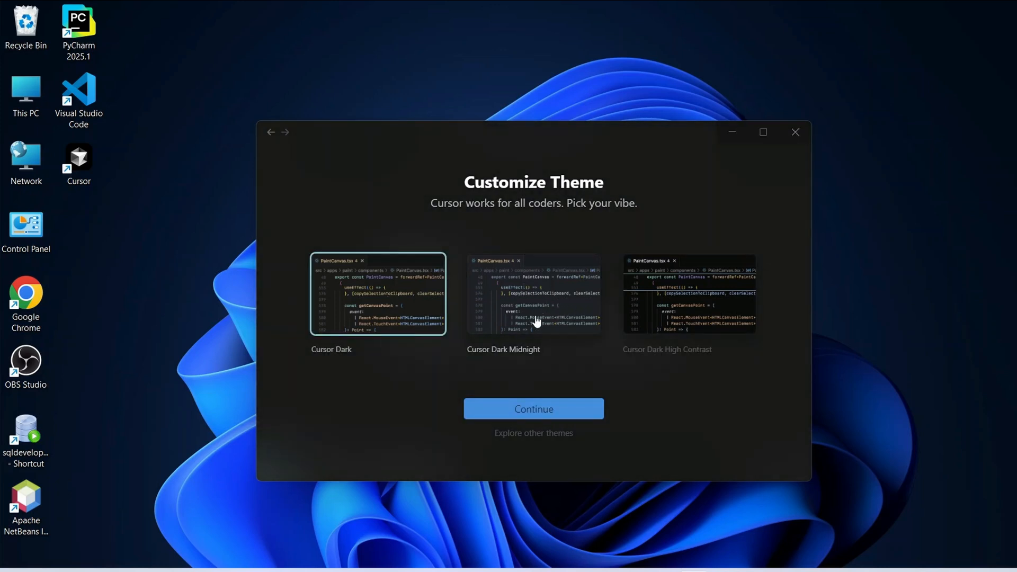
pyautogui.click(532, 293)
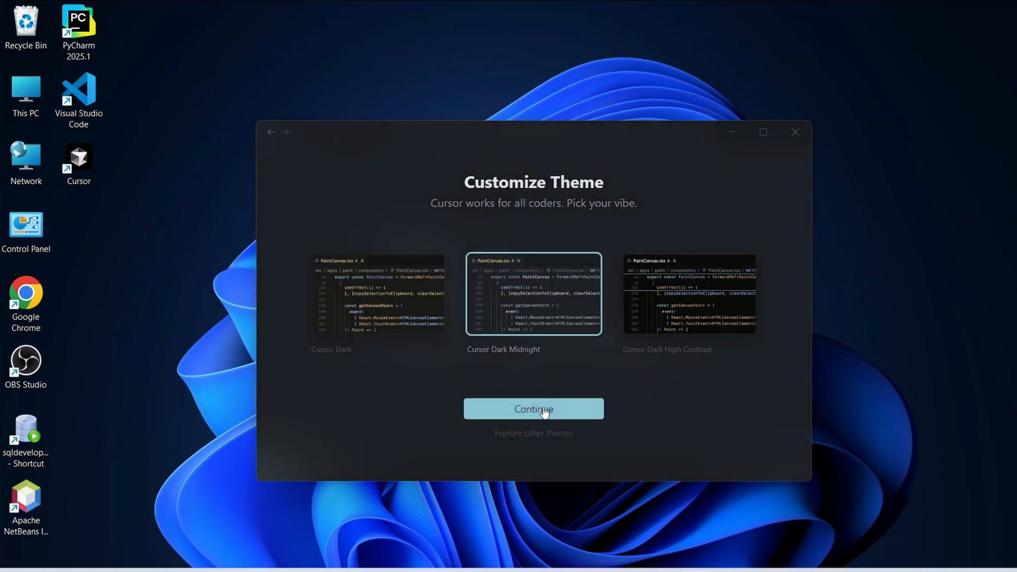
pyautogui.click(532, 408)
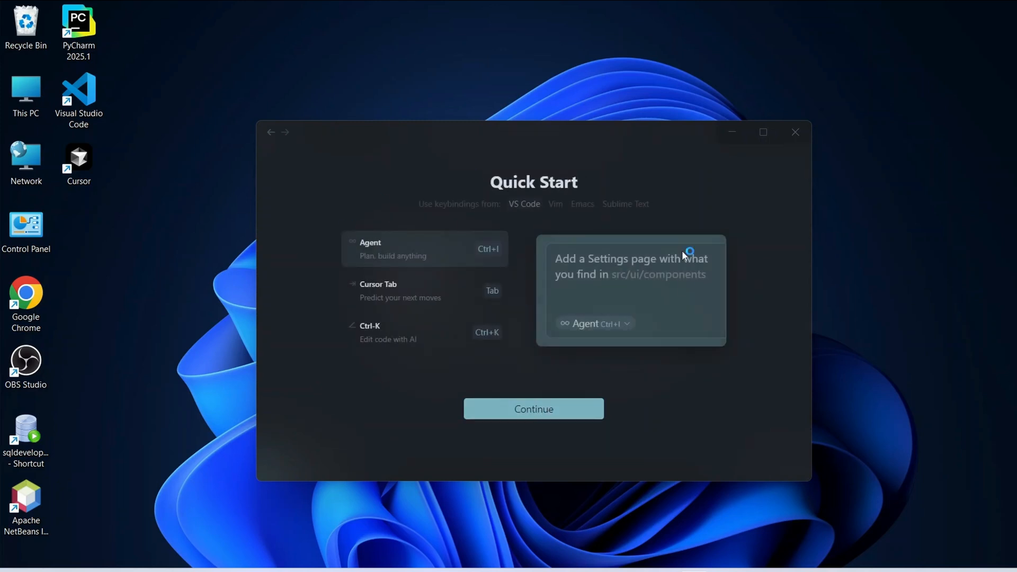
# View the Cursor Tab prediction demo and continue past Quick Start.
pyautogui.click(425, 290)
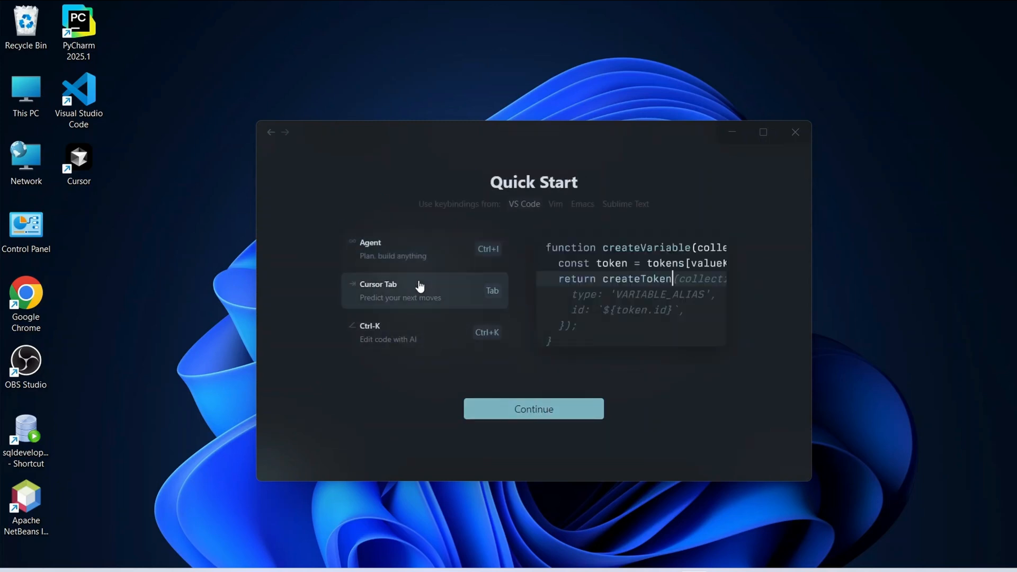
pyautogui.moveTo(428, 295)
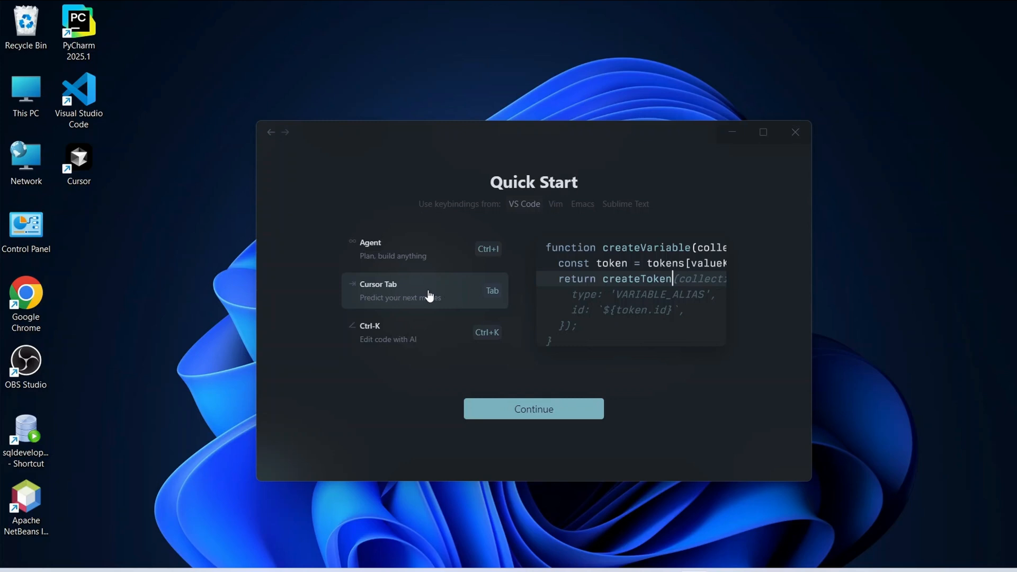
pyautogui.moveTo(474, 306)
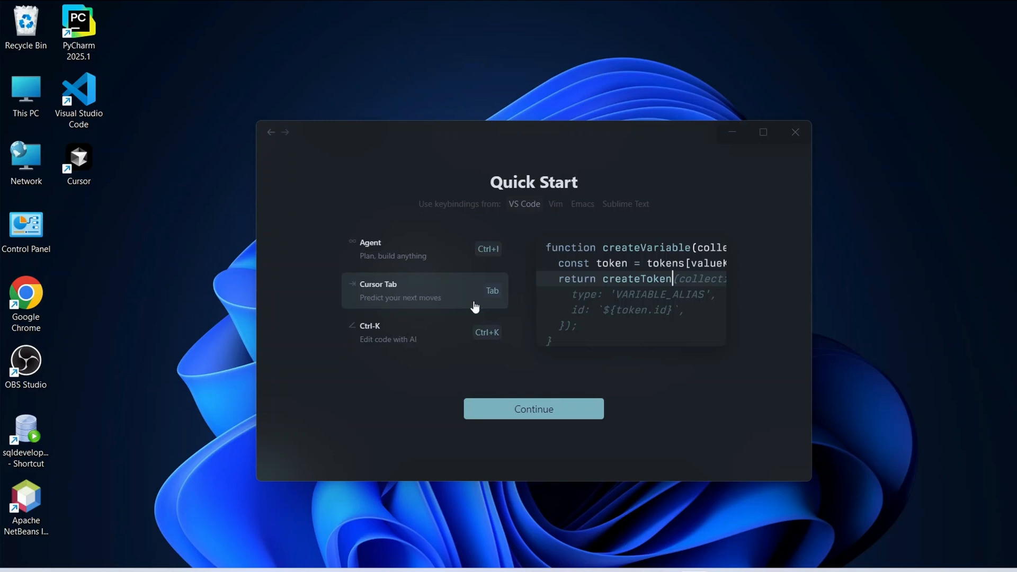
pyautogui.click(533, 409)
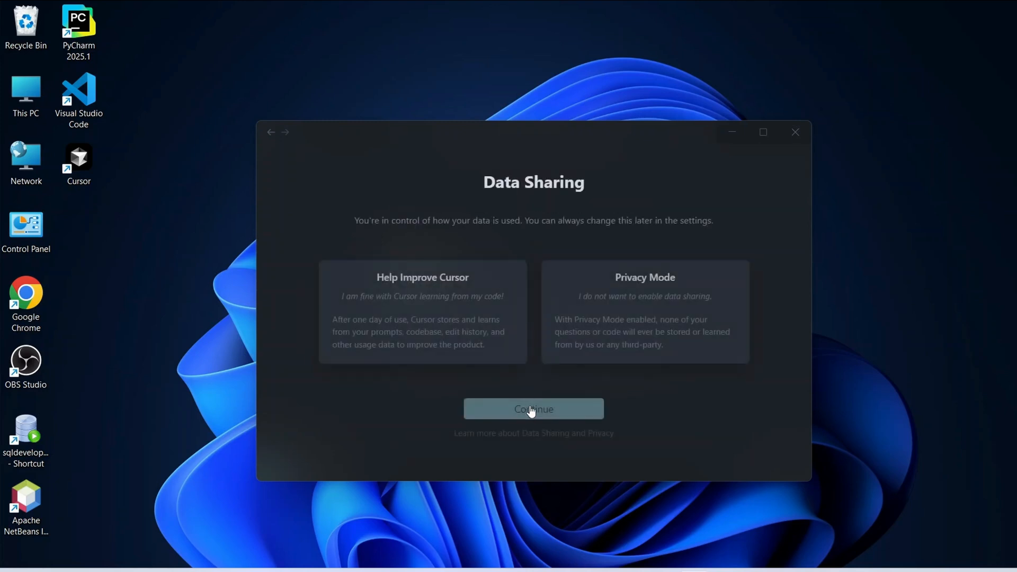
pyautogui.moveTo(521, 284)
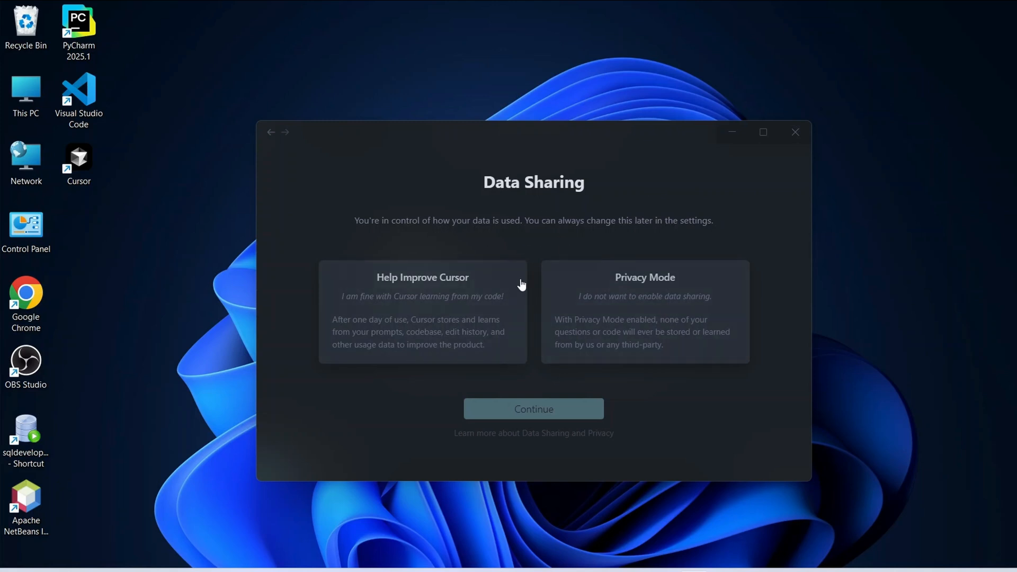
pyautogui.moveTo(560, 314)
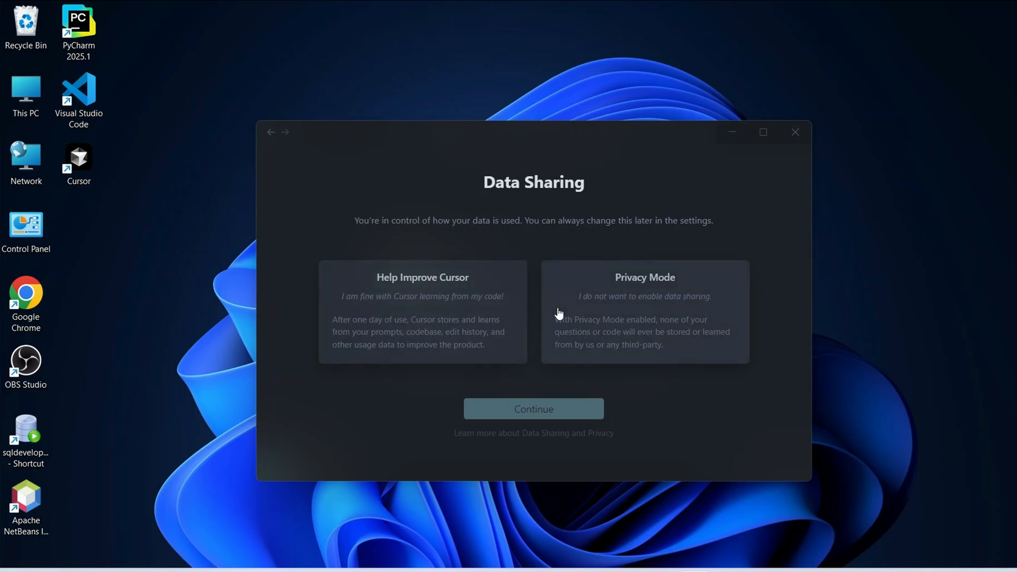
pyautogui.moveTo(582, 309)
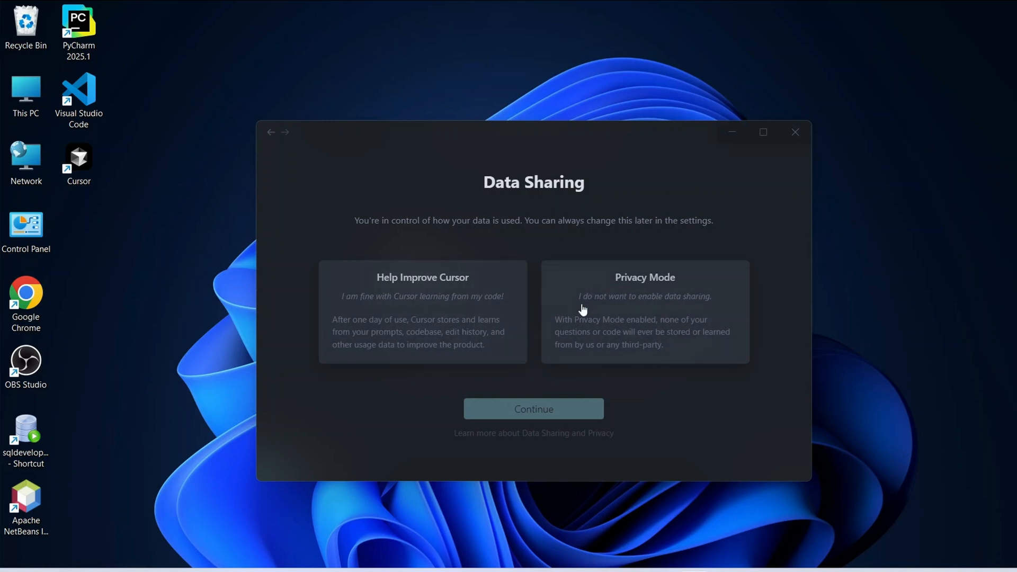
pyautogui.moveTo(618, 299)
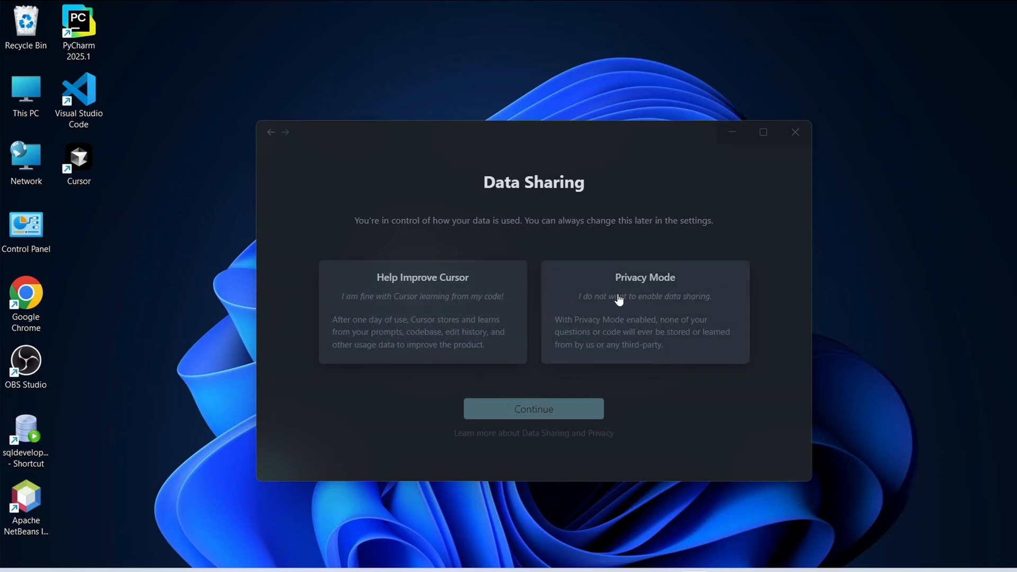
pyautogui.moveTo(467, 355)
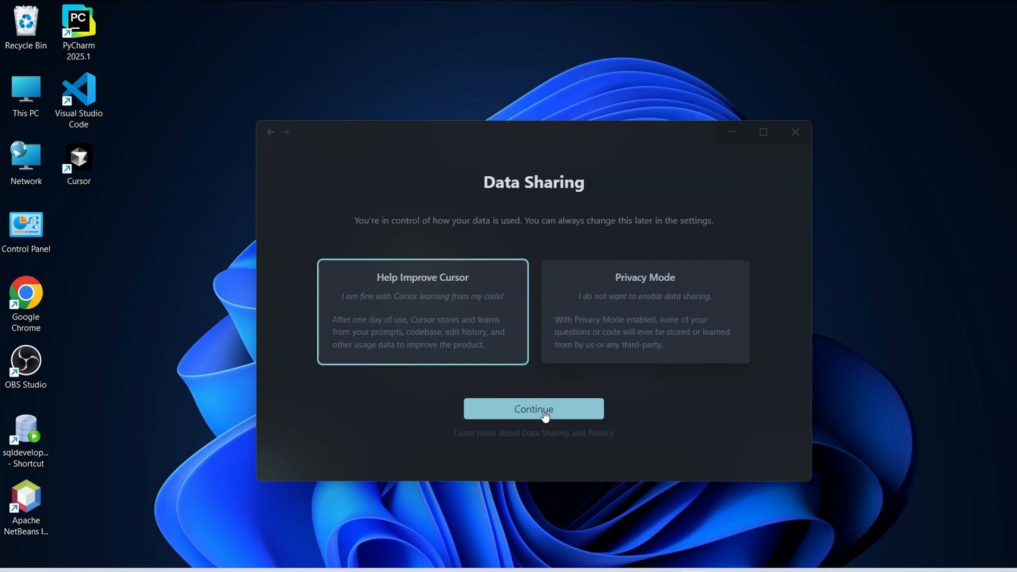
# Accept data sharing, install the 'cursor' terminal command, and dismiss the success message.
pyautogui.click(534, 409)
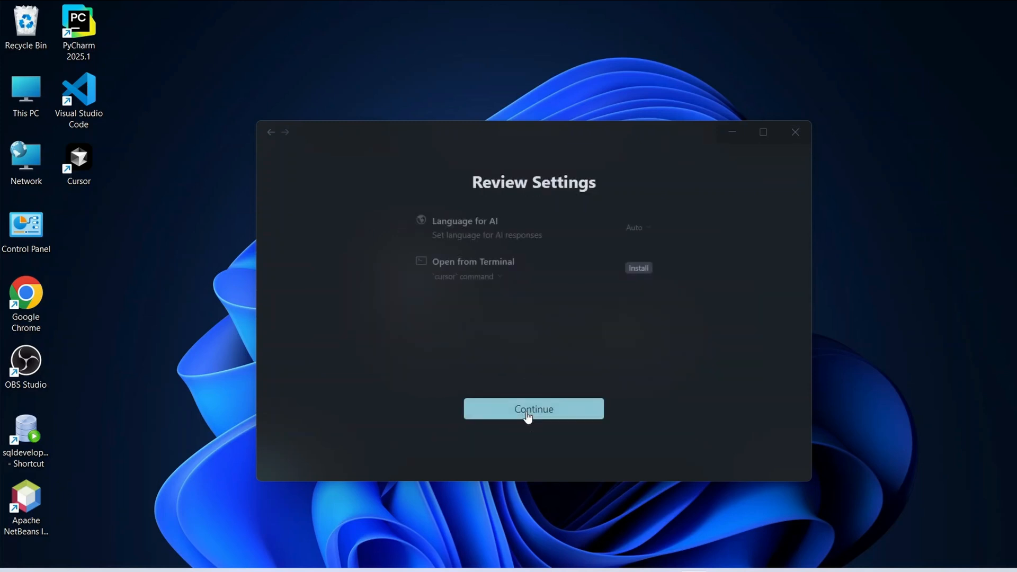
pyautogui.moveTo(747, 222)
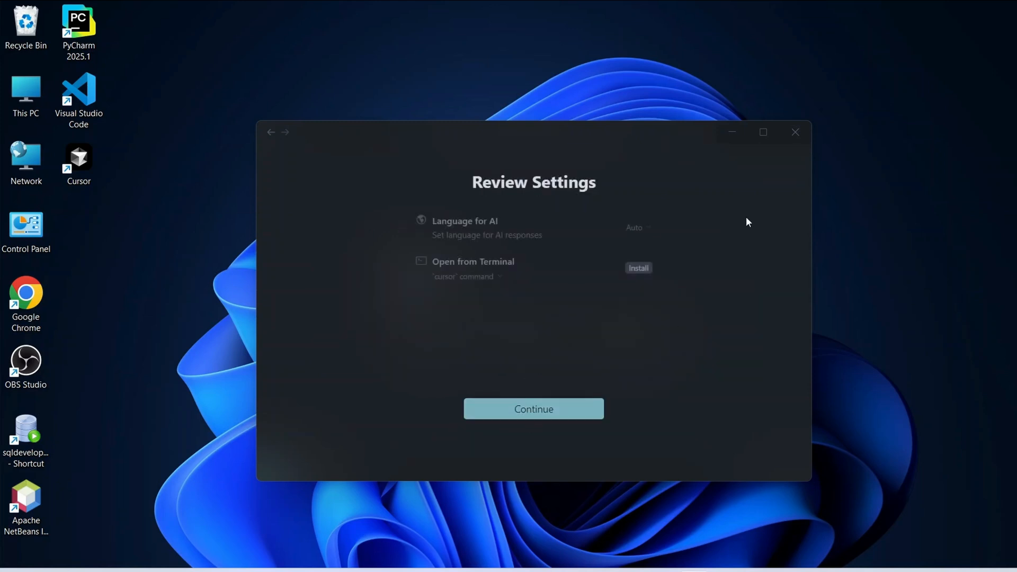
pyautogui.moveTo(512, 255)
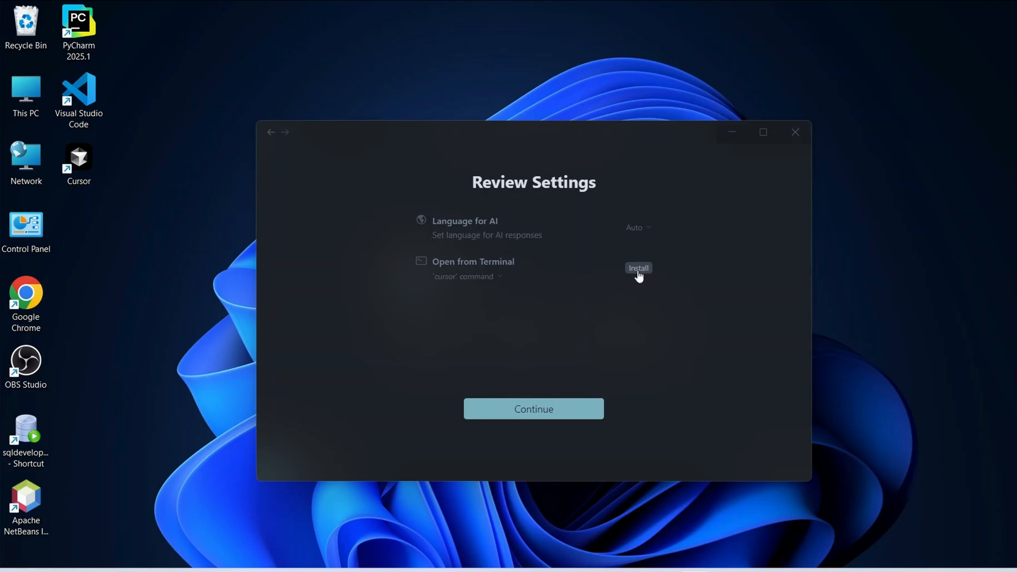
pyautogui.moveTo(482, 266)
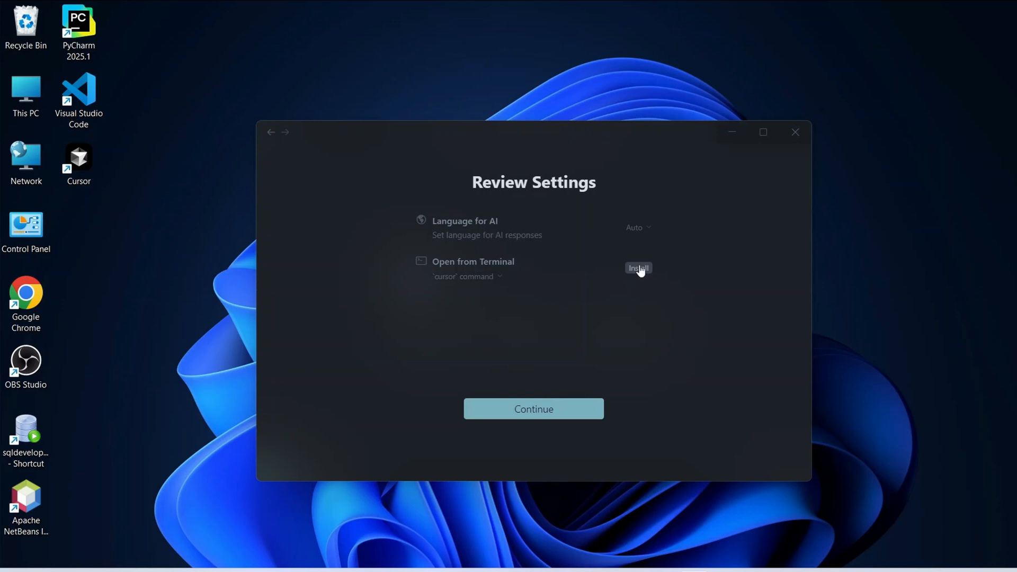
pyautogui.moveTo(650, 327)
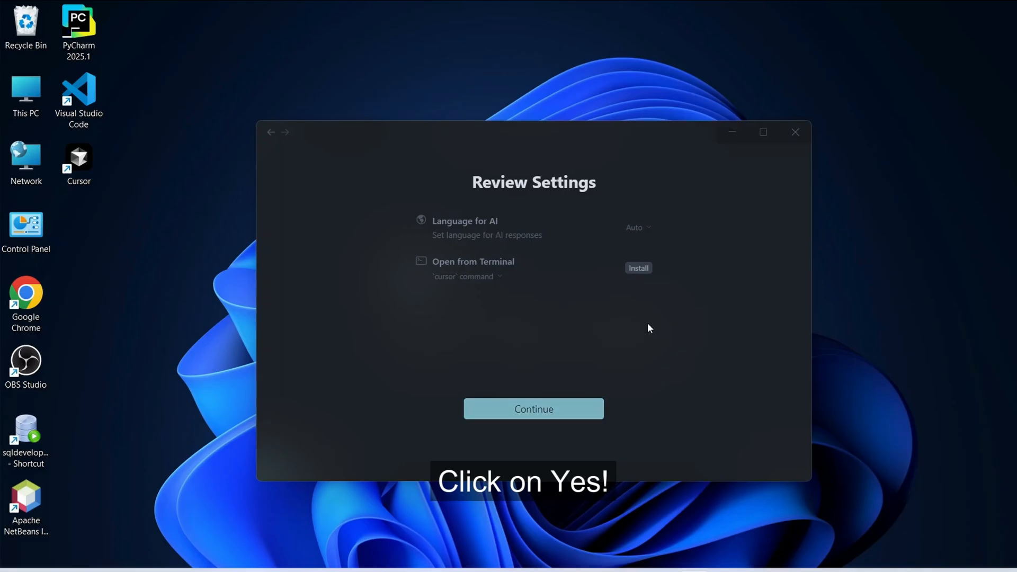
pyautogui.click(638, 268)
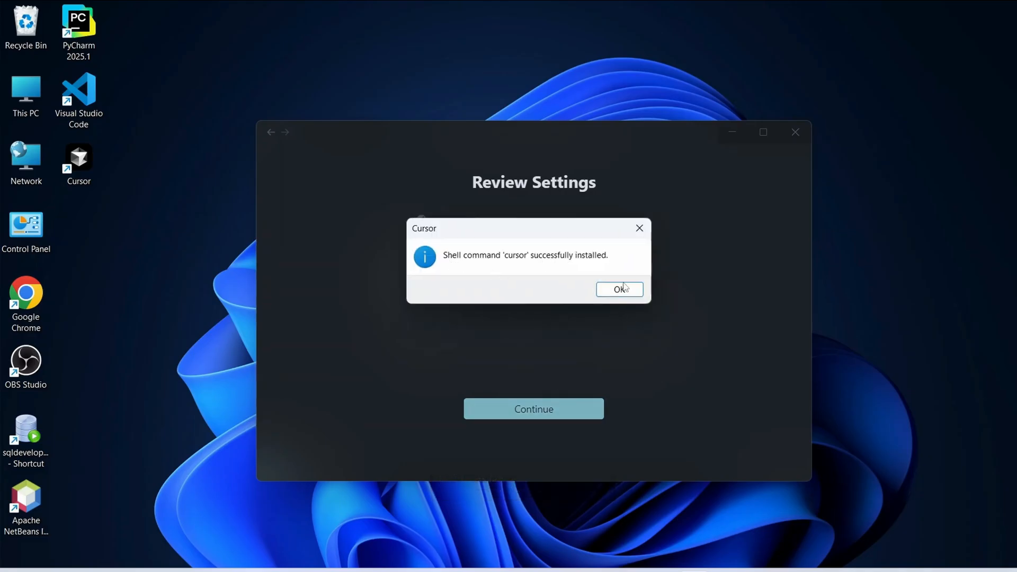
pyautogui.click(618, 289)
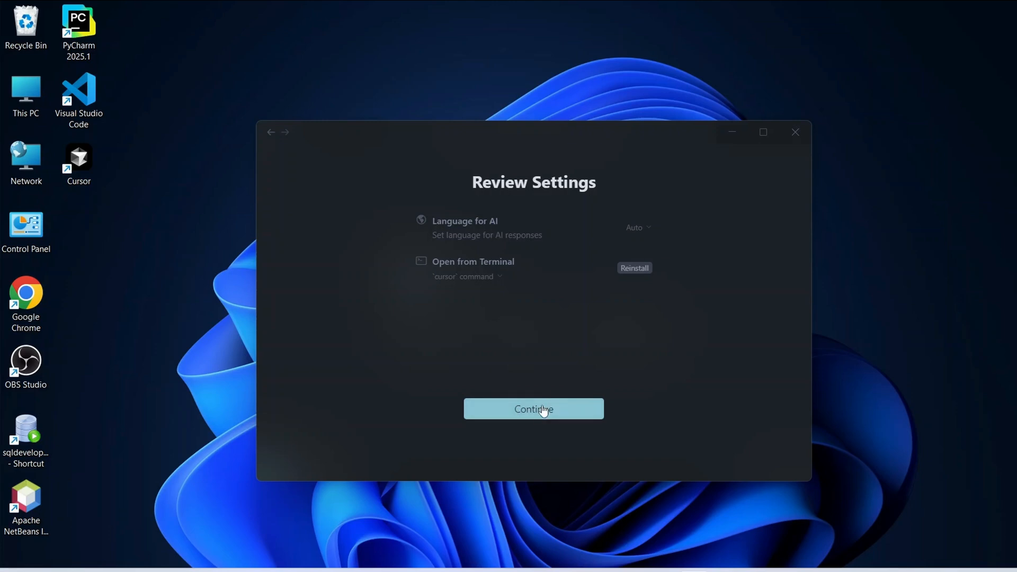
# Enter the maximized editor and select ResumeBuilder through File > Open Folder.
pyautogui.click(534, 408)
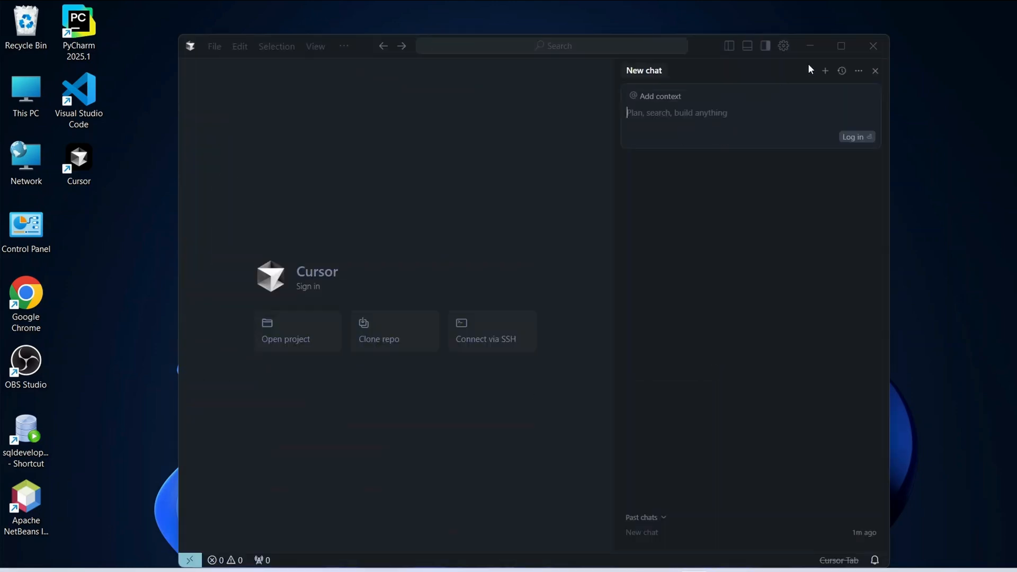
pyautogui.click(840, 46)
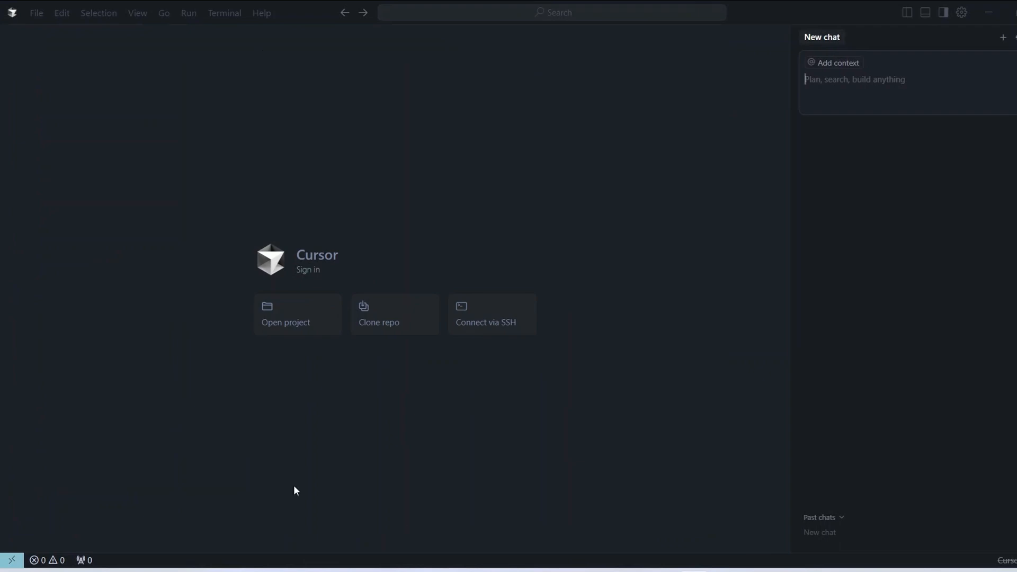
pyautogui.moveTo(650, 381)
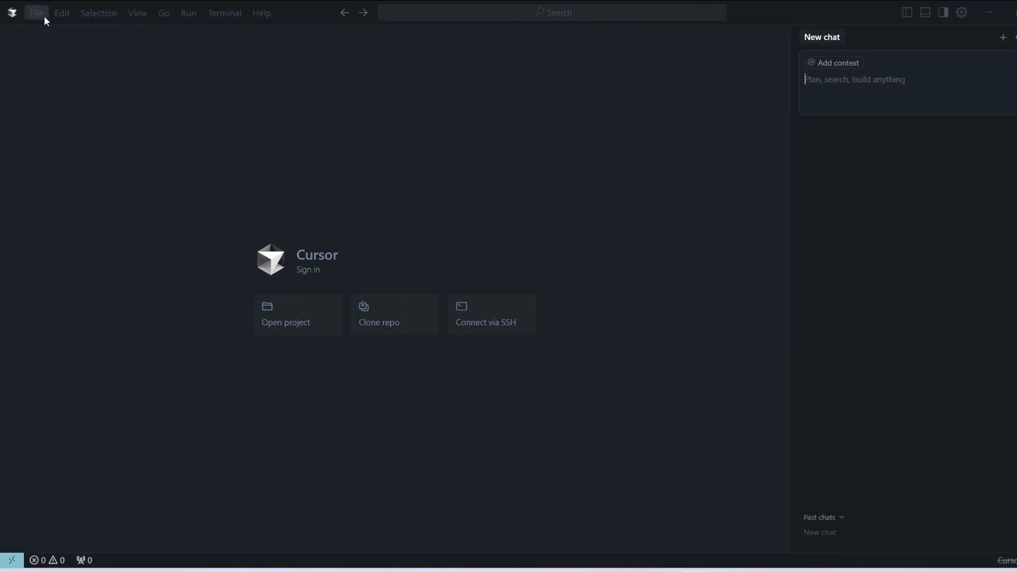
pyautogui.click(35, 12)
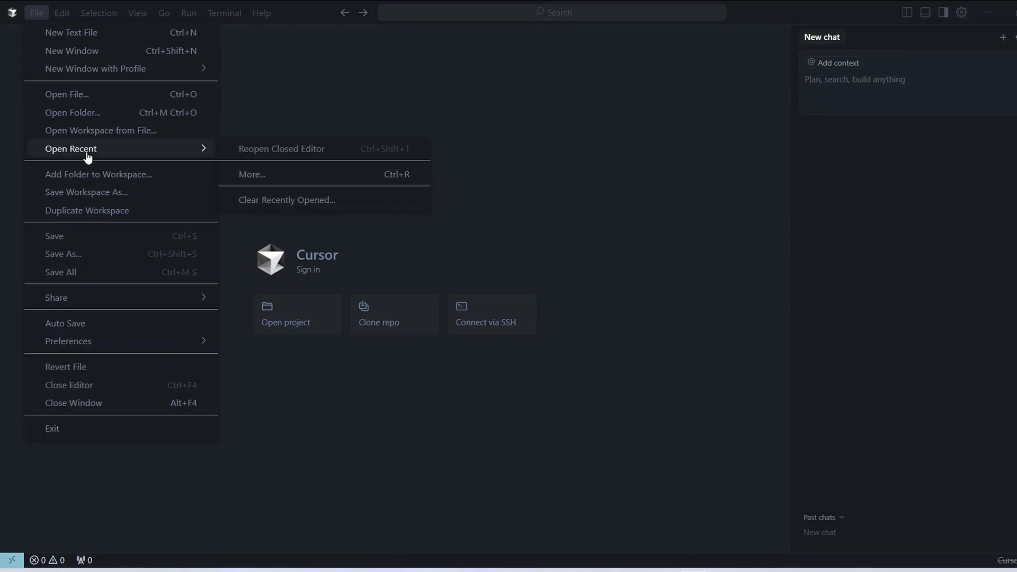
pyautogui.click(72, 112)
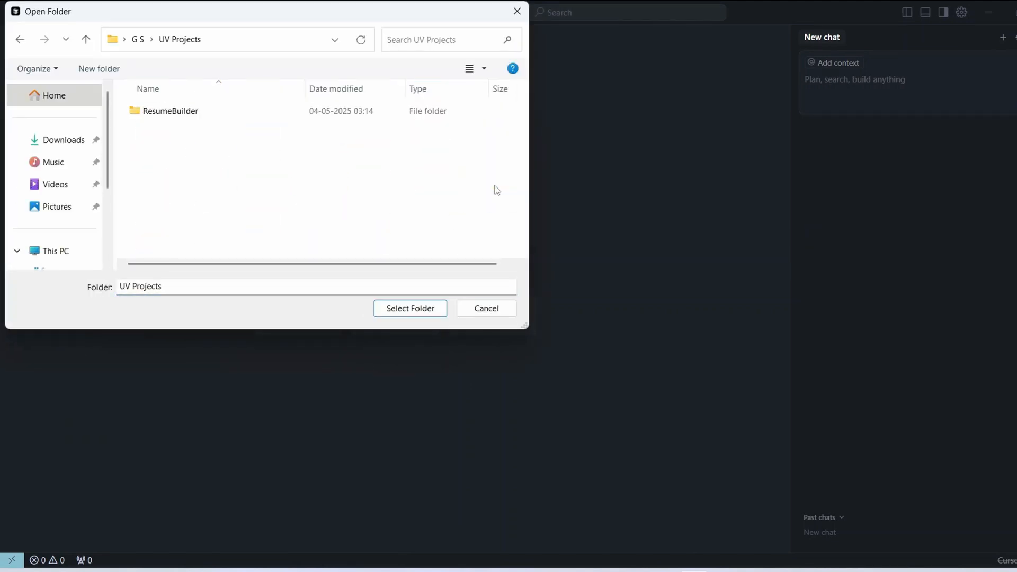
pyautogui.click(170, 110)
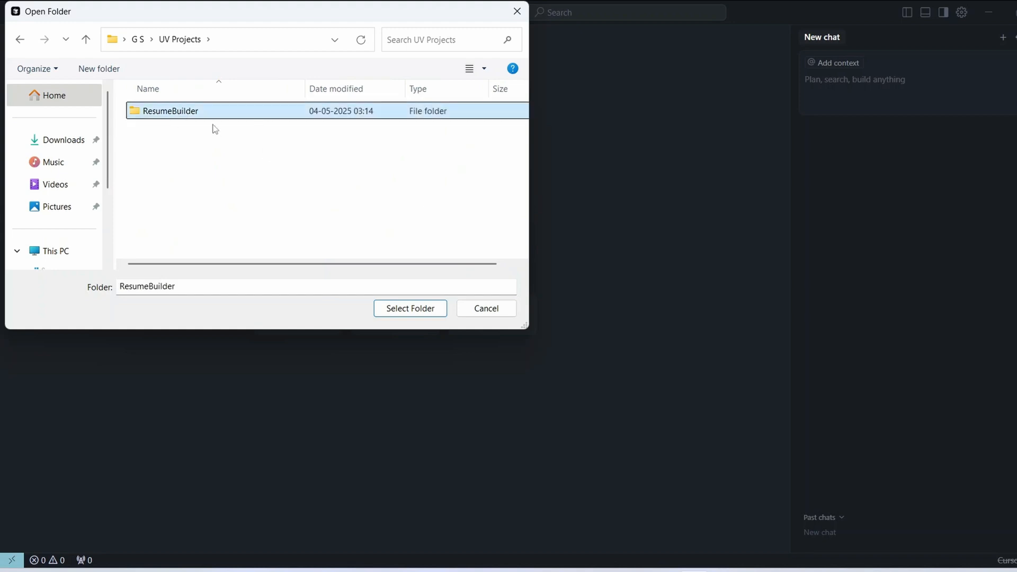
pyautogui.moveTo(346, 176)
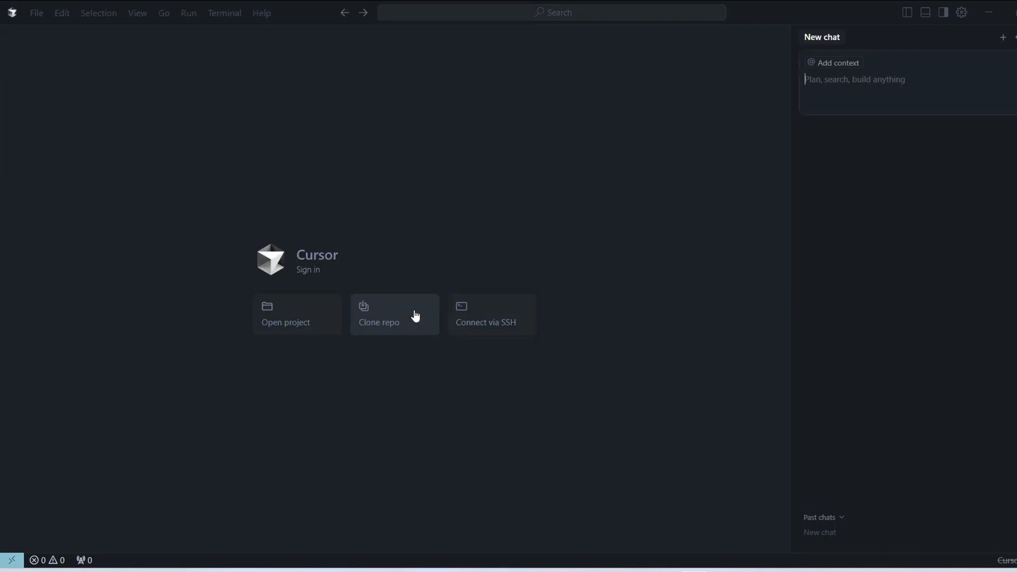
# Open main.py in the ResumeBuilder project and scroll through its tkinter/reportlab code.
pyautogui.click(285, 315)
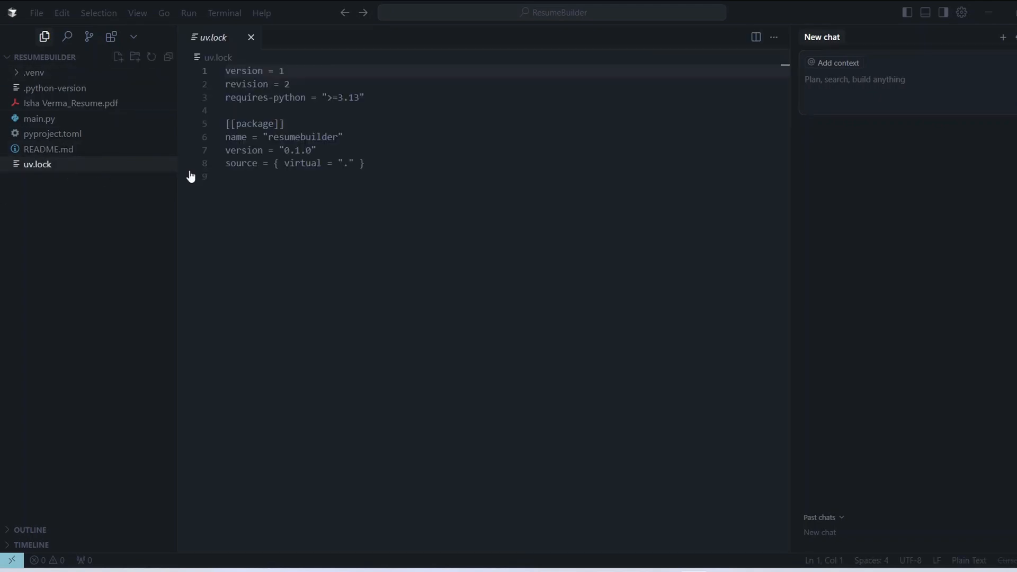
pyautogui.click(837, 62)
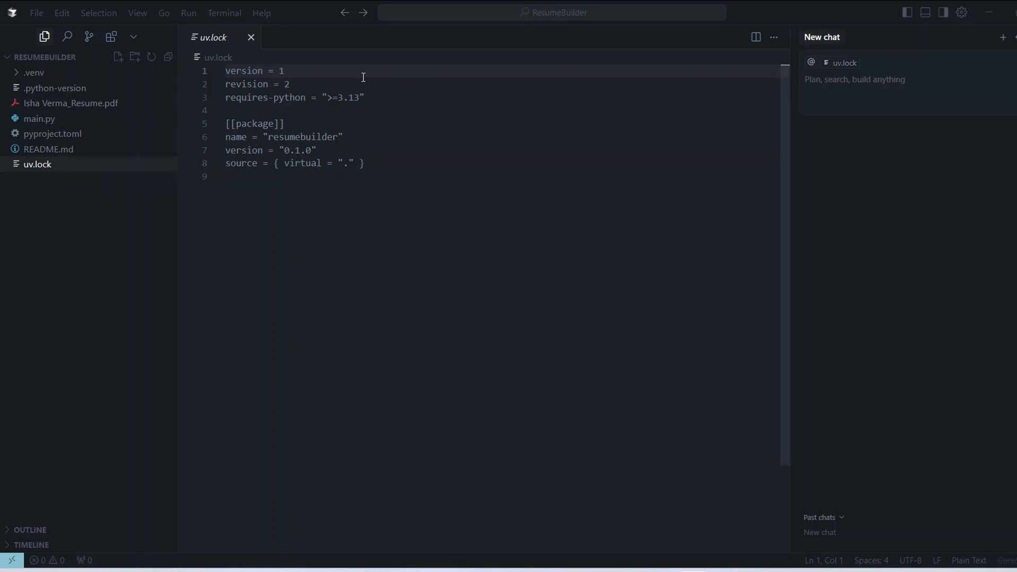
pyautogui.click(39, 118)
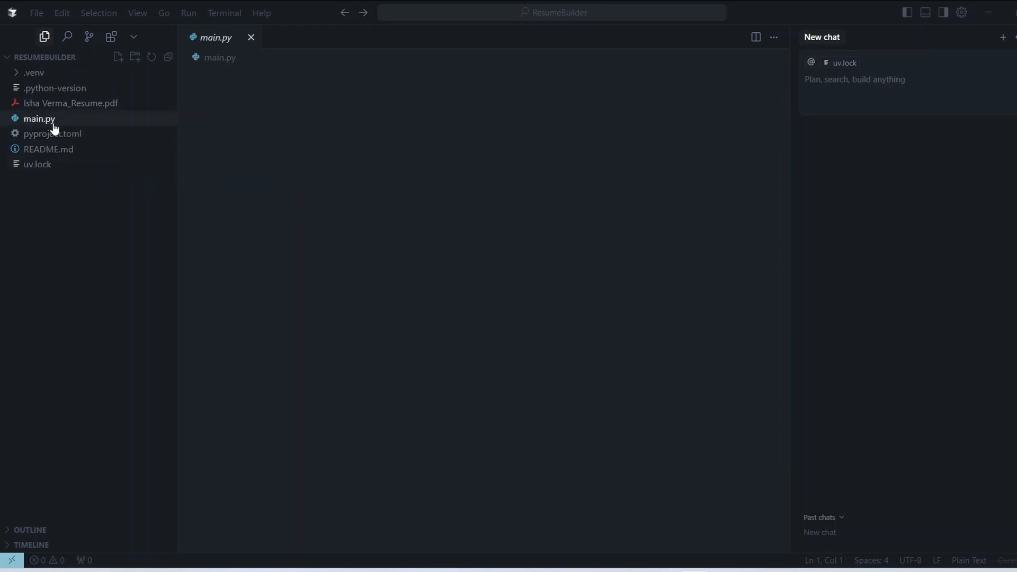
pyautogui.click(38, 118)
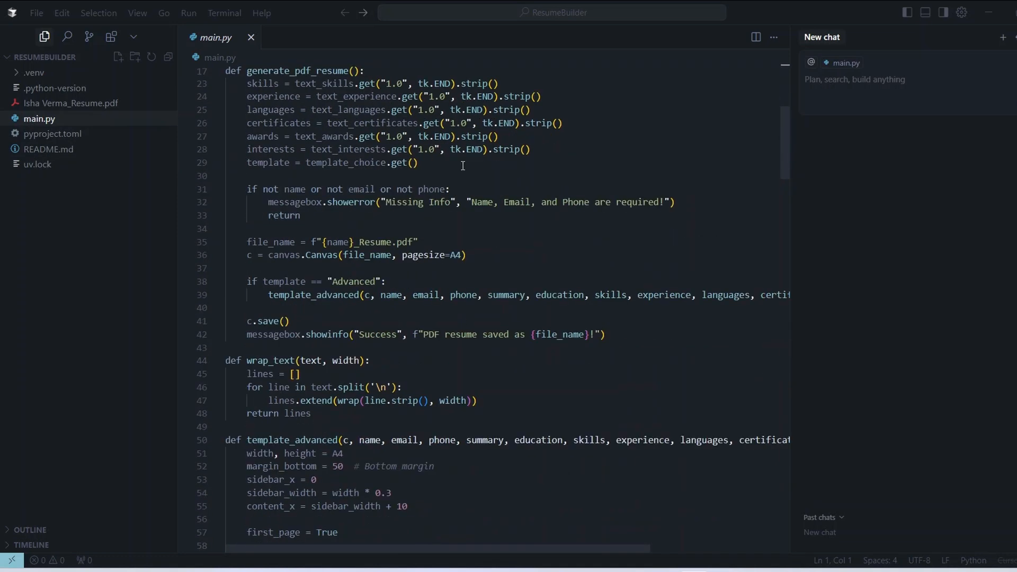
pyautogui.scroll(3)
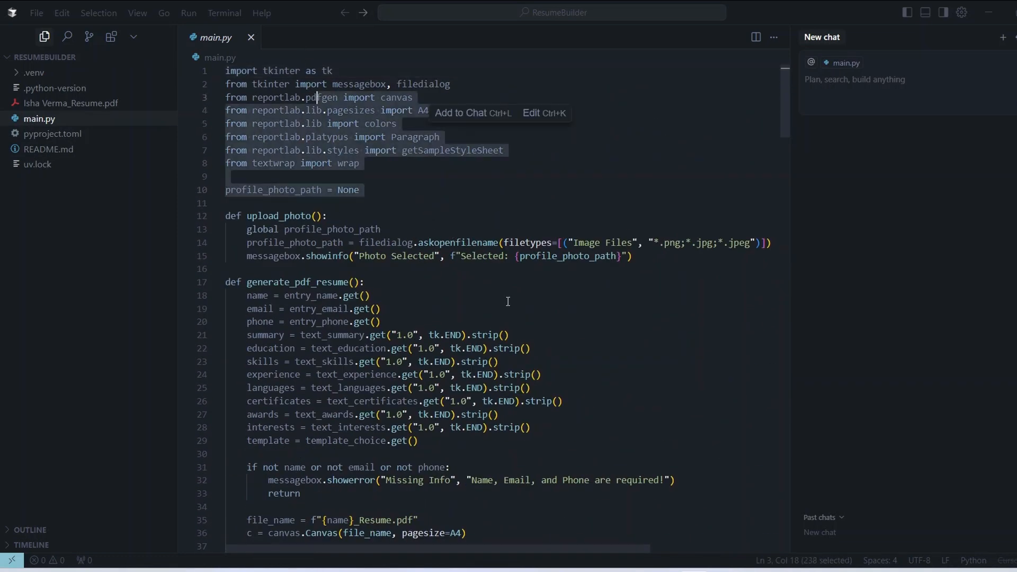
pyautogui.scroll(-3)
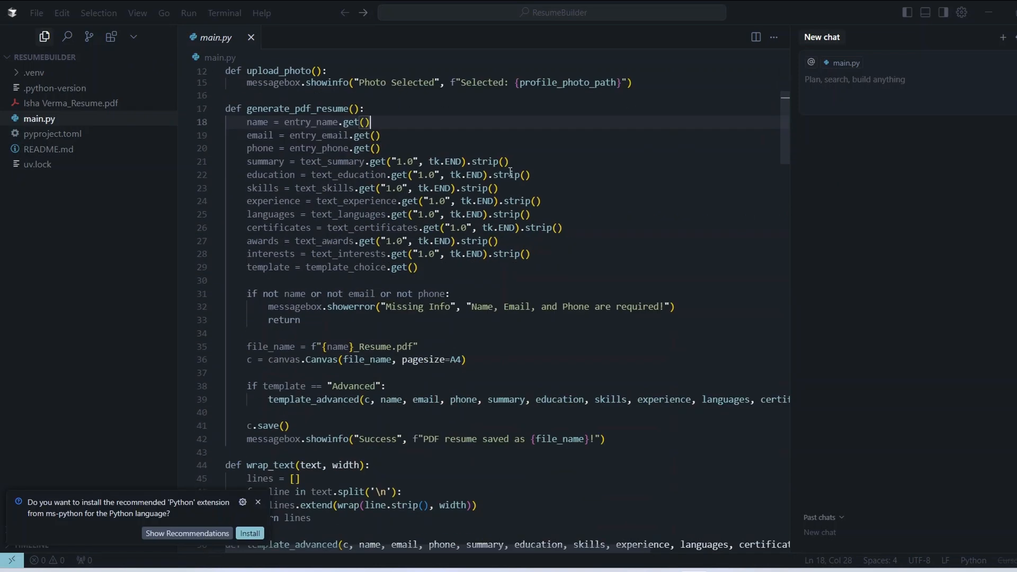
pyautogui.scroll(3)
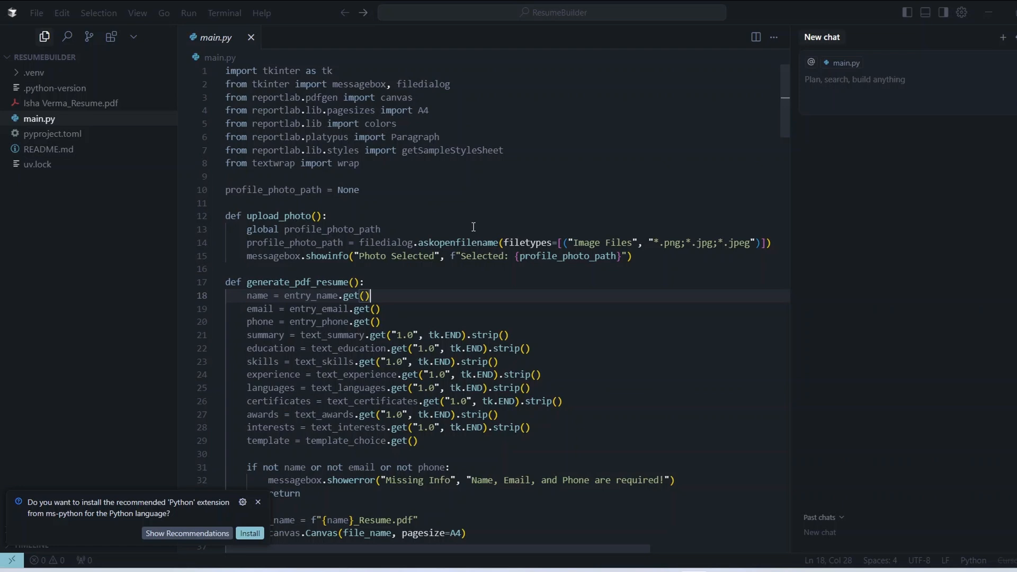
pyautogui.moveTo(388, 118)
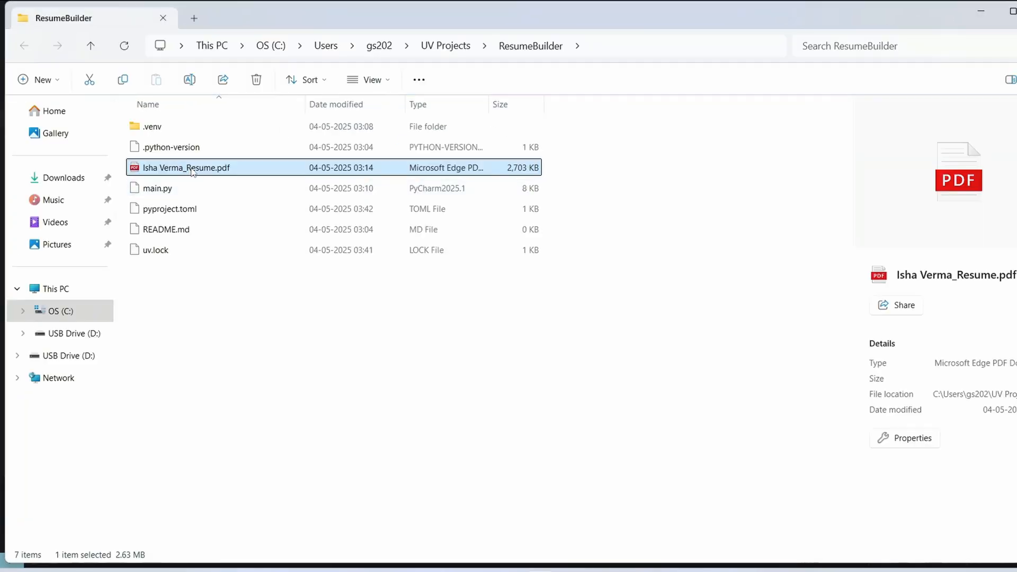
# Open the generated resume PDF in Edge, restore earlier pages, and scroll through it.
pyautogui.doubleClick(187, 167)
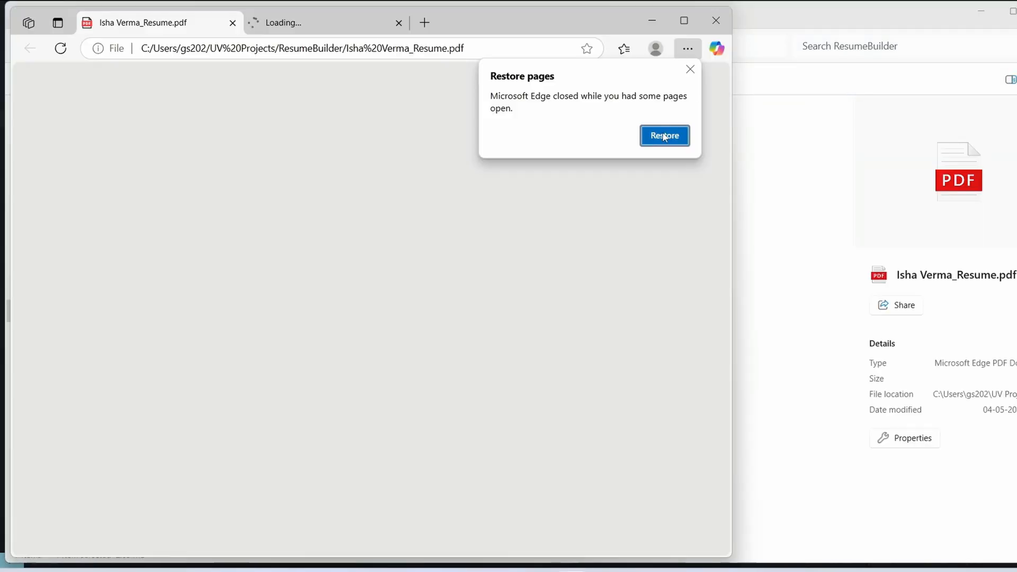
pyautogui.click(664, 136)
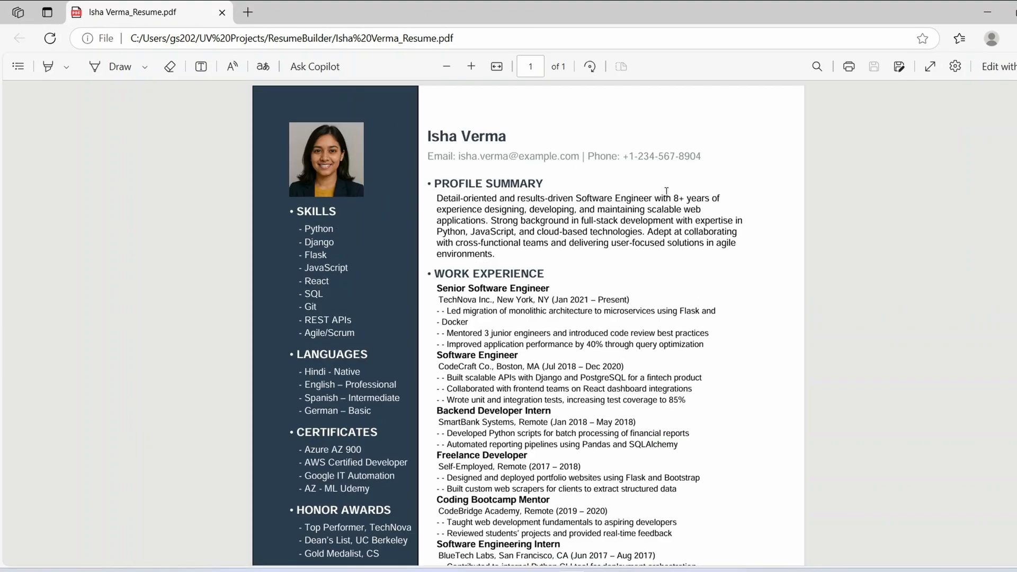
pyautogui.scroll(-3)
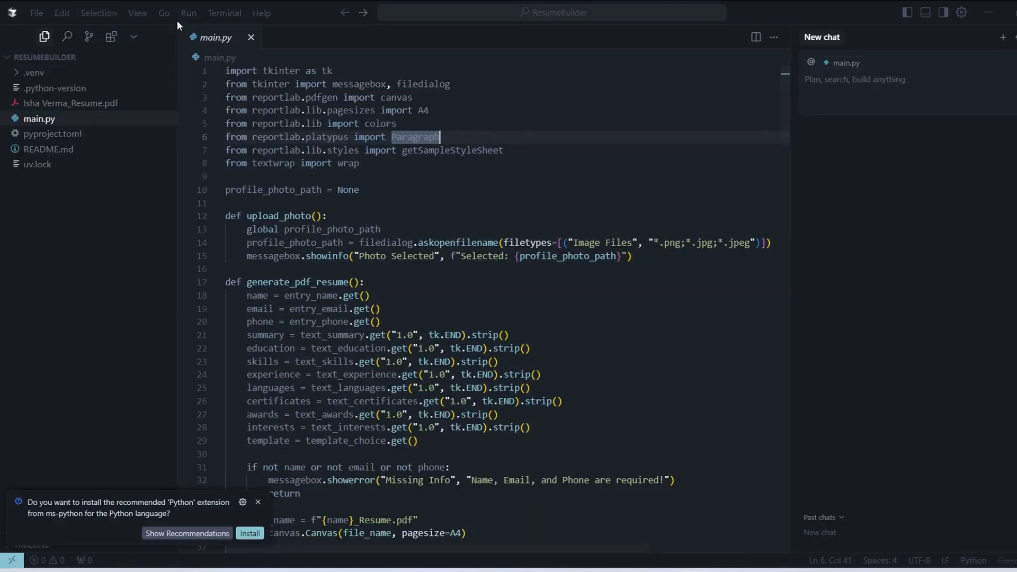
# Open a new terminal and run 'uv run main.py' to launch Resume Builder.
pyautogui.click(224, 12)
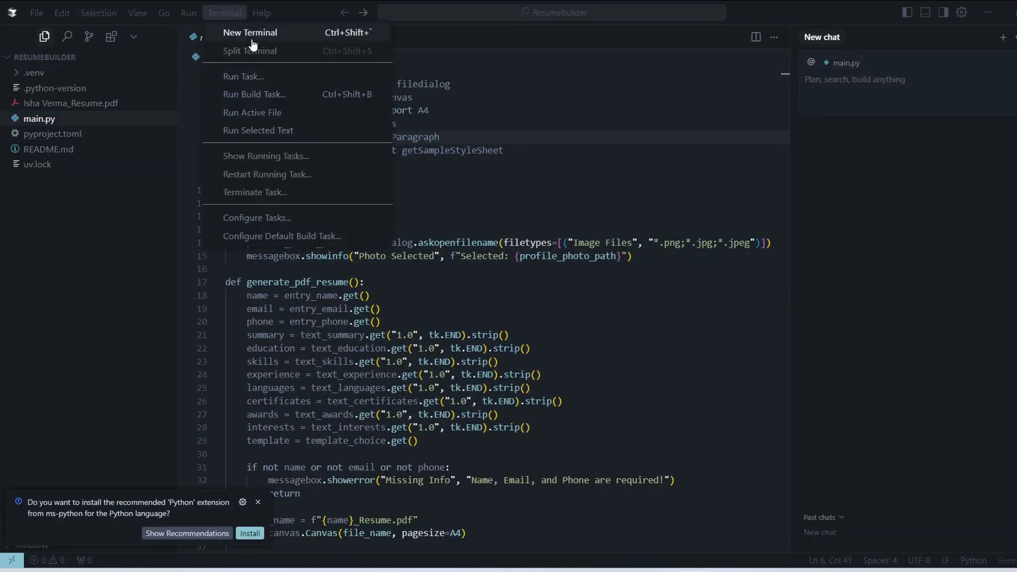
pyautogui.click(250, 32)
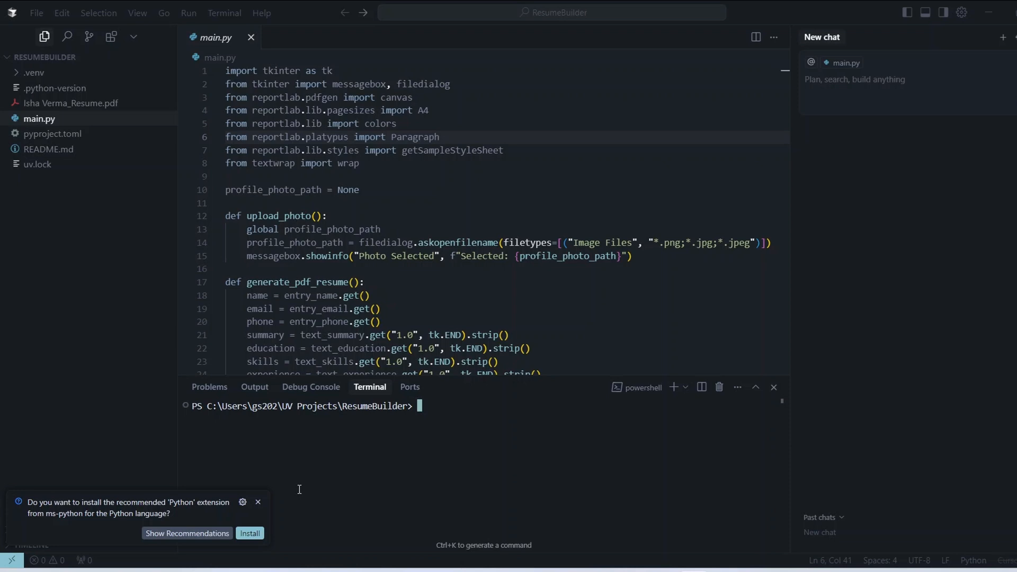
pyautogui.write('u')
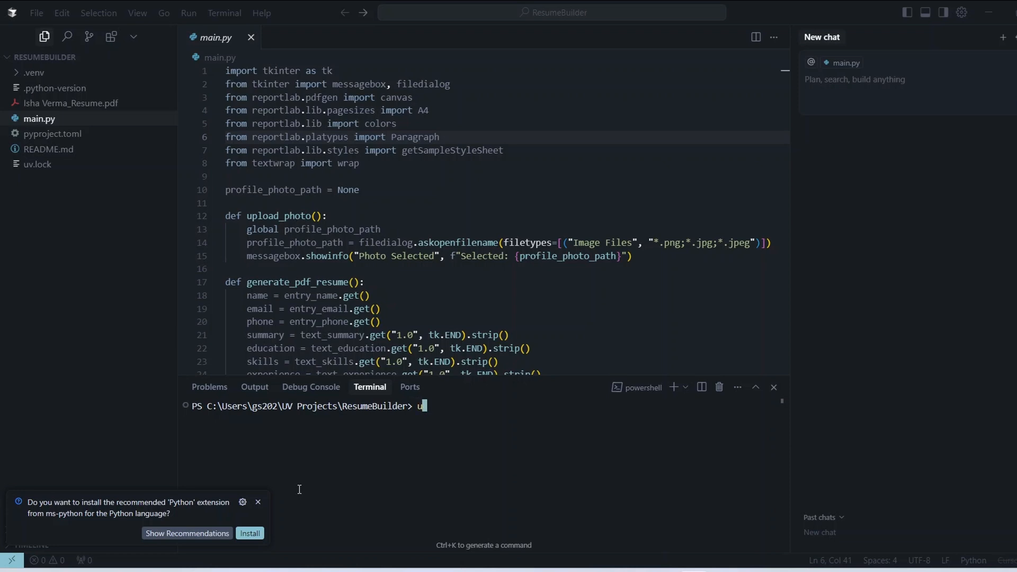
pyautogui.write('v run')
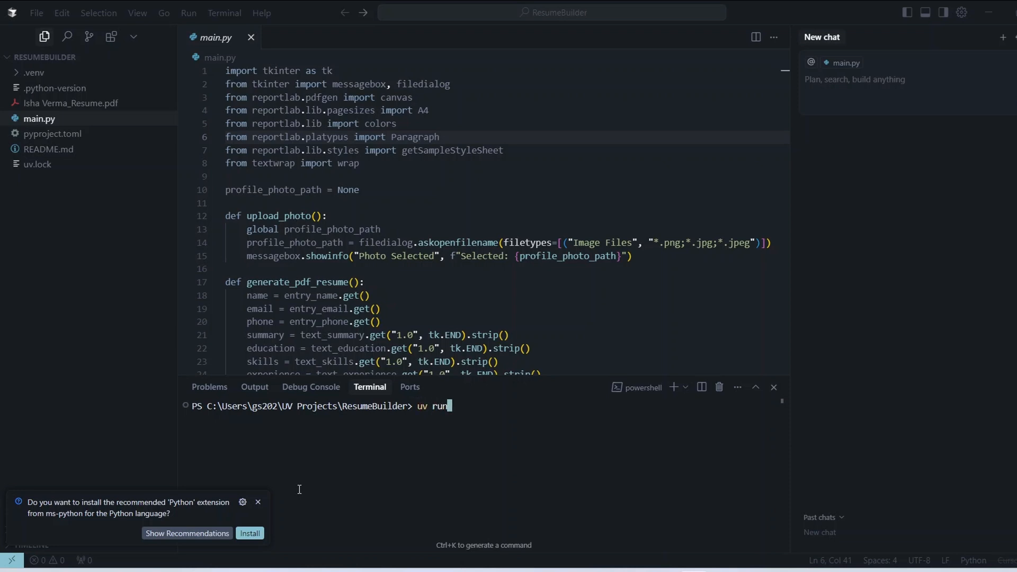
pyautogui.write('ma')
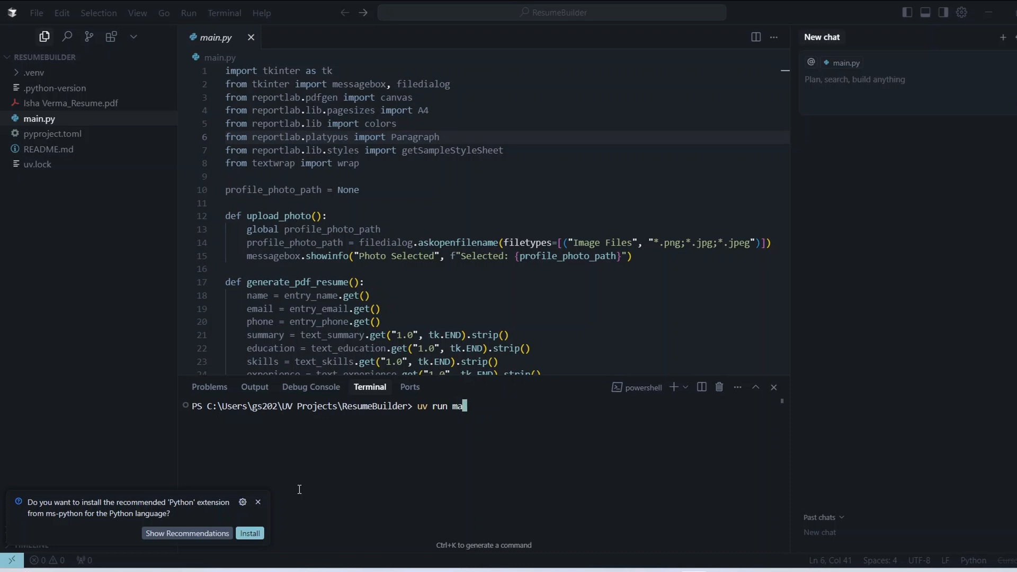
pyautogui.write('in.py')
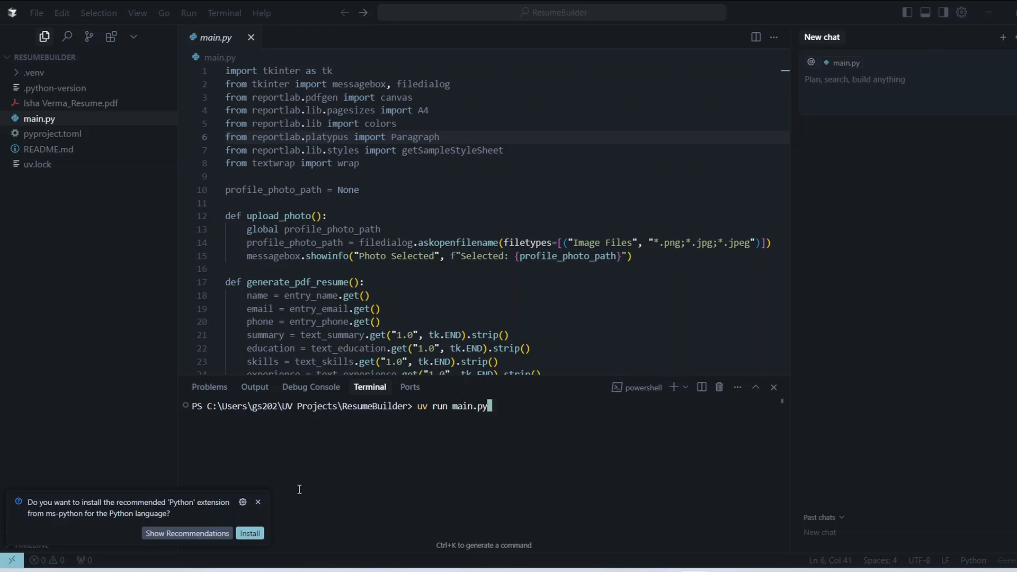
pyautogui.press('Return')
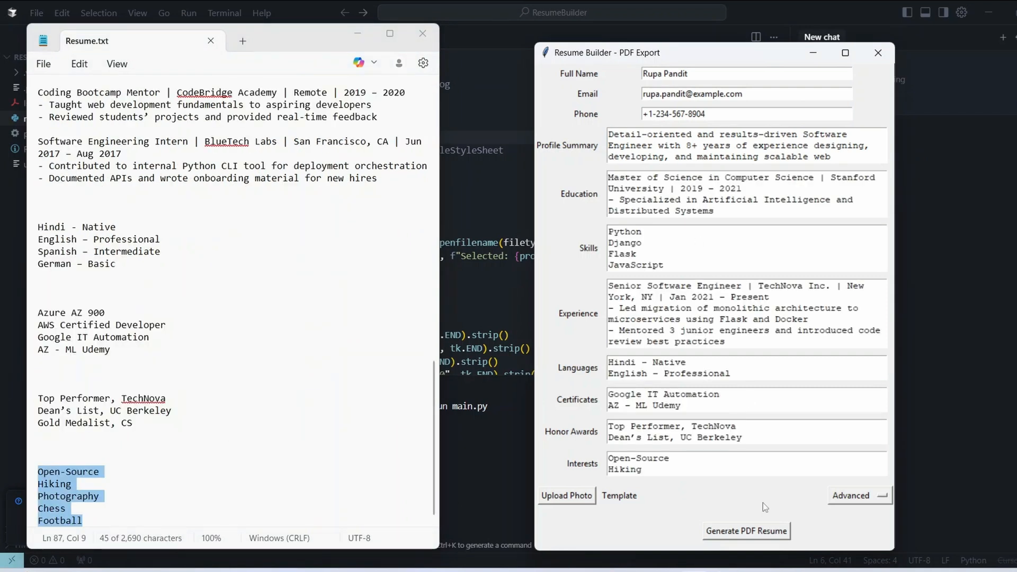
# Generate the PDF resume from the form and dismiss the Success confirmation.
pyautogui.click(566, 496)
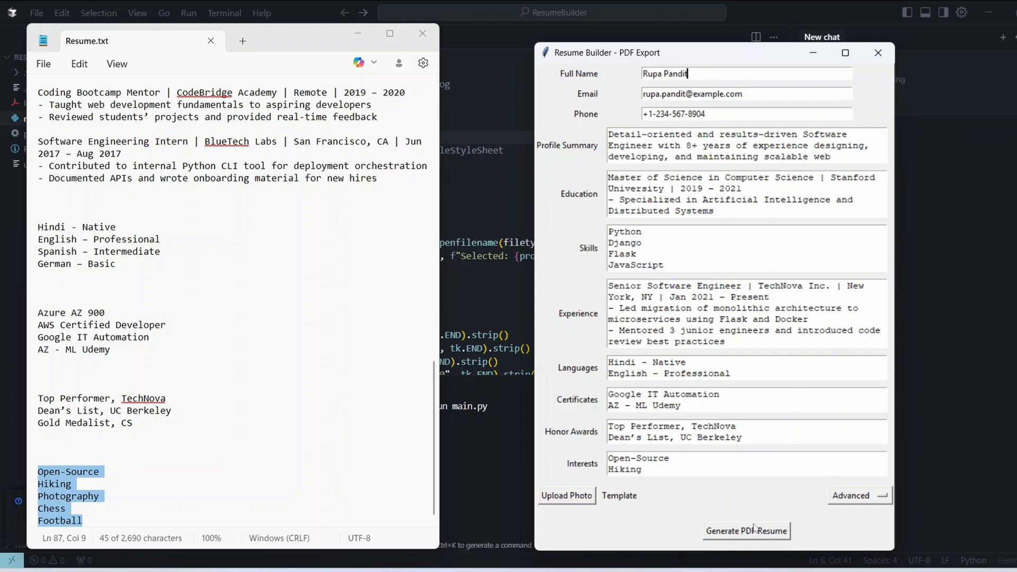
pyautogui.moveTo(687, 509)
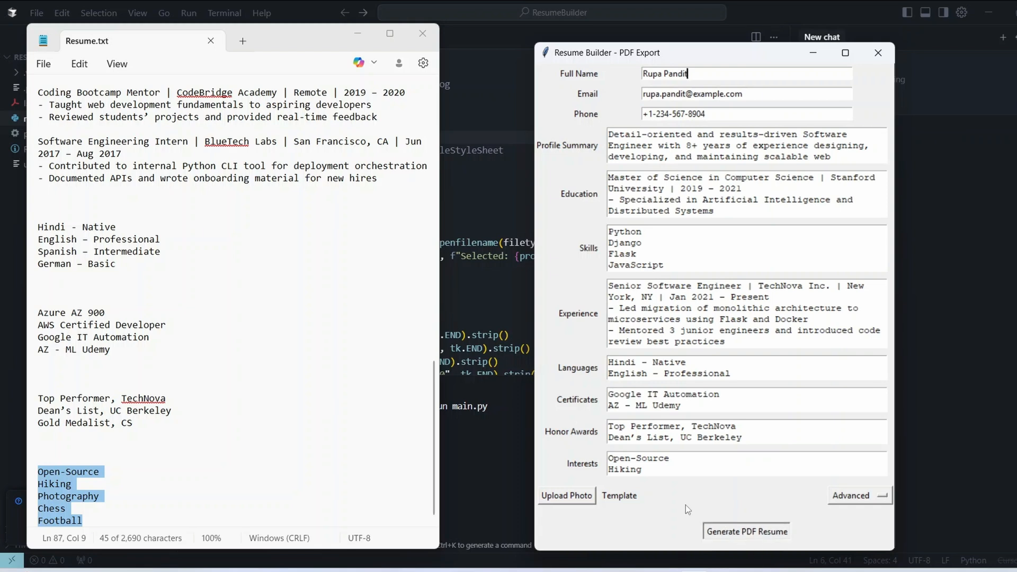
pyautogui.click(745, 530)
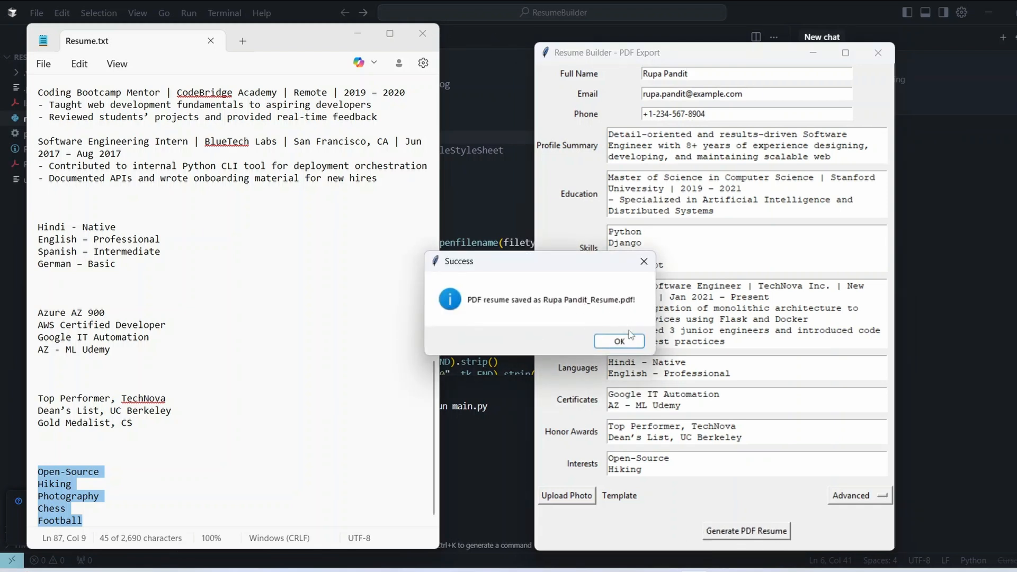
pyautogui.click(618, 341)
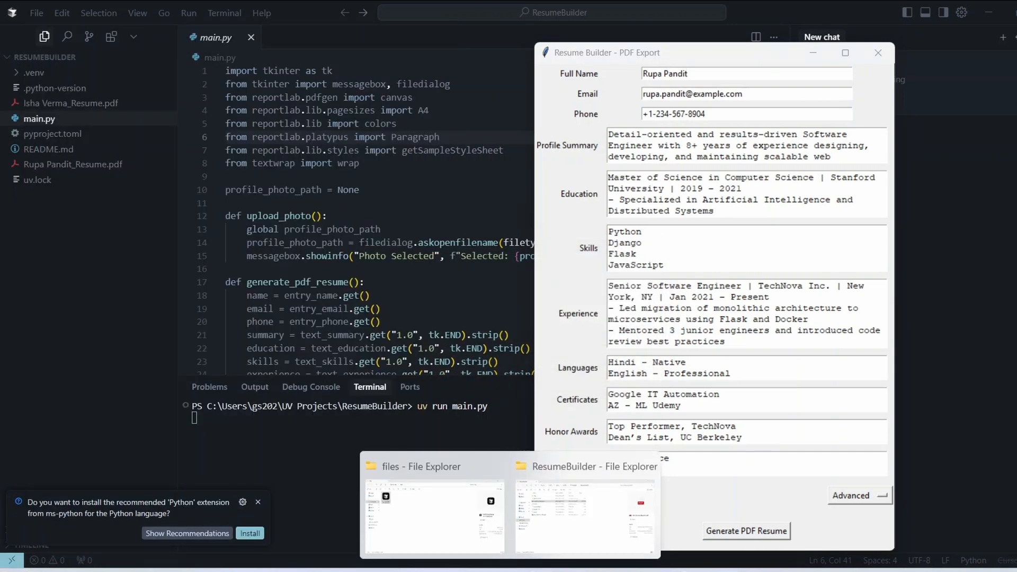
pyautogui.click(585, 515)
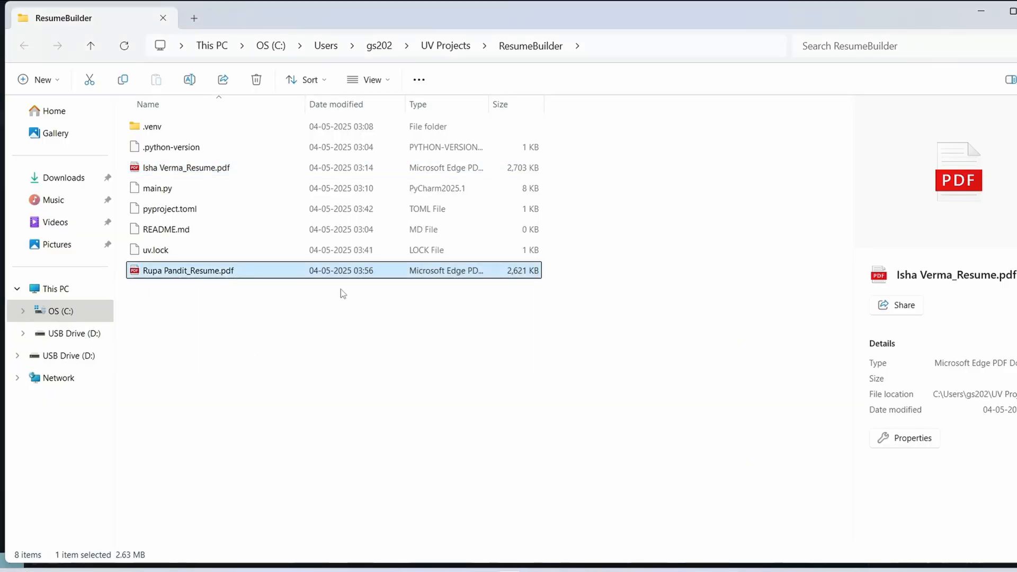
pyautogui.click(188, 270)
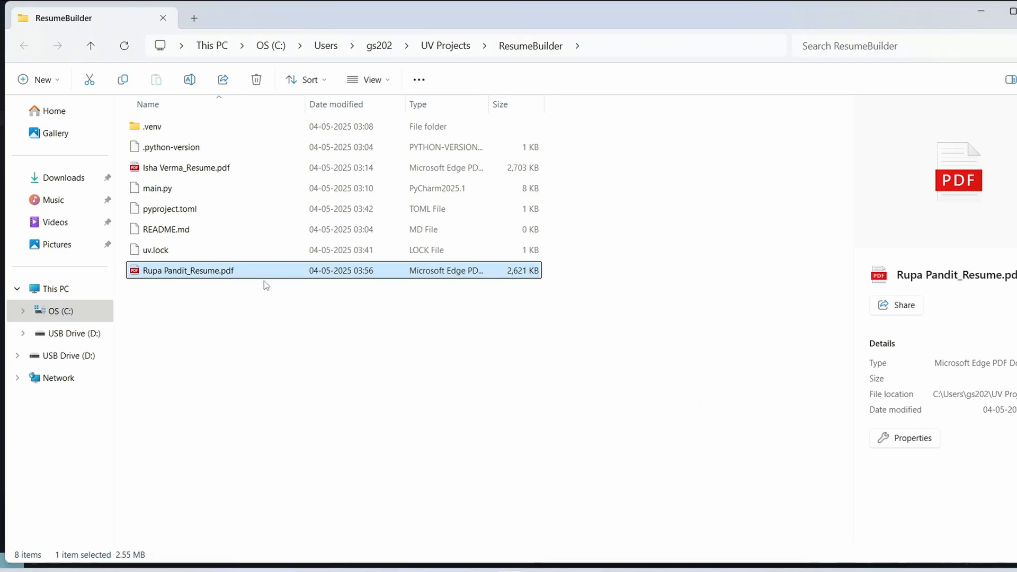
pyautogui.doubleClick(188, 271)
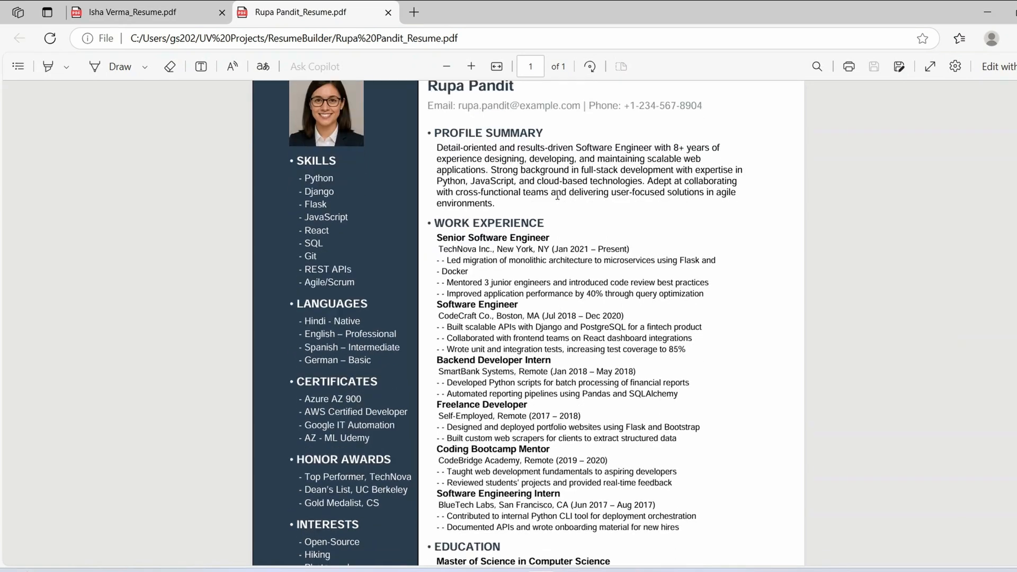
pyautogui.scroll(3)
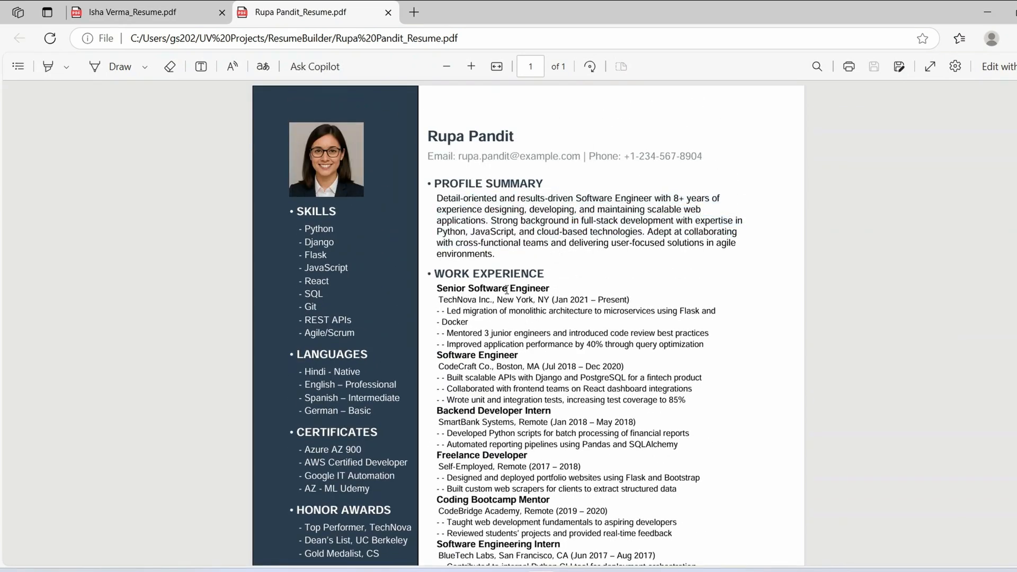
pyautogui.scroll(-3)
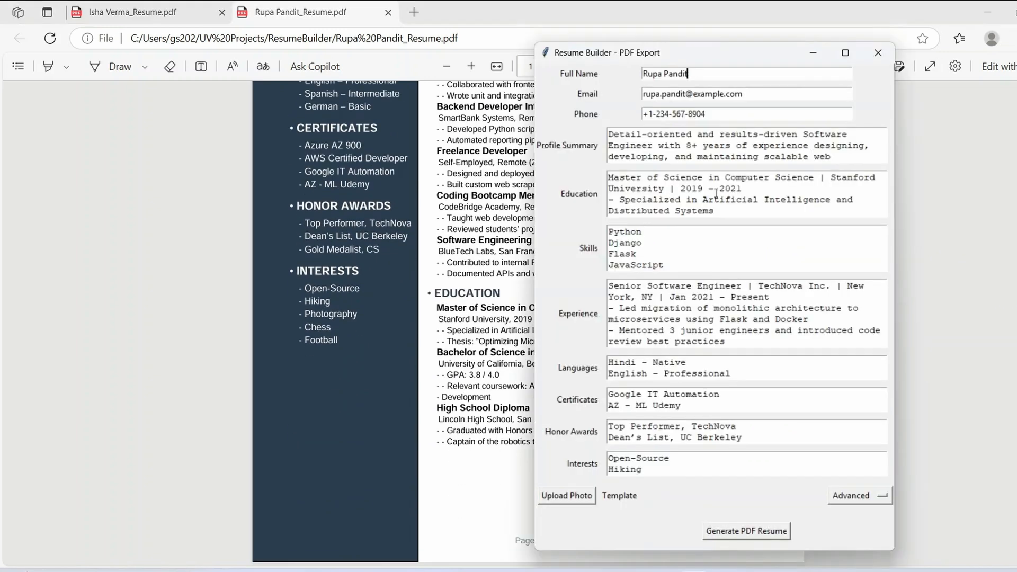
pyautogui.moveTo(671, 525)
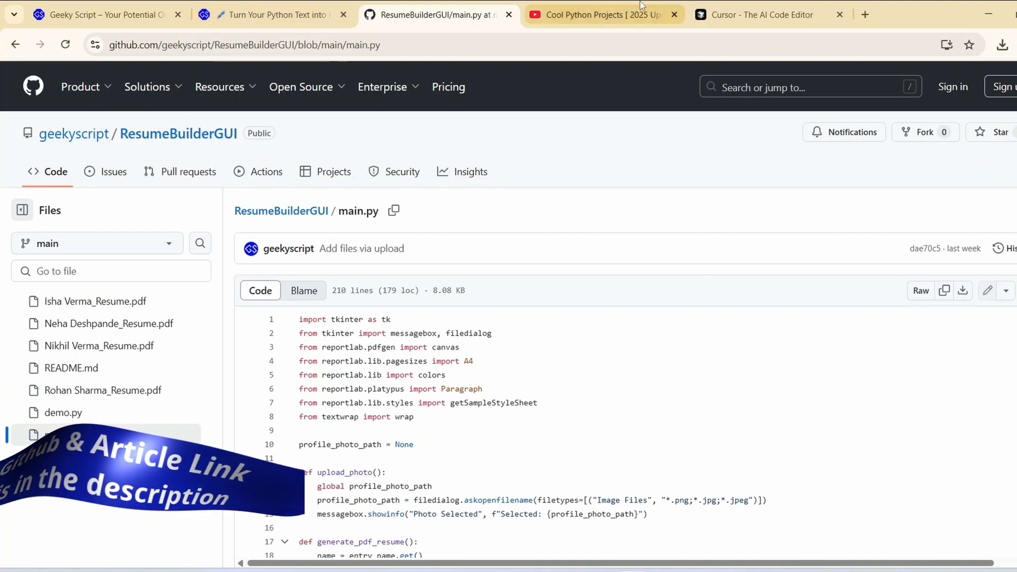
pyautogui.click(600, 14)
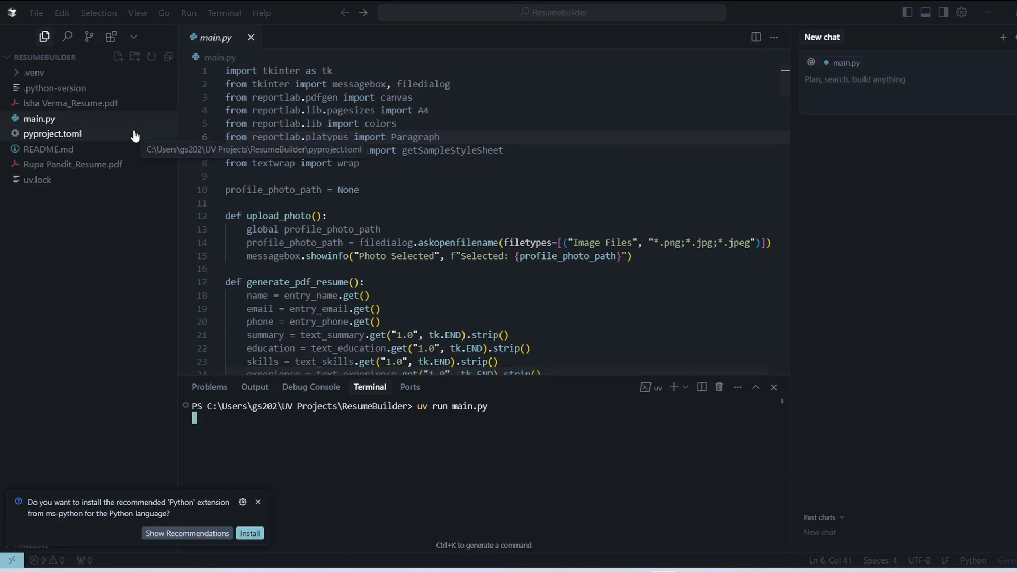
pyautogui.moveTo(98, 54)
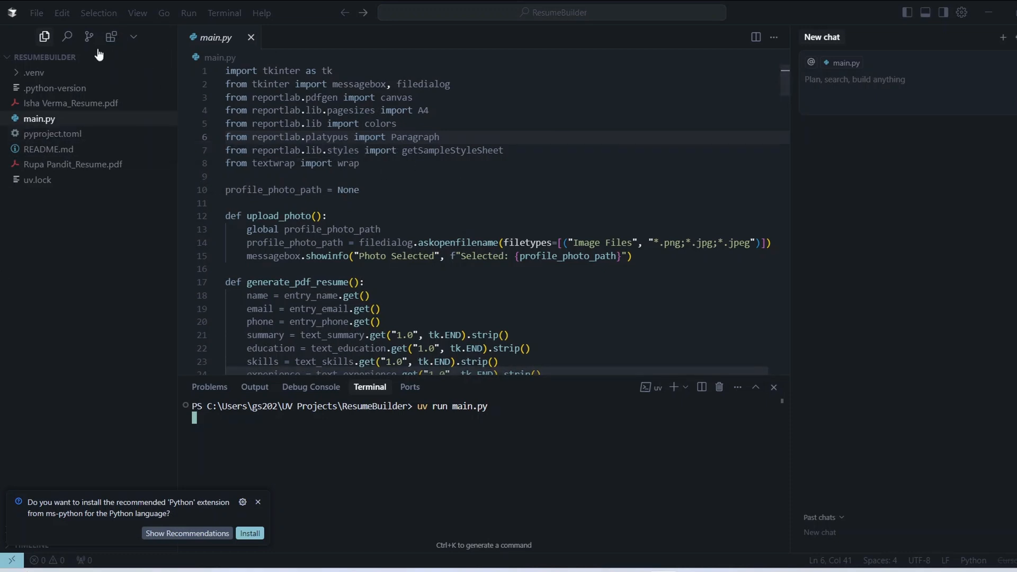
pyautogui.moveTo(405, 258)
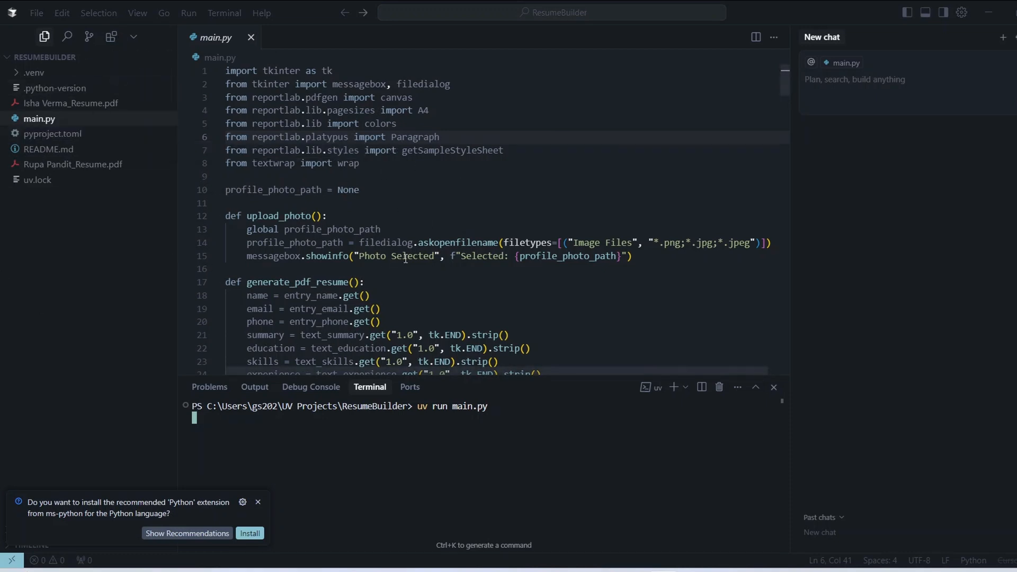
pyautogui.moveTo(308, 227)
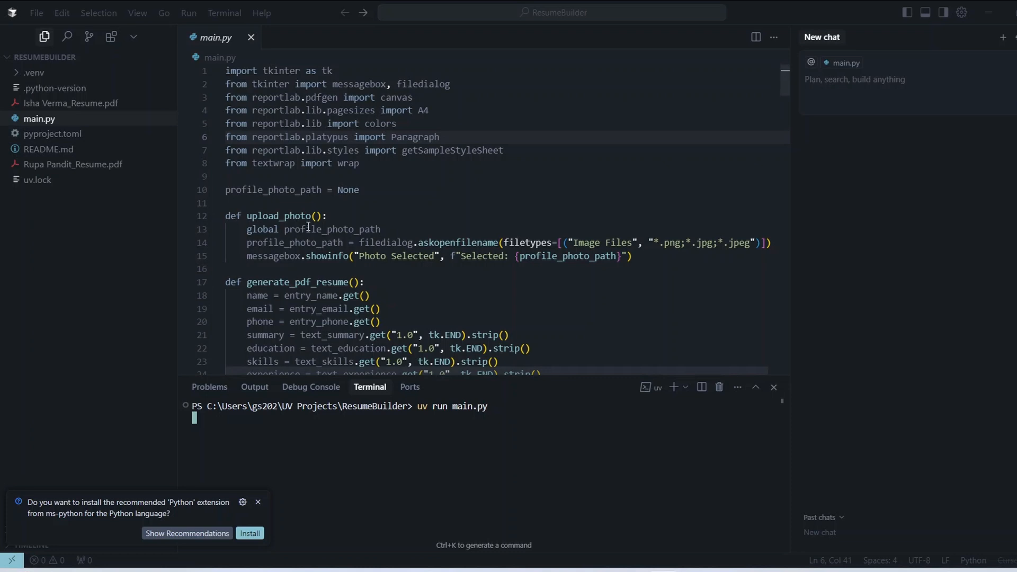
# Scroll main.py to the upload_photo function on lines 12–15.
pyautogui.scroll(-3)
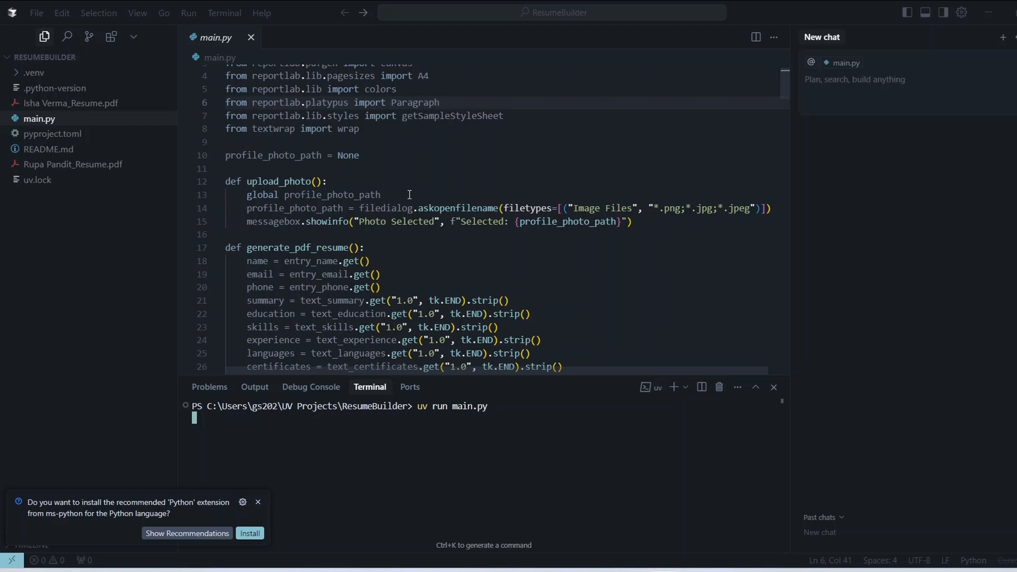
pyautogui.scroll(-3)
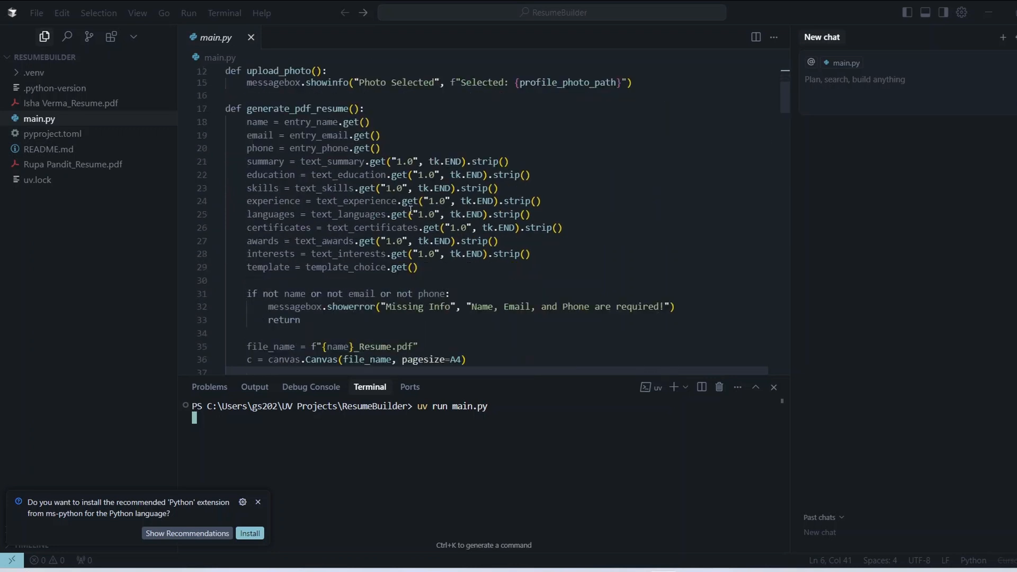
pyautogui.scroll(3)
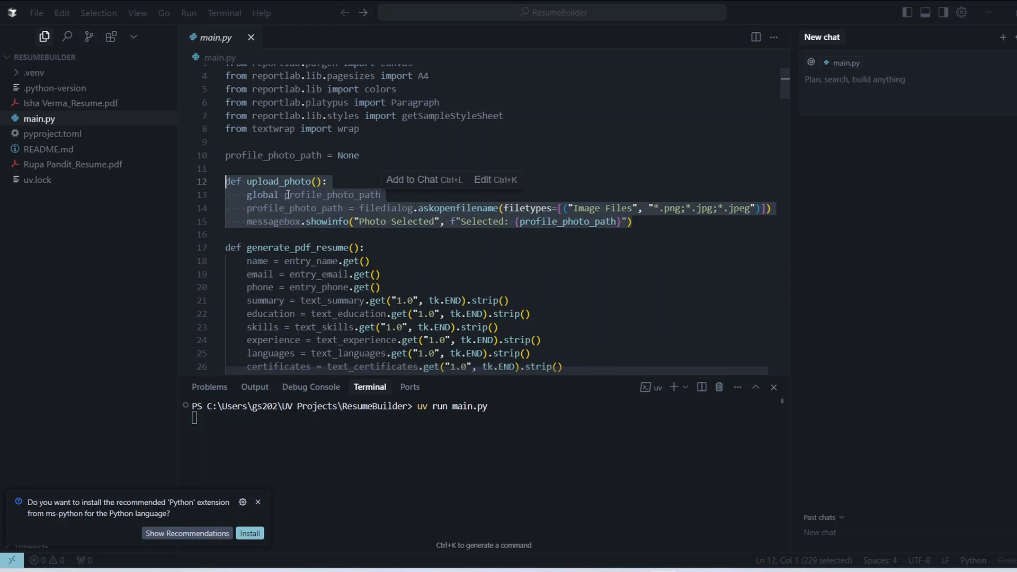
pyautogui.moveTo(640, 250)
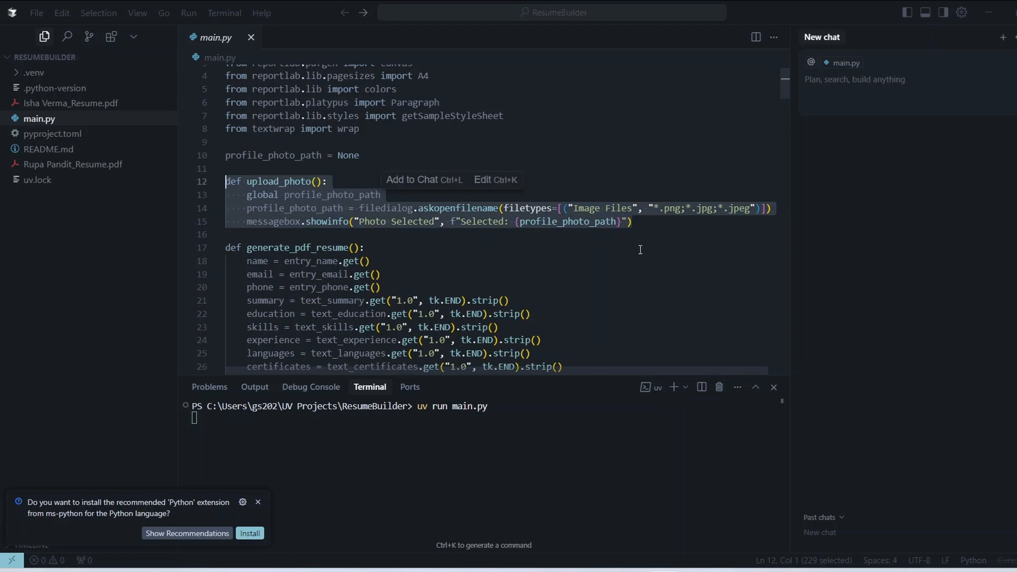
pyautogui.moveTo(313, 215)
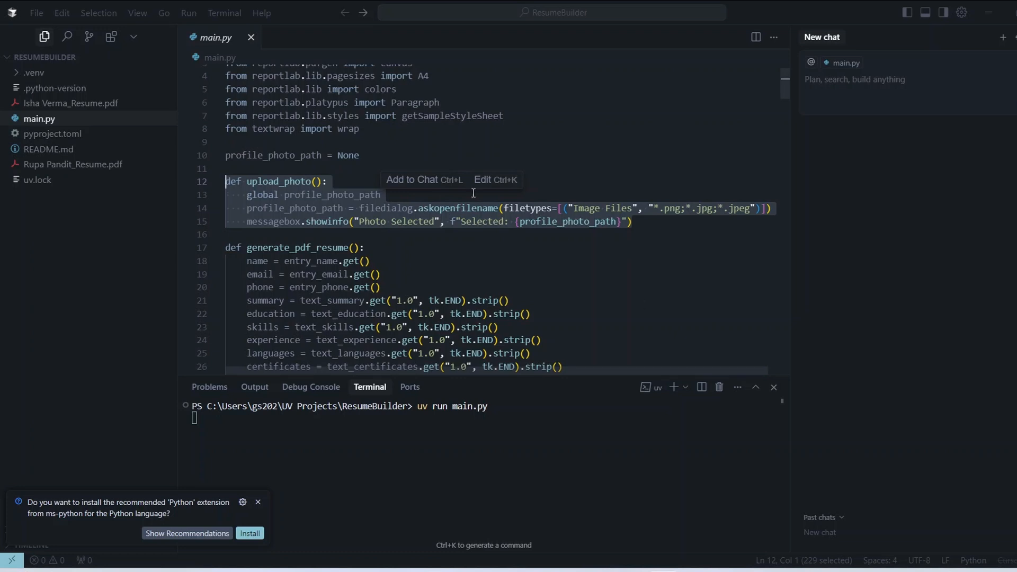
pyautogui.moveTo(869, 159)
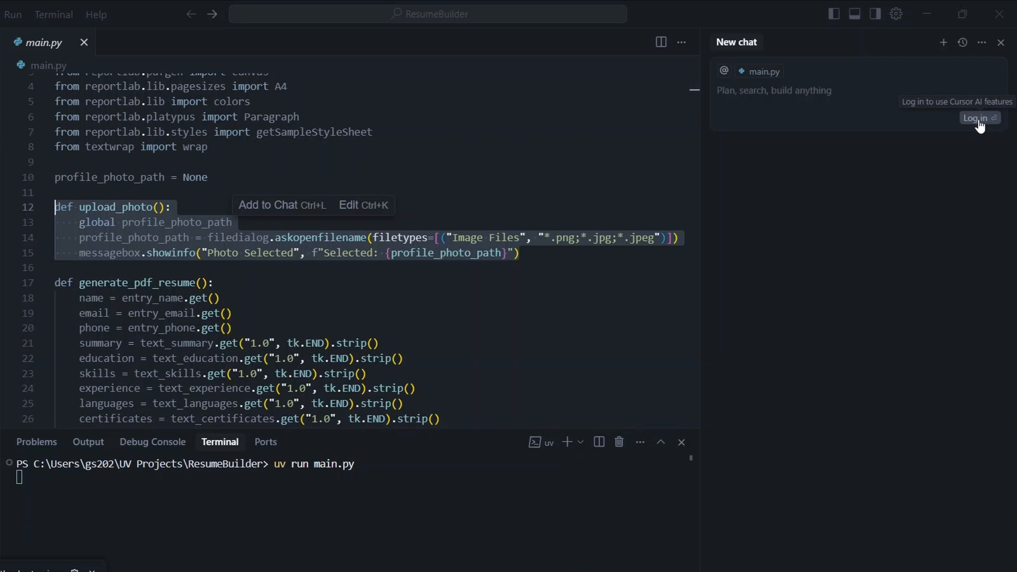
# Log in from the New chat panel to open Cursor's web sign-in page.
pyautogui.click(975, 118)
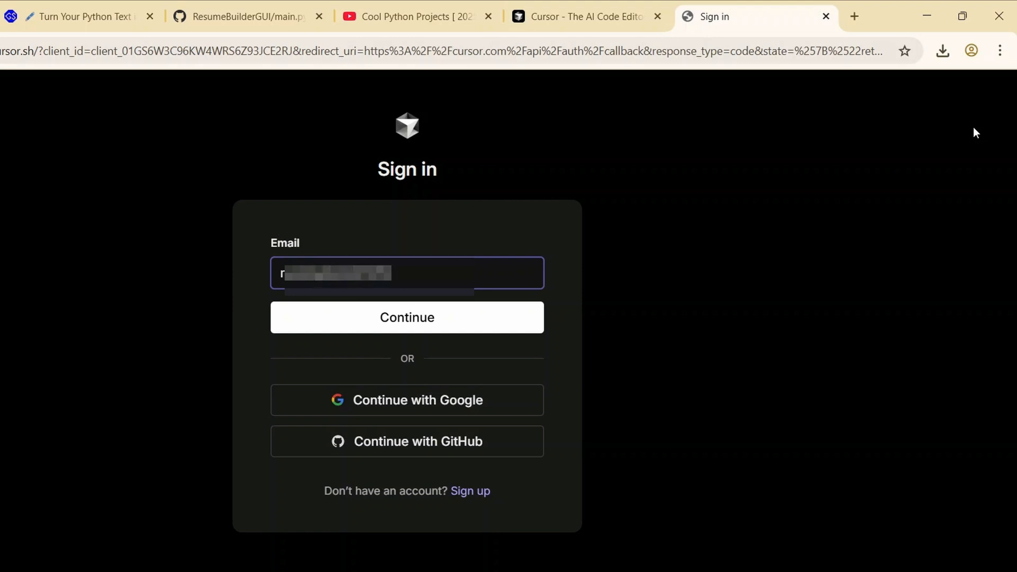
# Enter the email address and continue to the sign-in options.
pyautogui.write('text')
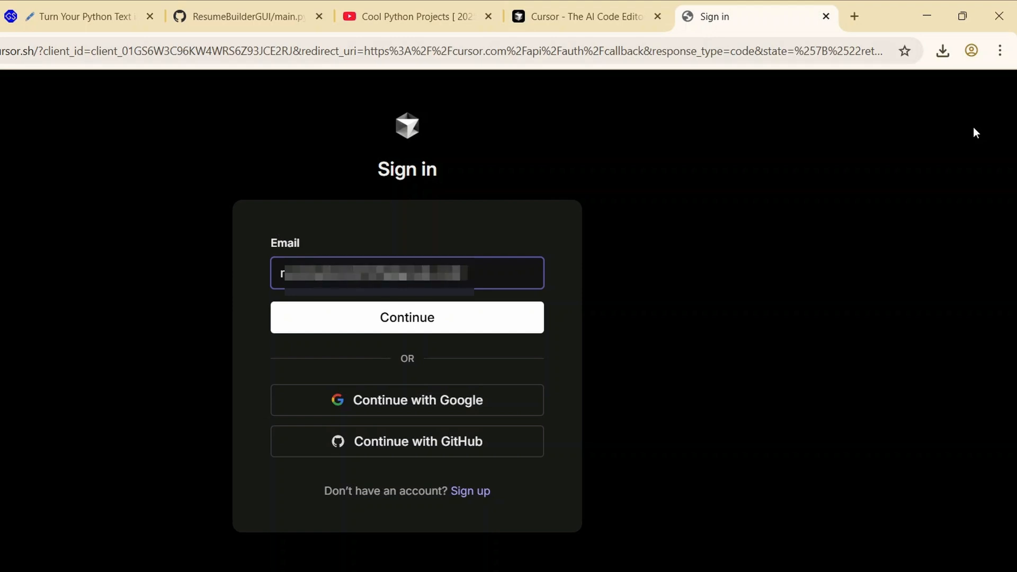
pyautogui.click(407, 318)
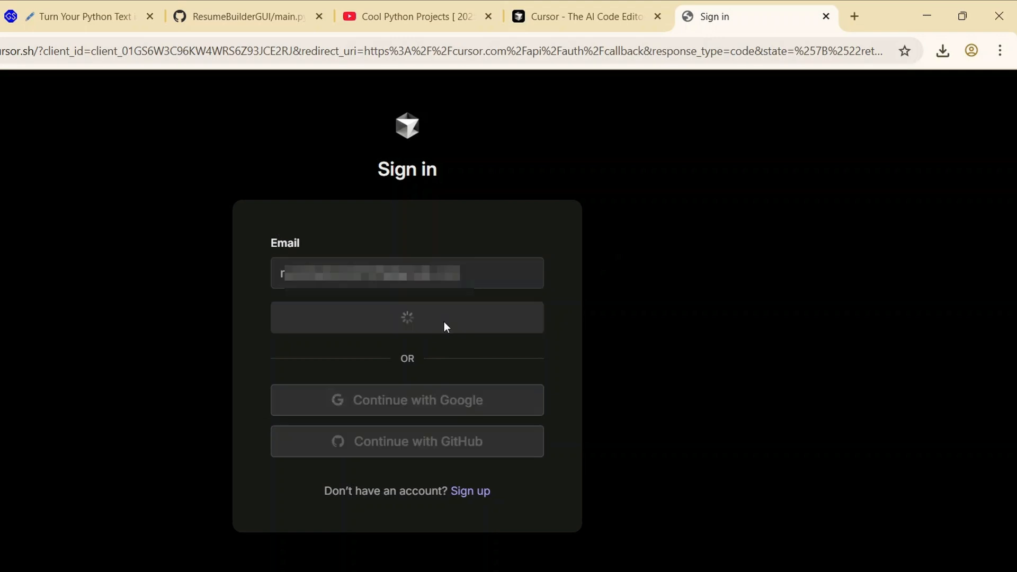
pyautogui.click(407, 317)
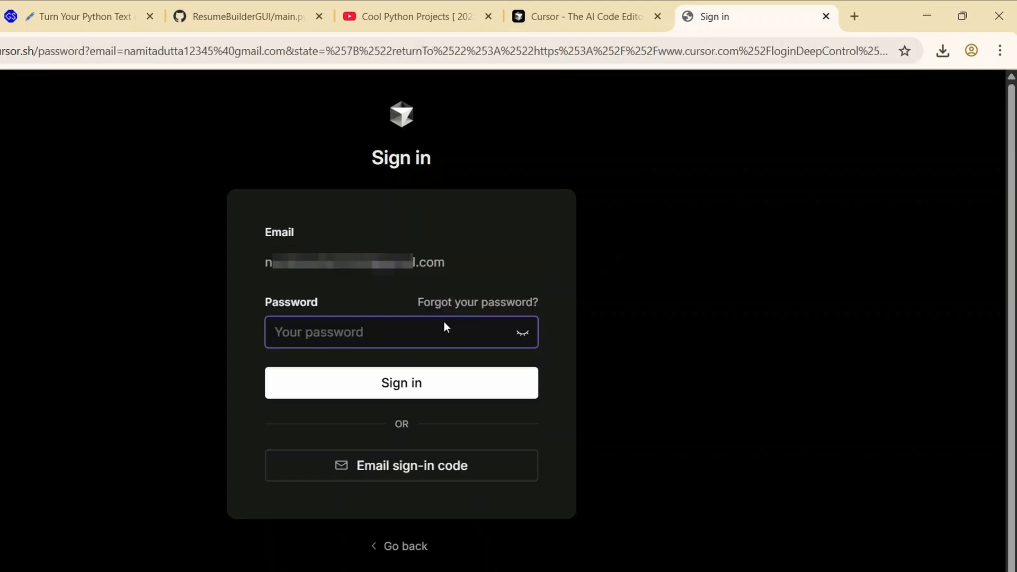
pyautogui.moveTo(436, 503)
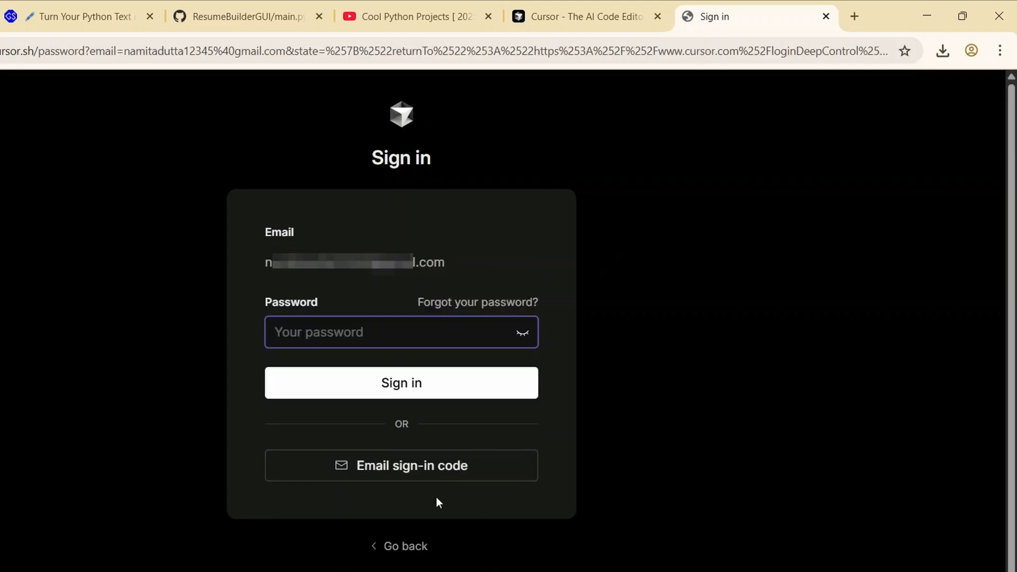
# Sign in with an emailed one-time code and approve the Cursor desktop login.
pyautogui.click(401, 465)
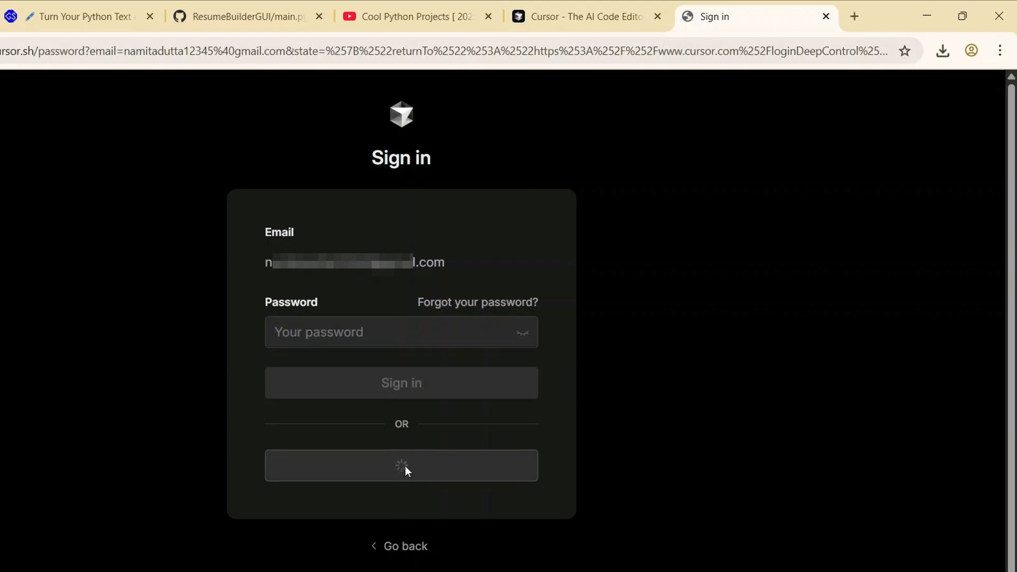
pyautogui.click(401, 465)
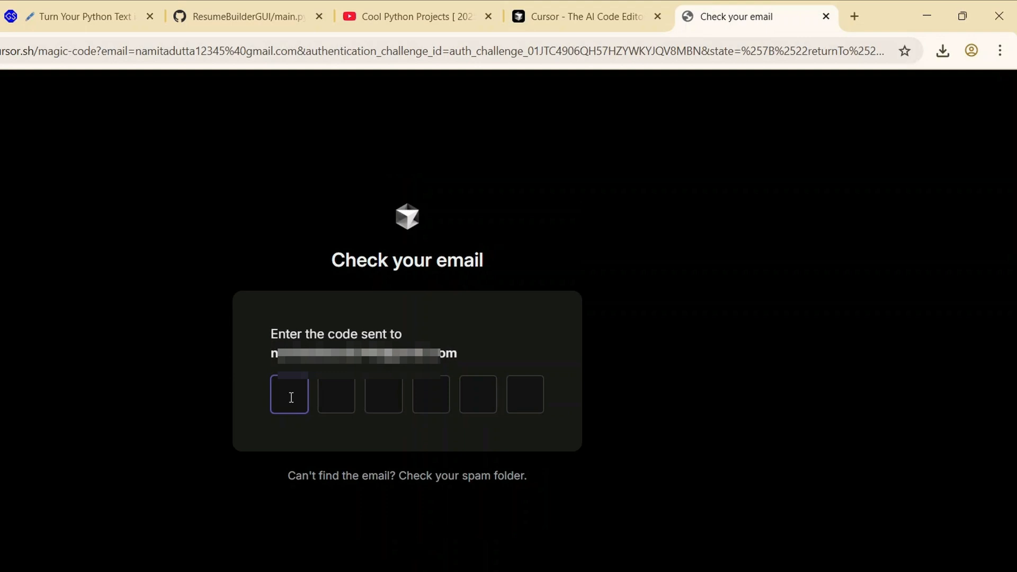
pyautogui.write('230')
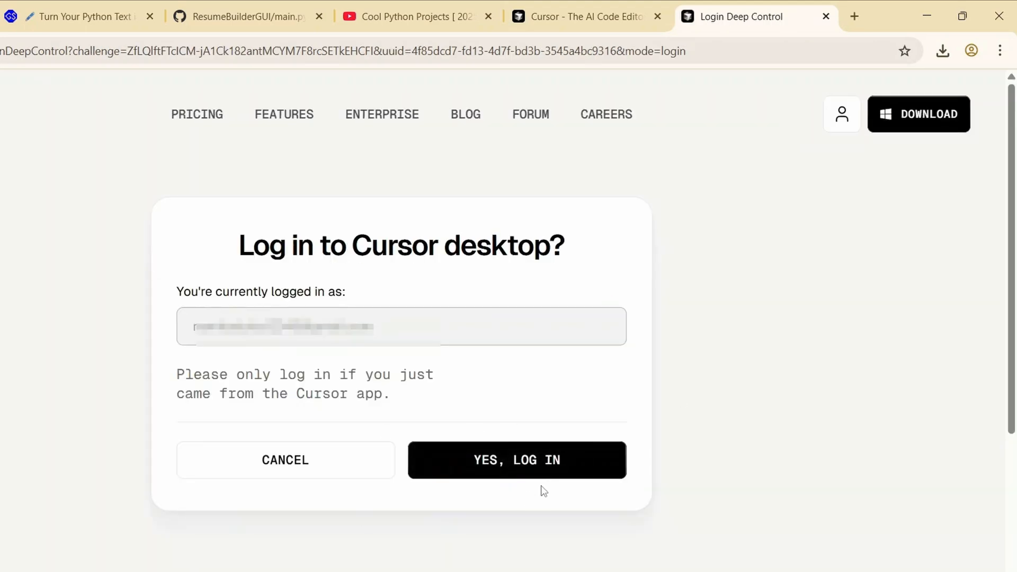
pyautogui.click(516, 459)
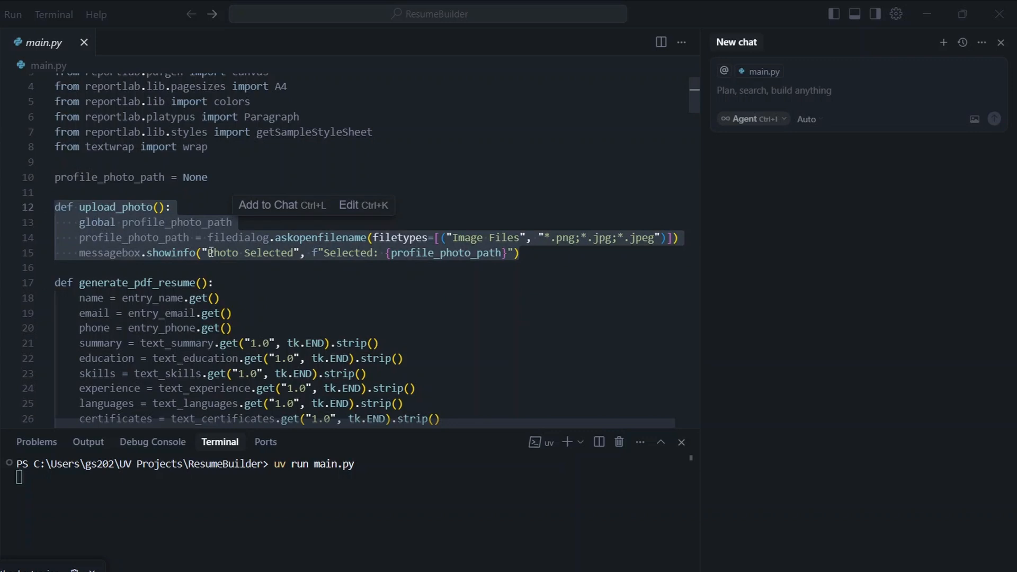
pyautogui.moveTo(284, 211)
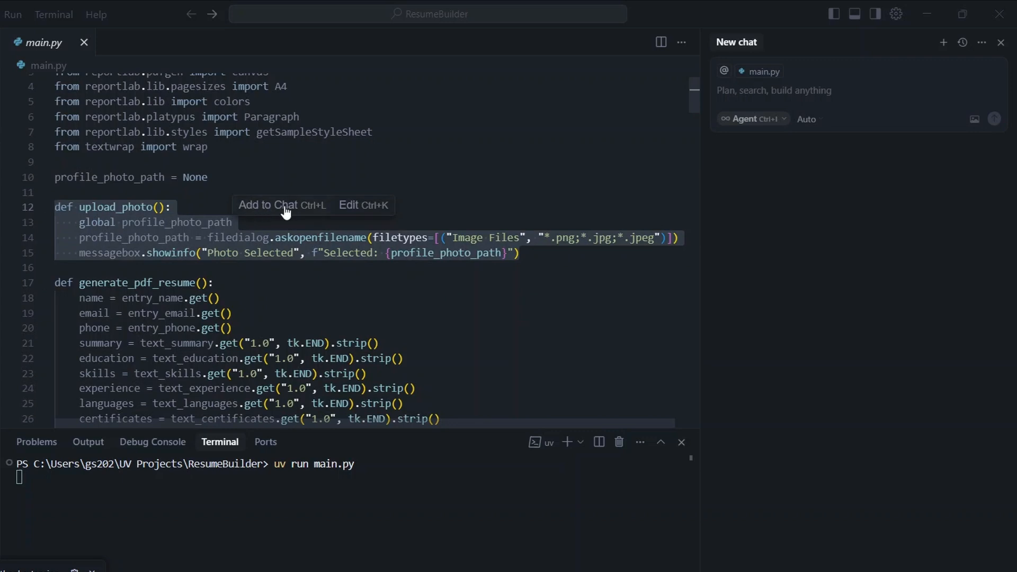
# Add lines 12–15 as chat context and send 'explain this code'.
pyautogui.click(266, 205)
pyautogui.write('explain this')
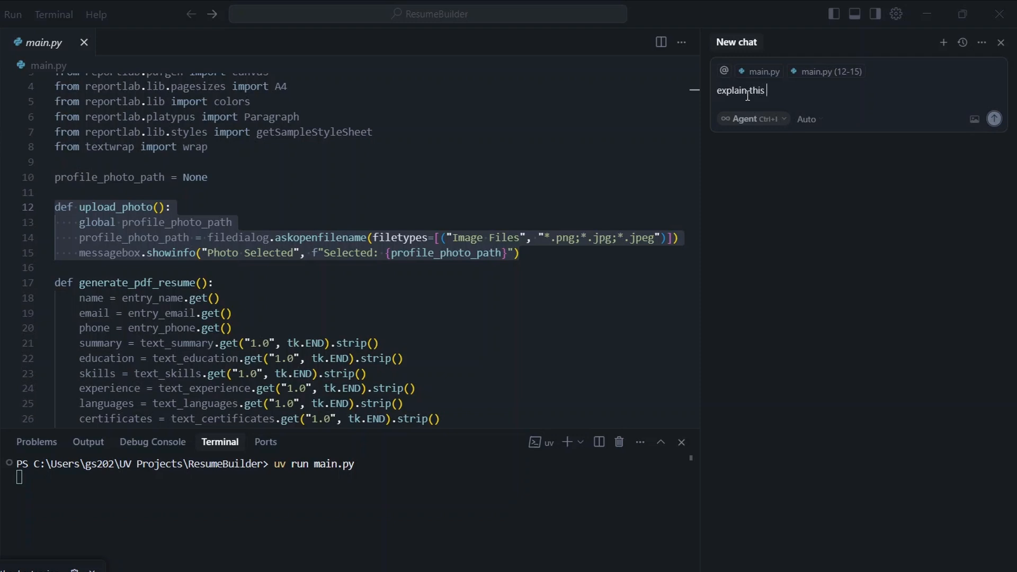
pyautogui.write('code')
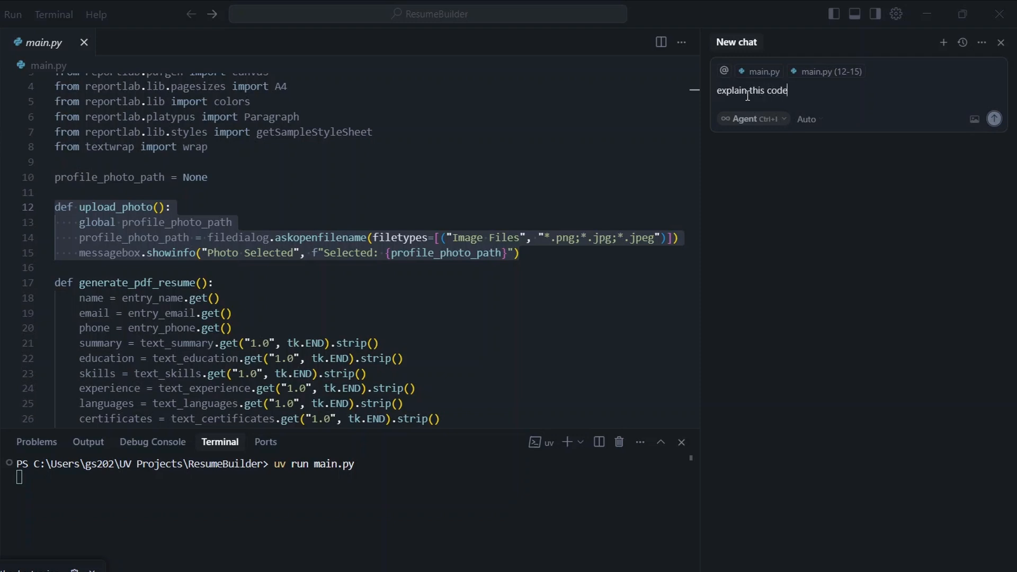
pyautogui.click(993, 118)
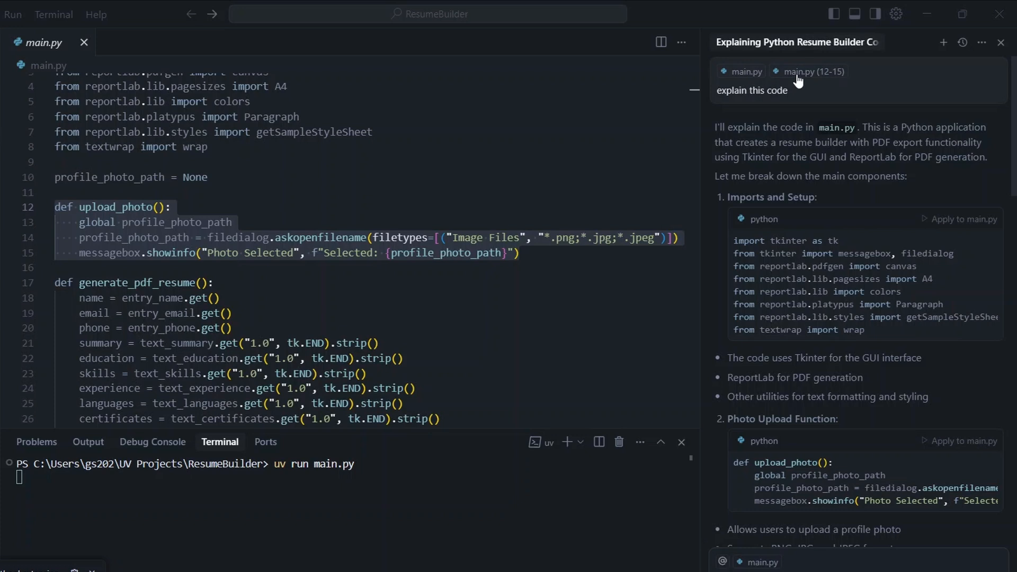
pyautogui.moveTo(825, 95)
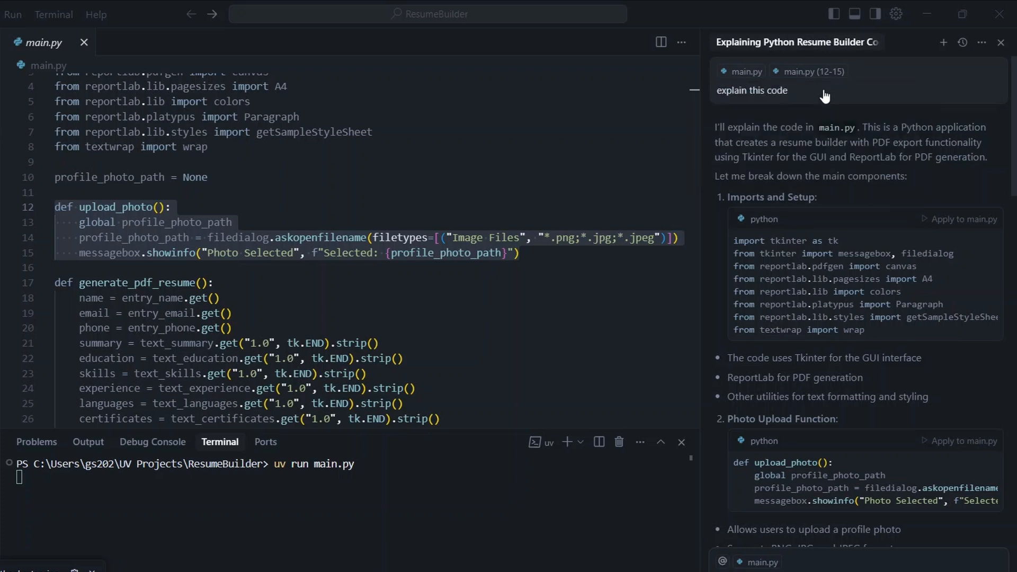
# Scroll through the AI's explanation of PDF generation, templates, GUI setup and output.
pyautogui.scroll(-3)
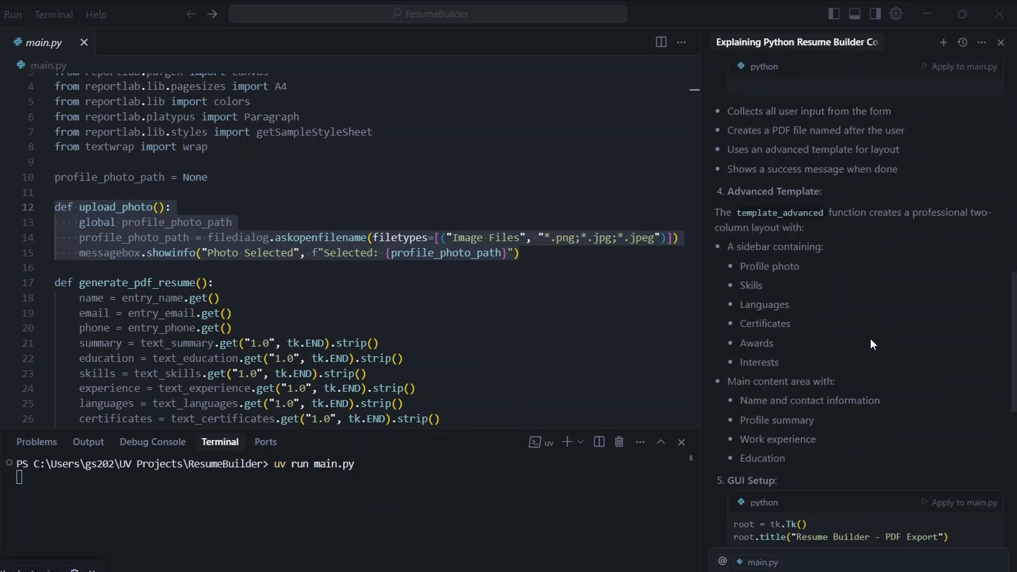
pyautogui.scroll(-3)
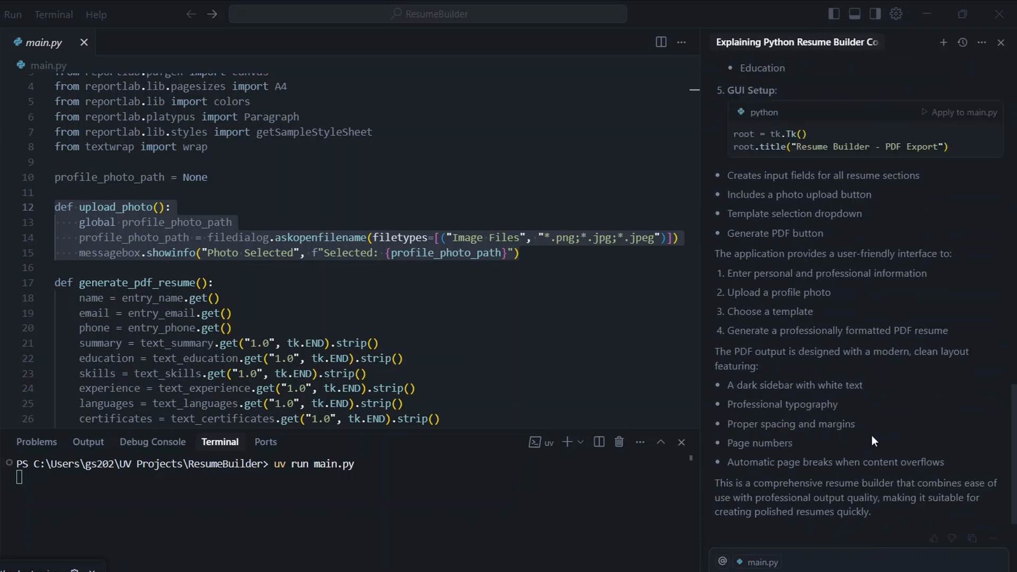
pyautogui.scroll(-3)
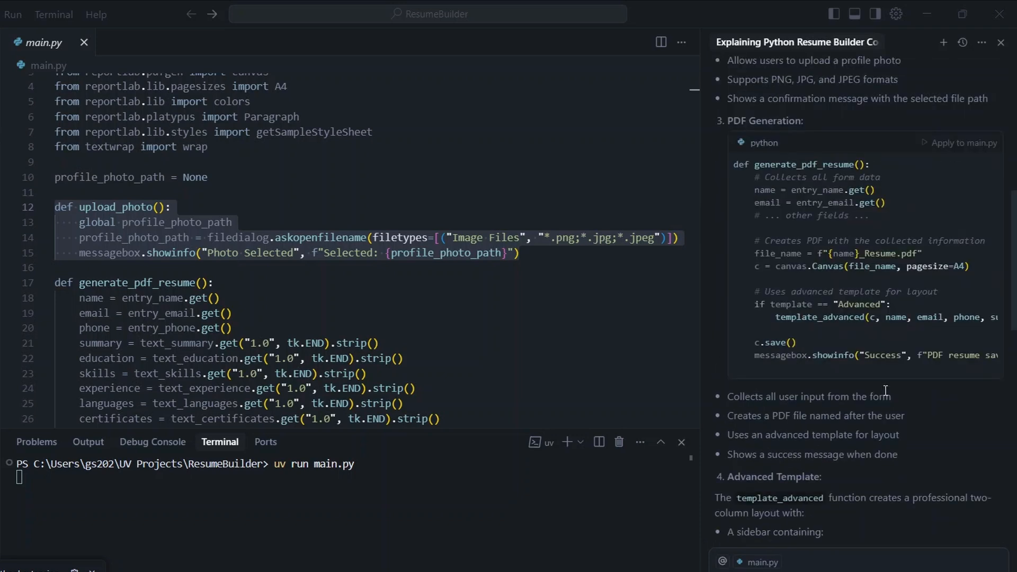
pyautogui.scroll(3)
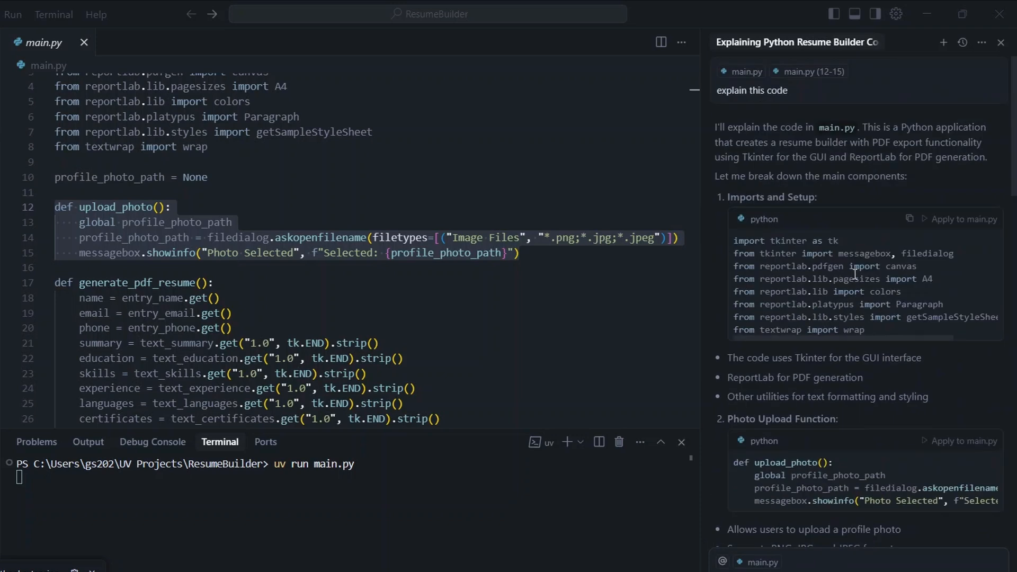
pyautogui.scroll(-3)
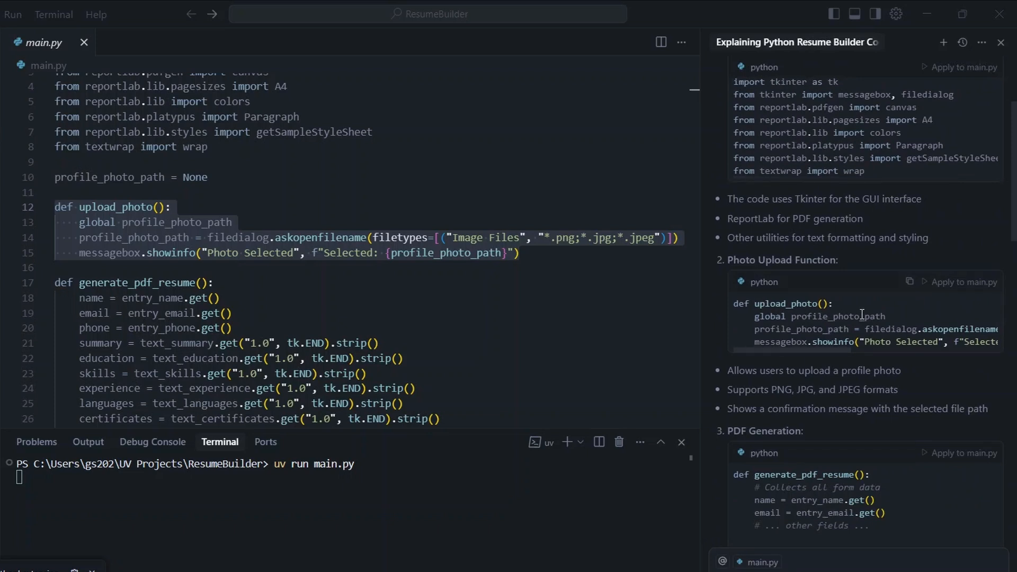
pyautogui.scroll(-3)
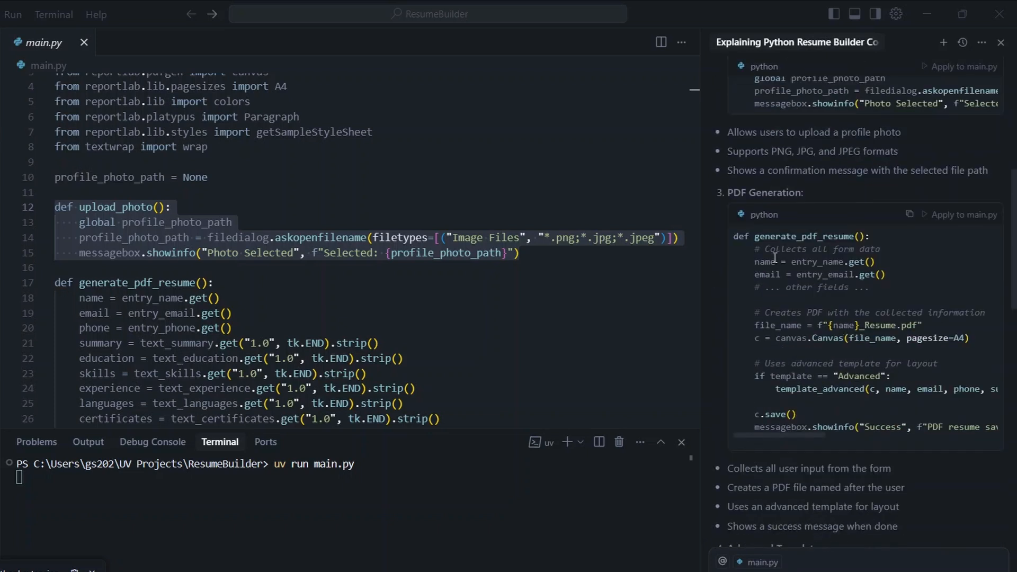
pyautogui.scroll(-3)
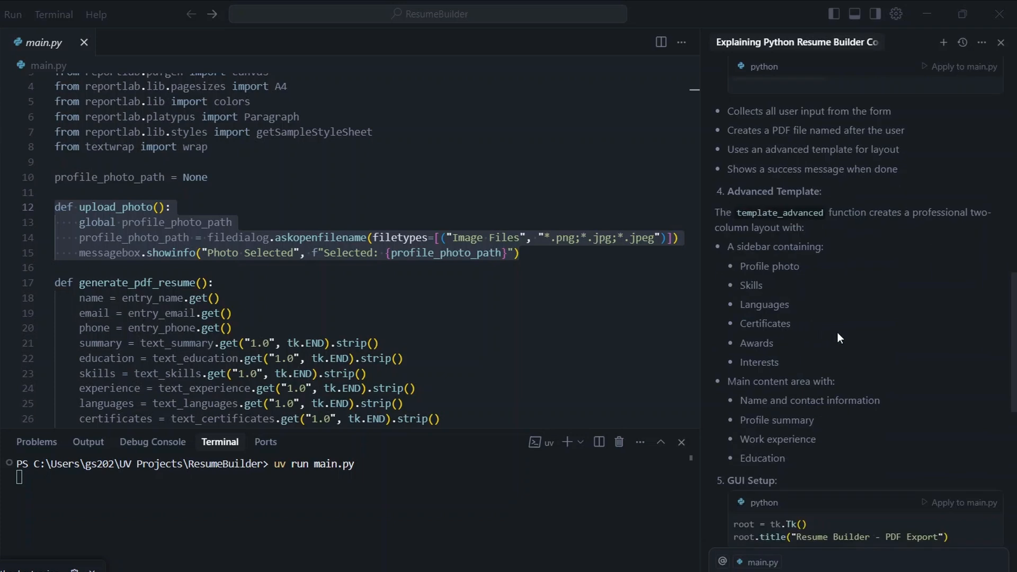
pyautogui.scroll(-3)
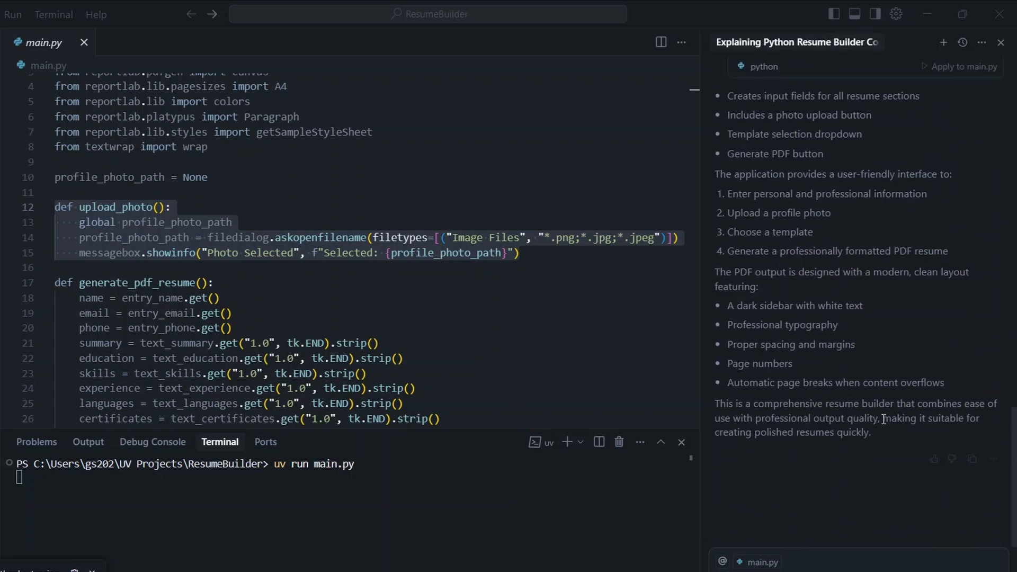
pyautogui.scroll(-3)
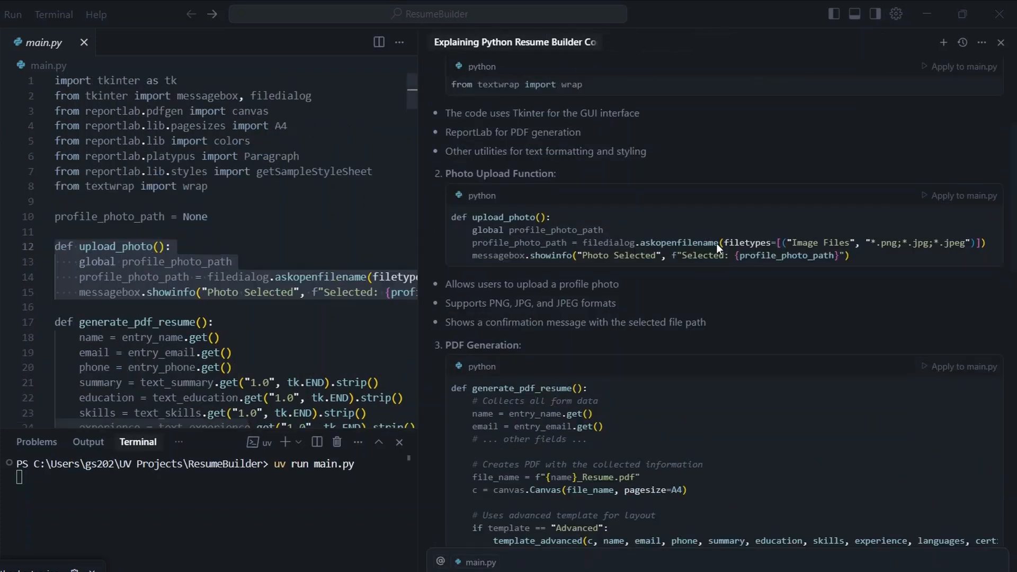
pyautogui.scroll(3)
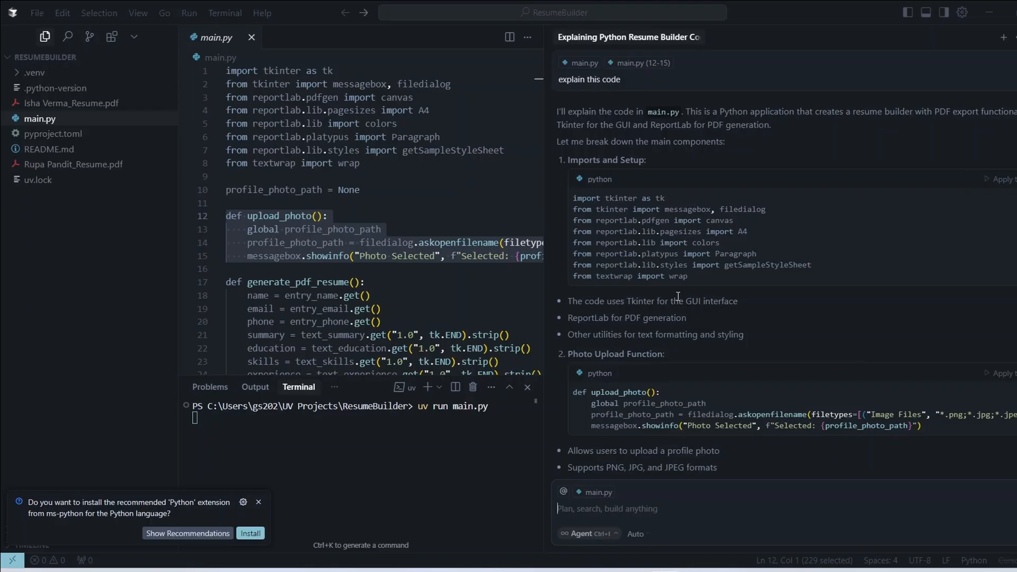
# Open a folder, go up to home, and create a new HtmlCursor folder.
pyautogui.click(36, 12)
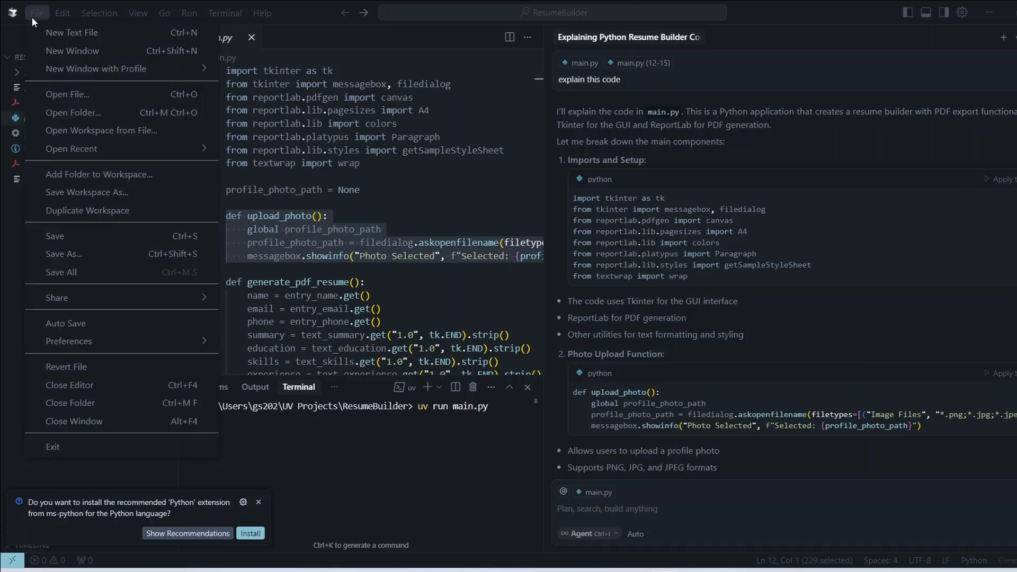
pyautogui.moveTo(40, 24)
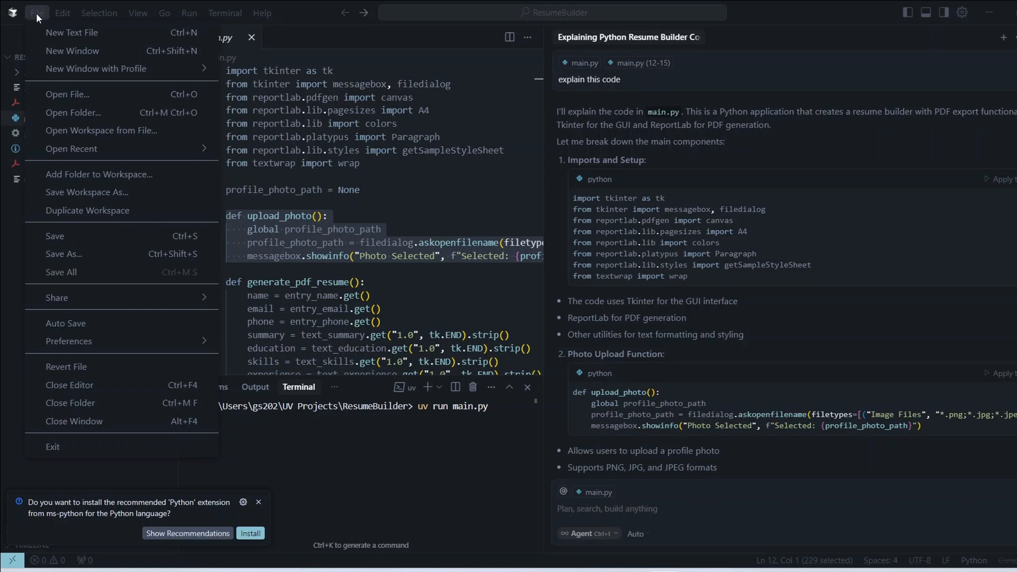
pyautogui.moveTo(84, 112)
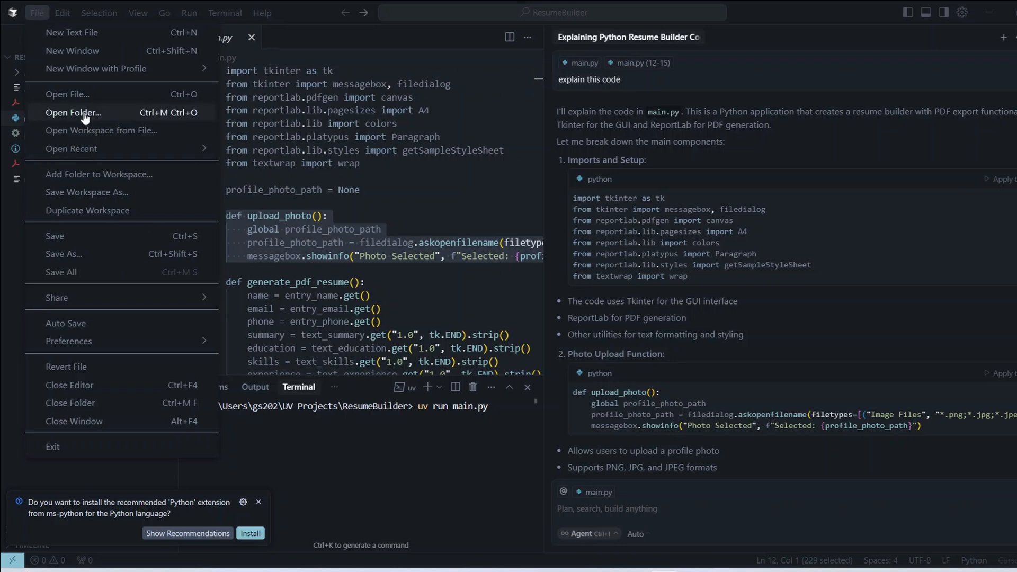
pyautogui.click(73, 113)
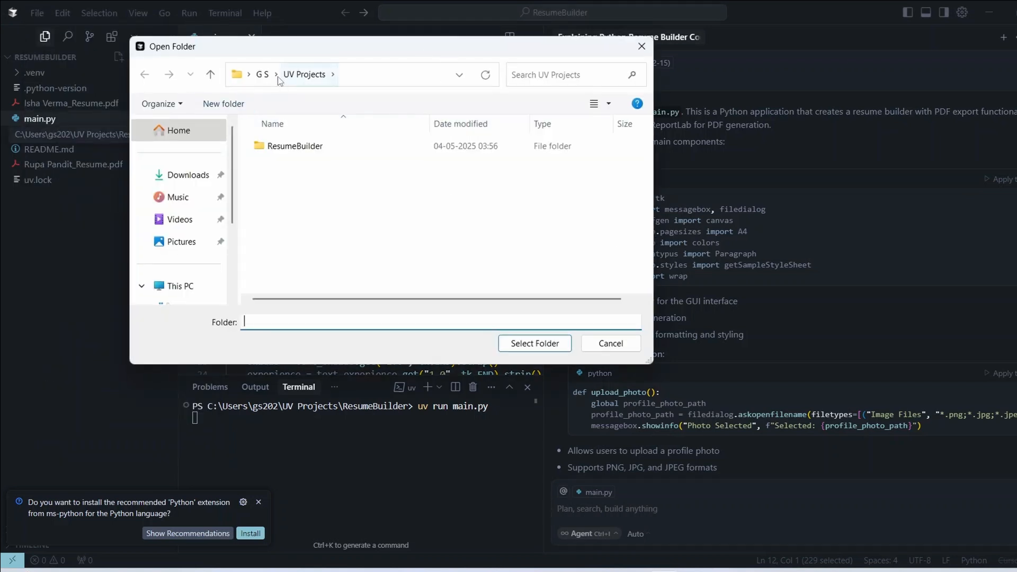
pyautogui.click(263, 74)
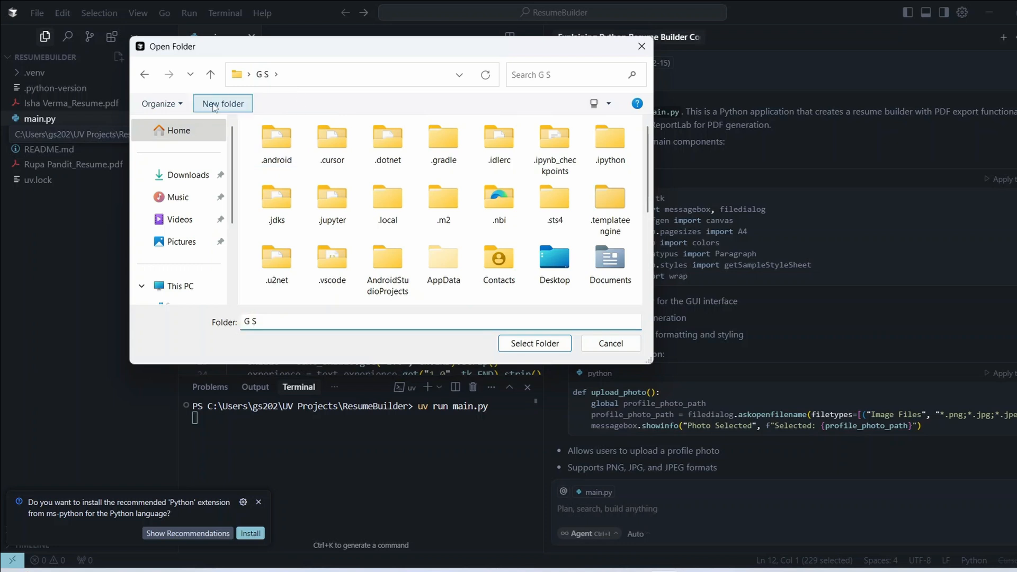
pyautogui.click(223, 104)
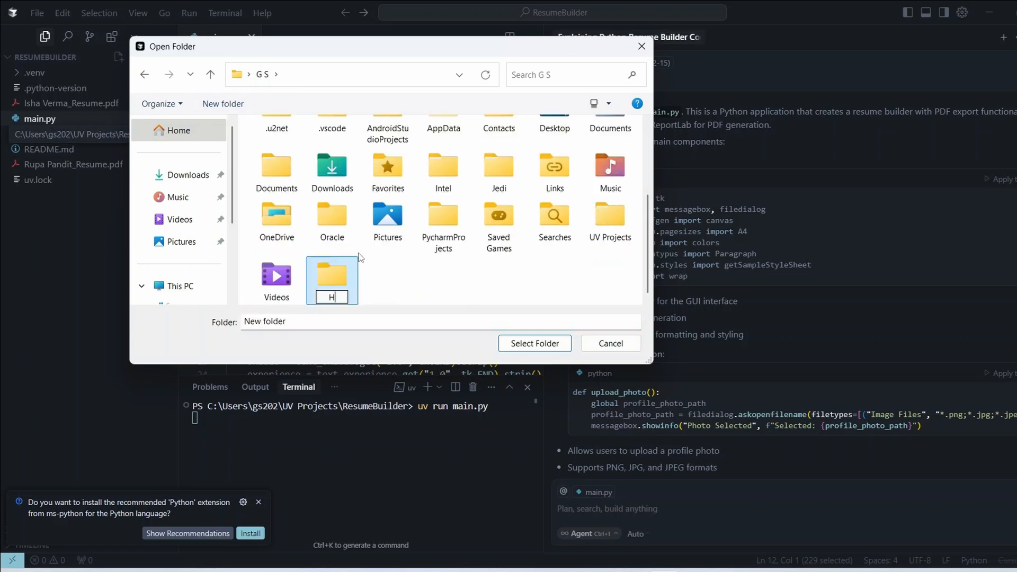
pyautogui.write('tml')
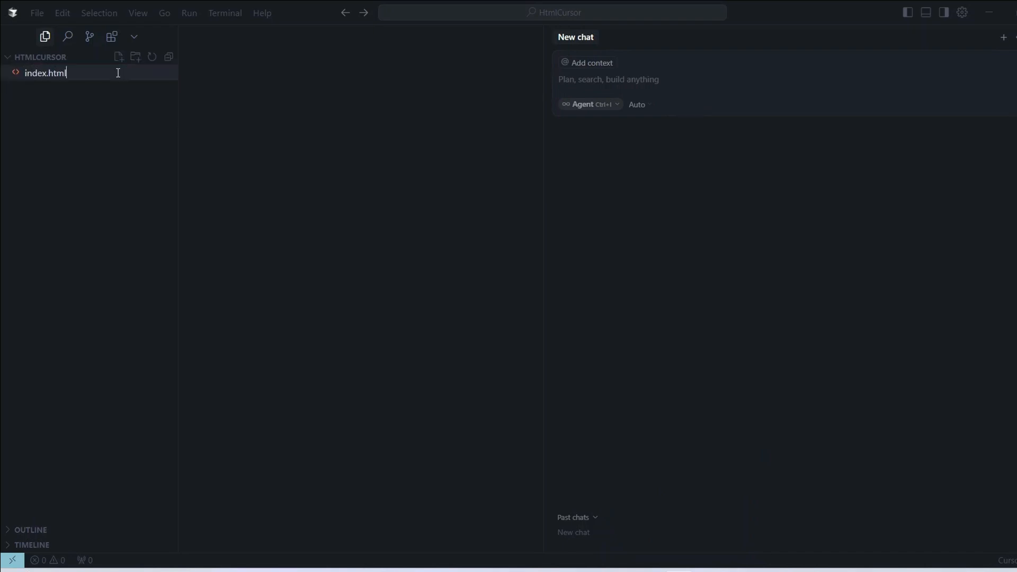
# Expand the html:5 boilerplate in index.html and add a Hello World h1 in the body.
pyautogui.click(45, 72)
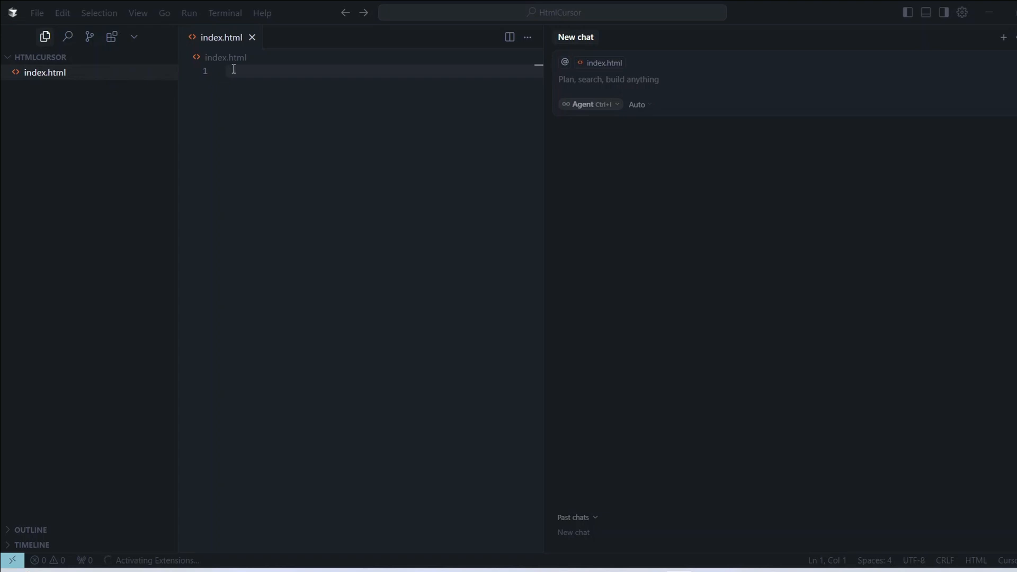
pyautogui.write('html')
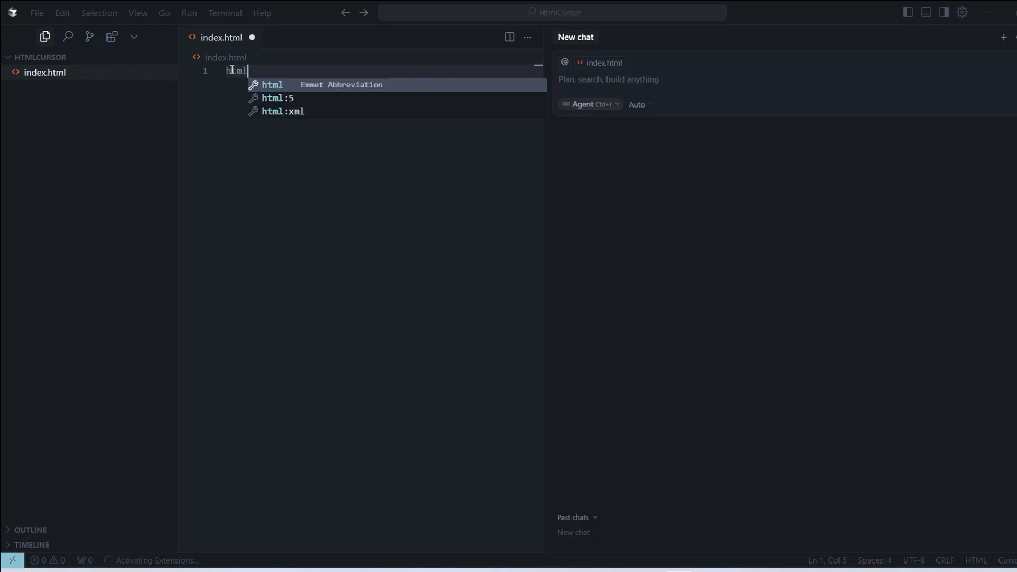
pyautogui.moveTo(277, 98)
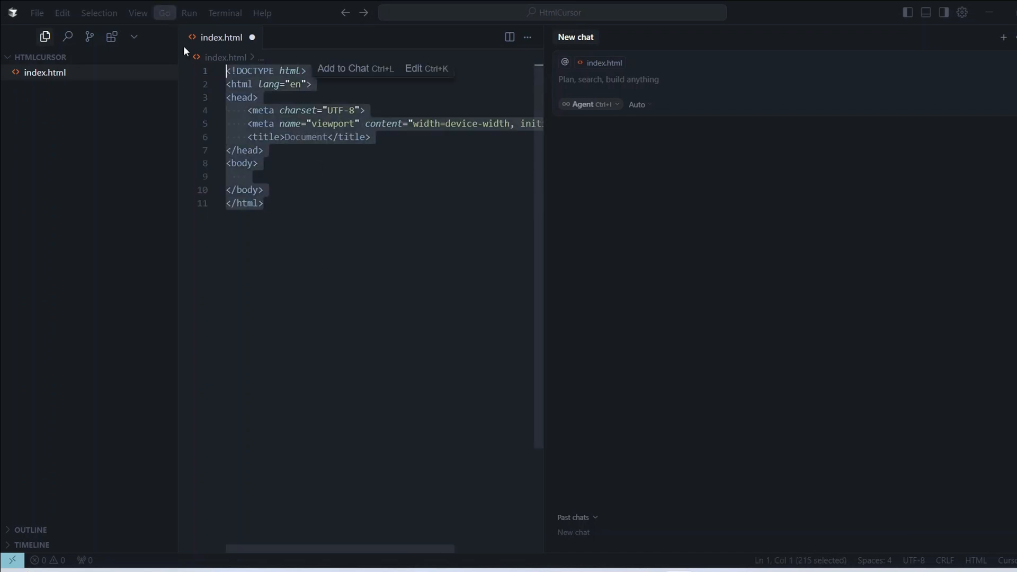
pyautogui.click(262, 203)
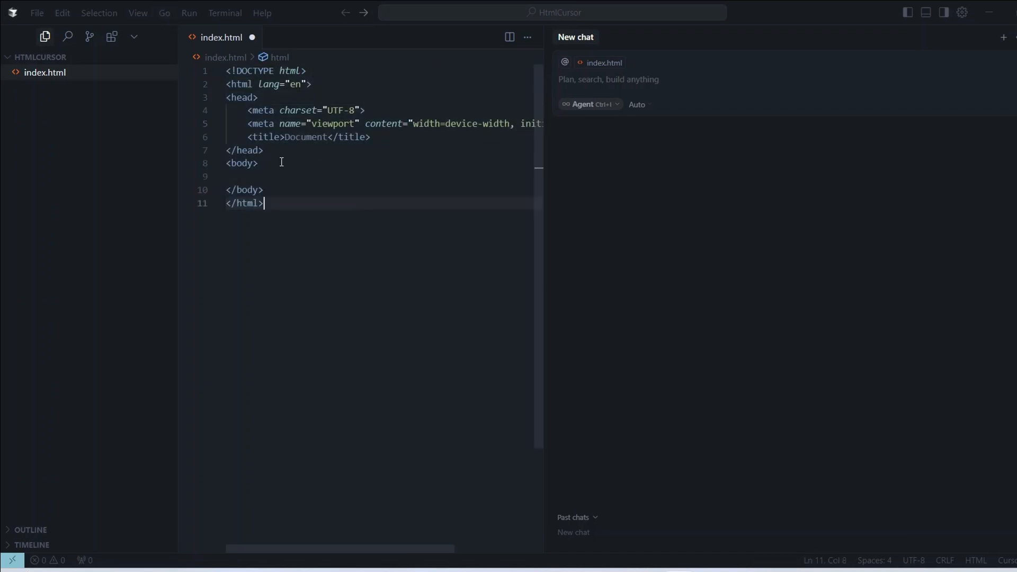
pyautogui.write('<h1>Hello World</h1>')
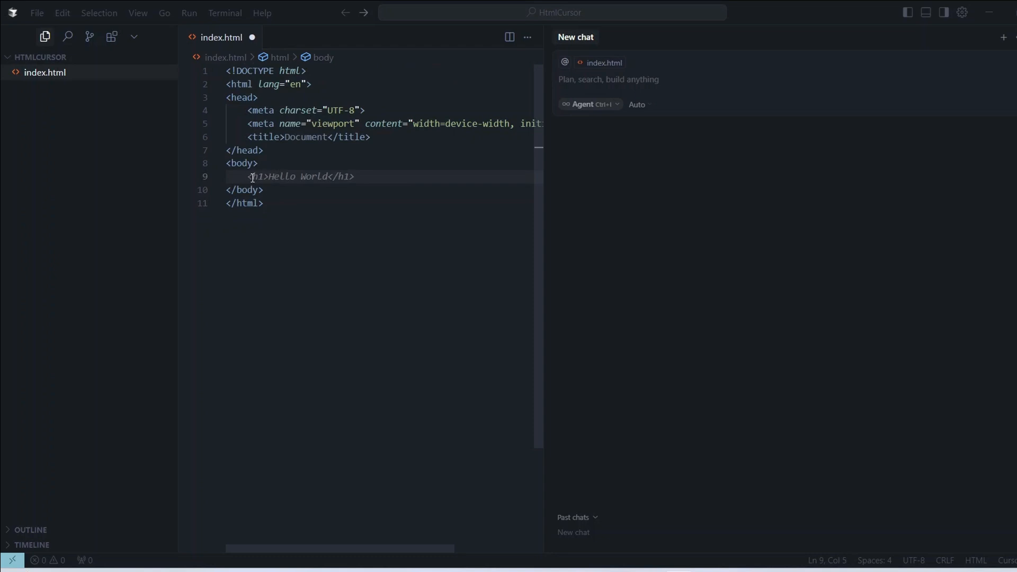
# Try accepting the inline AI suggestion for the link, logo image, button, input and select.
pyautogui.click(185, 176)
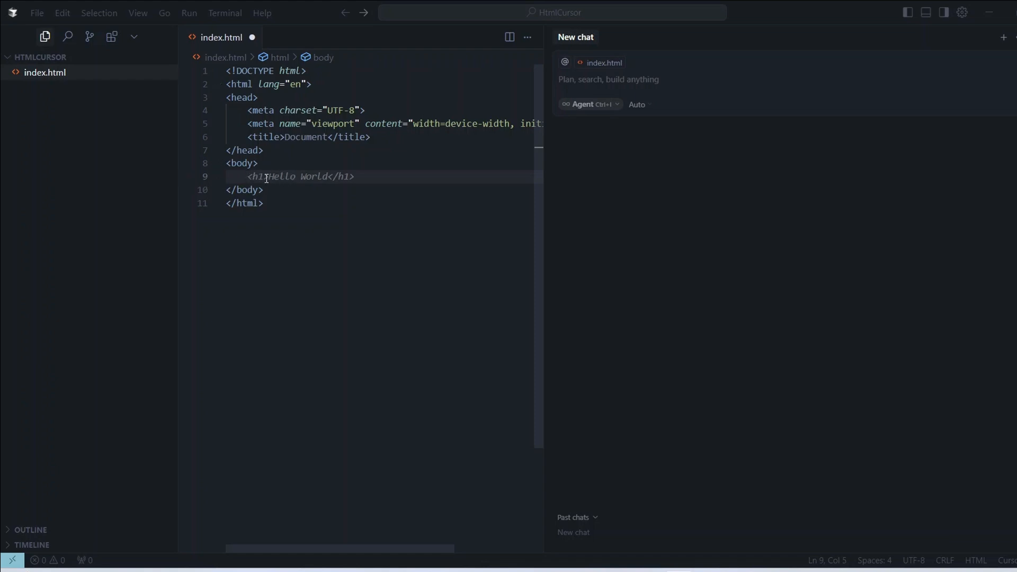
pyautogui.moveTo(338, 175)
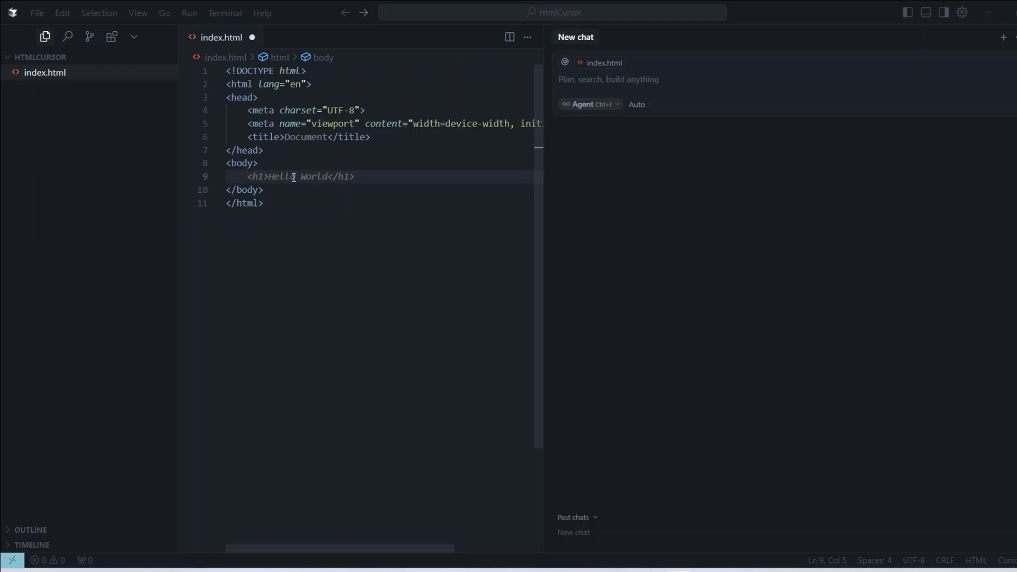
pyautogui.moveTo(251, 177)
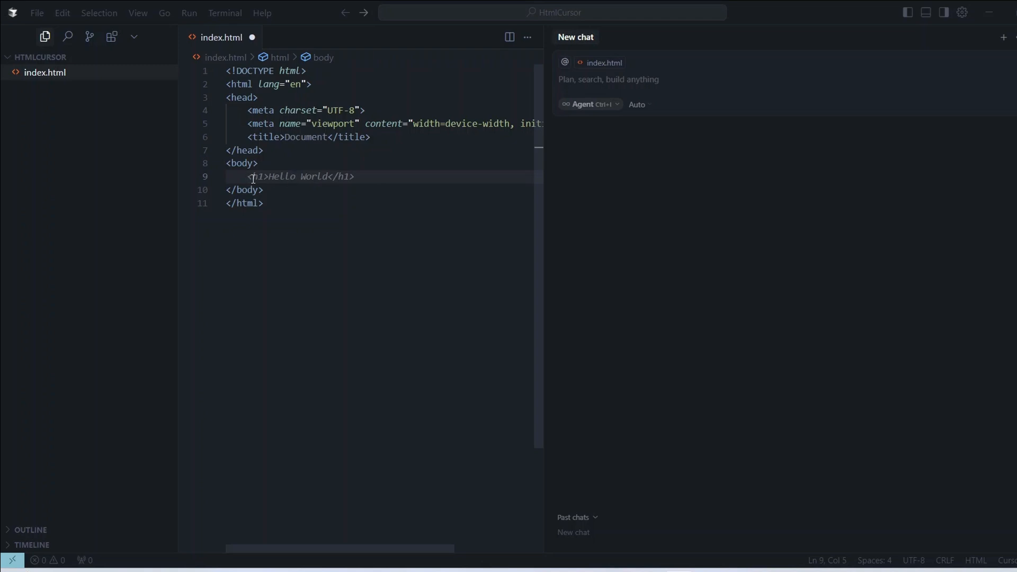
pyautogui.moveTo(356, 176)
pyautogui.write('<h1>Hello World</h1>')
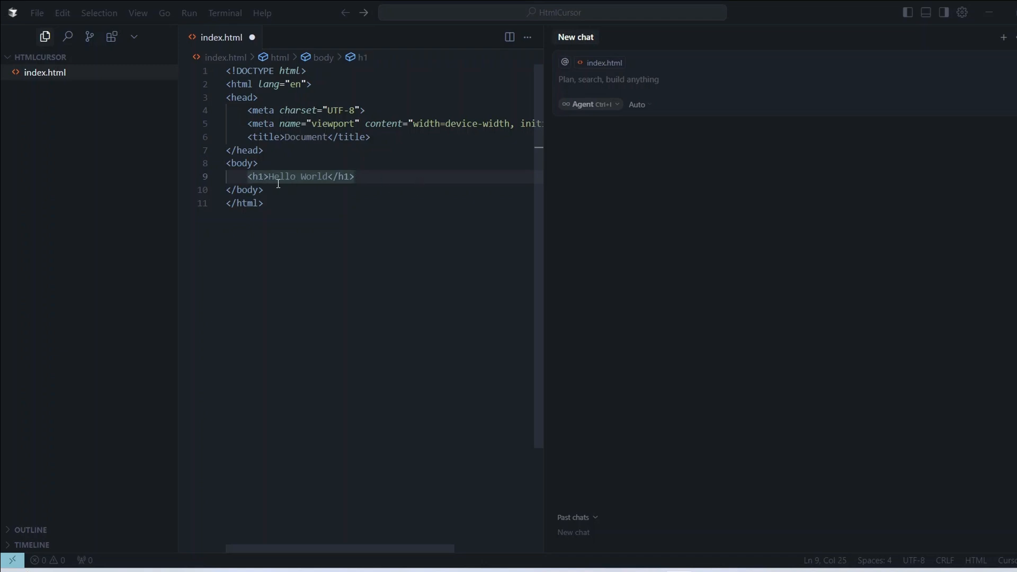
pyautogui.moveTo(358, 176)
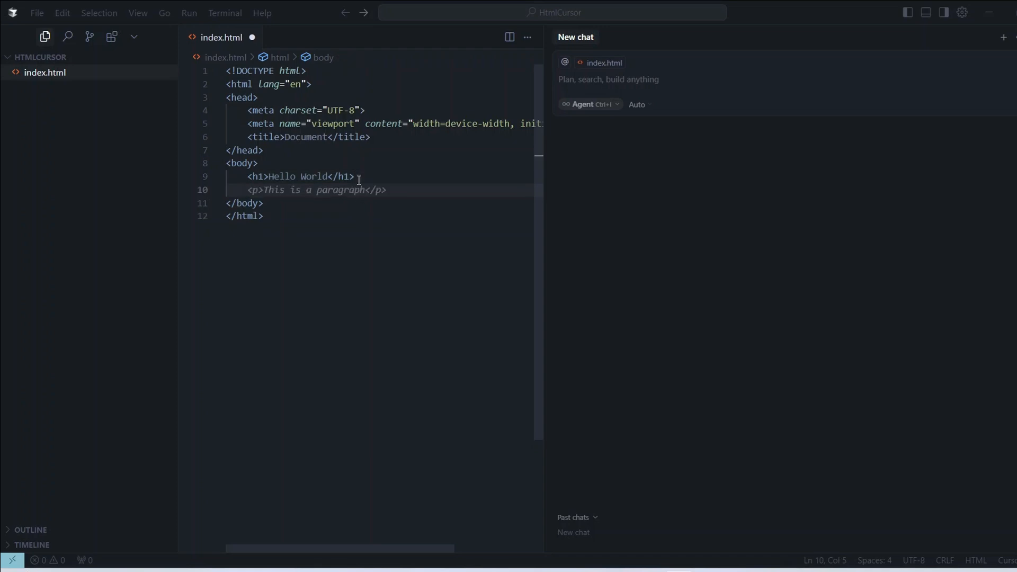
pyautogui.moveTo(382, 203)
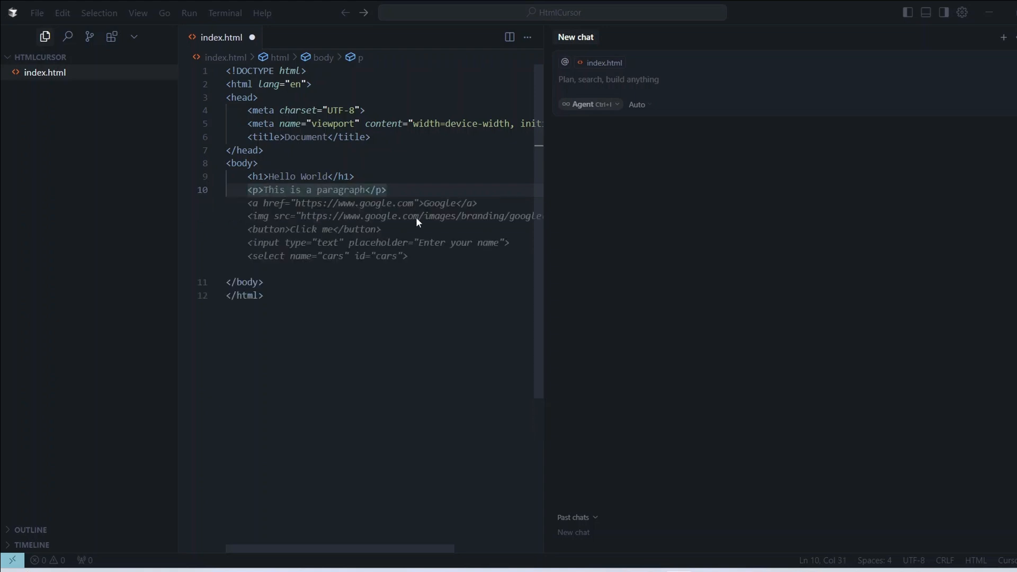
pyautogui.moveTo(329, 255)
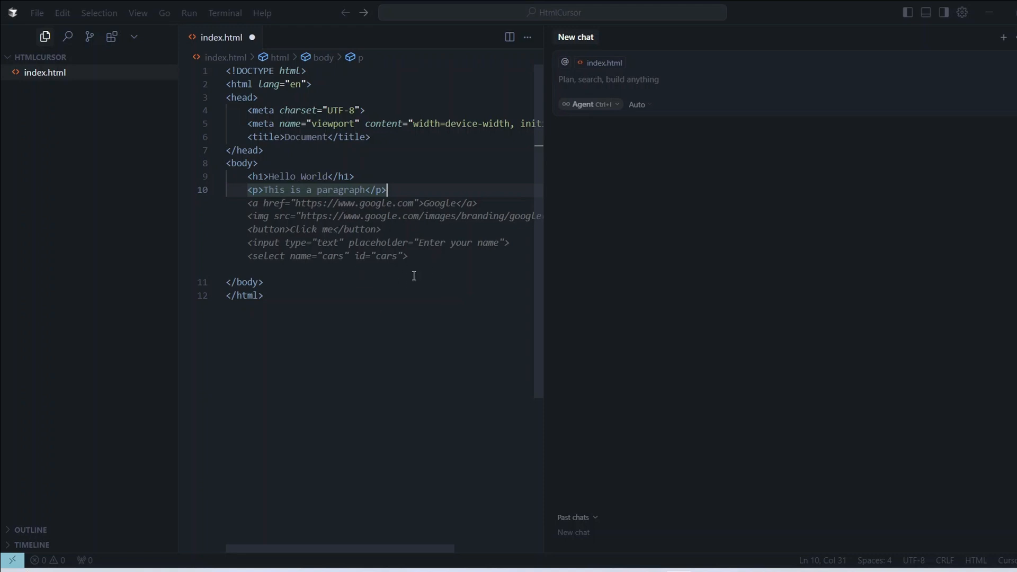
pyautogui.moveTo(363, 219)
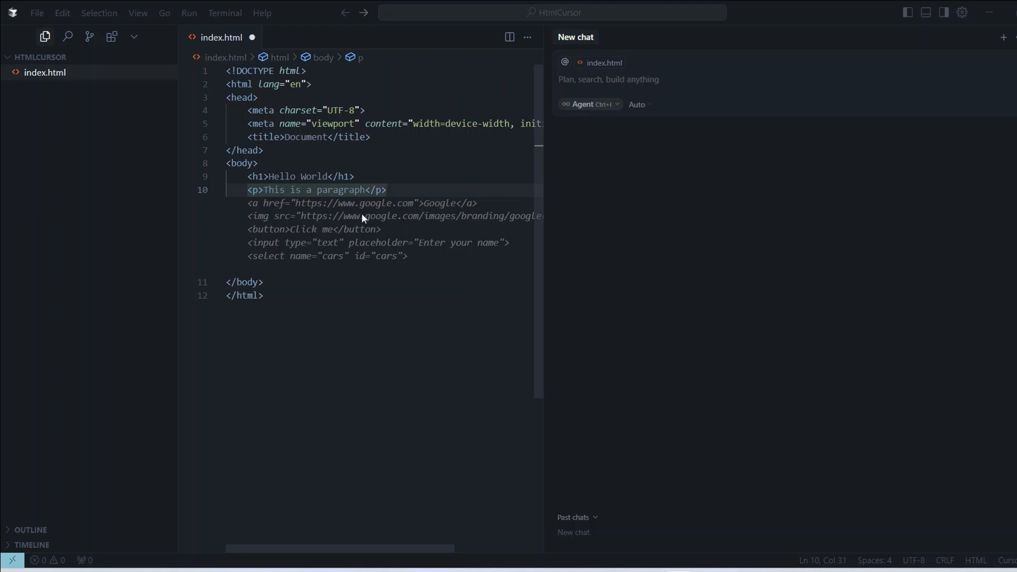
pyautogui.moveTo(426, 255)
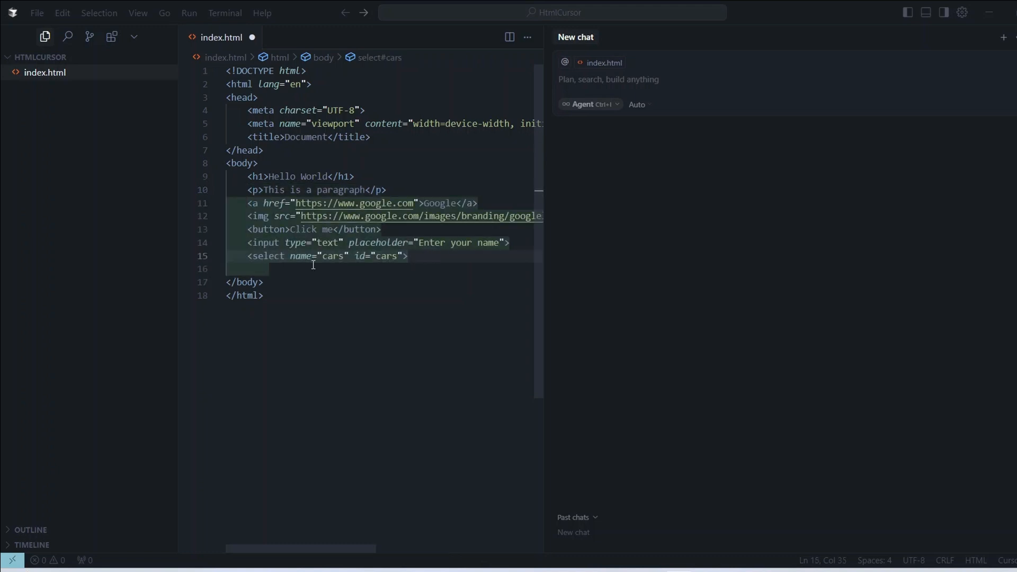
# Add Volvo, Saab, Mercedes and Audi options plus three divs with paragraphs, then select all.
pyautogui.press('Enter')
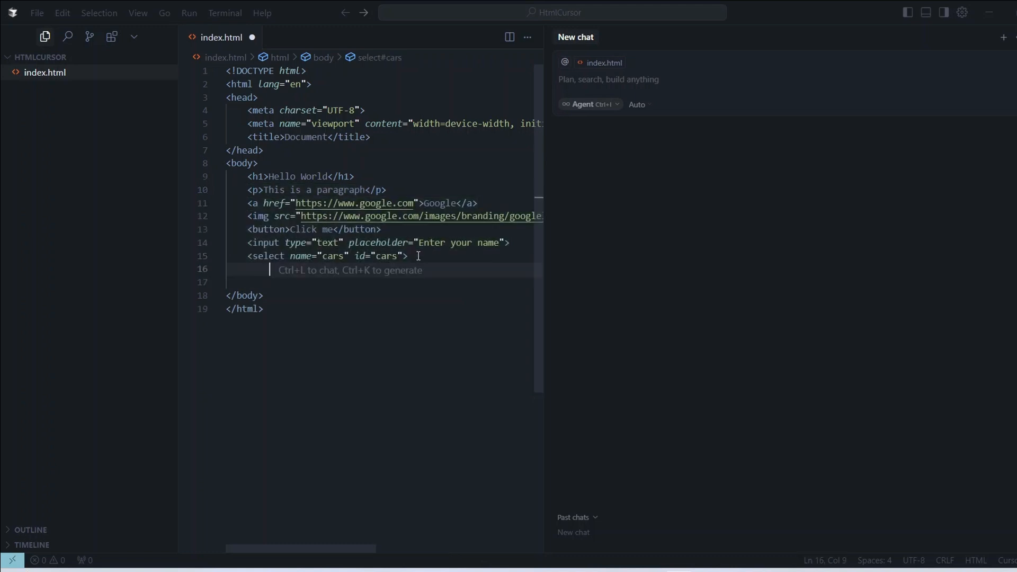
pyautogui.write('<option value="volvo">Volvo</option>')
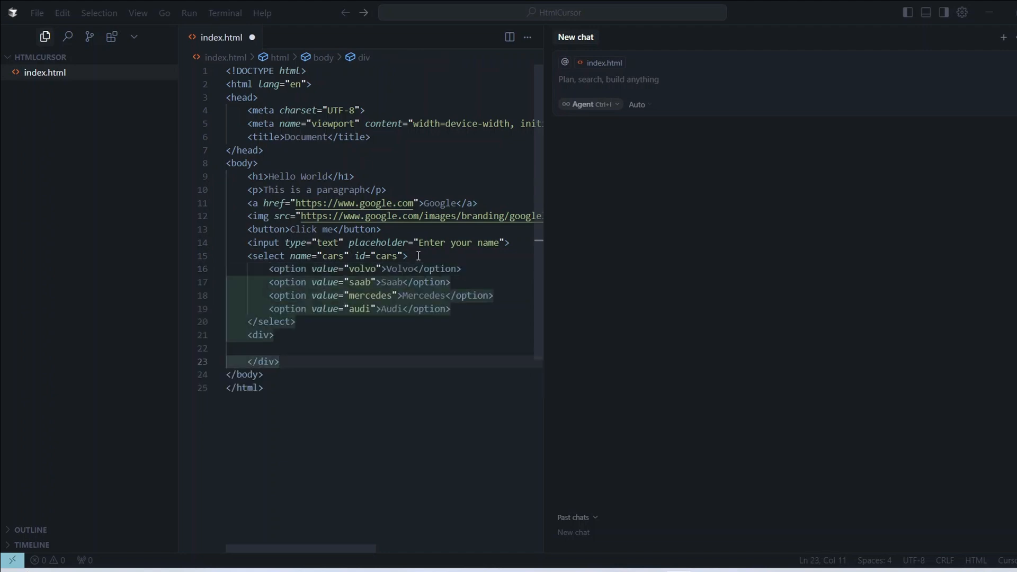
pyautogui.moveTo(358, 374)
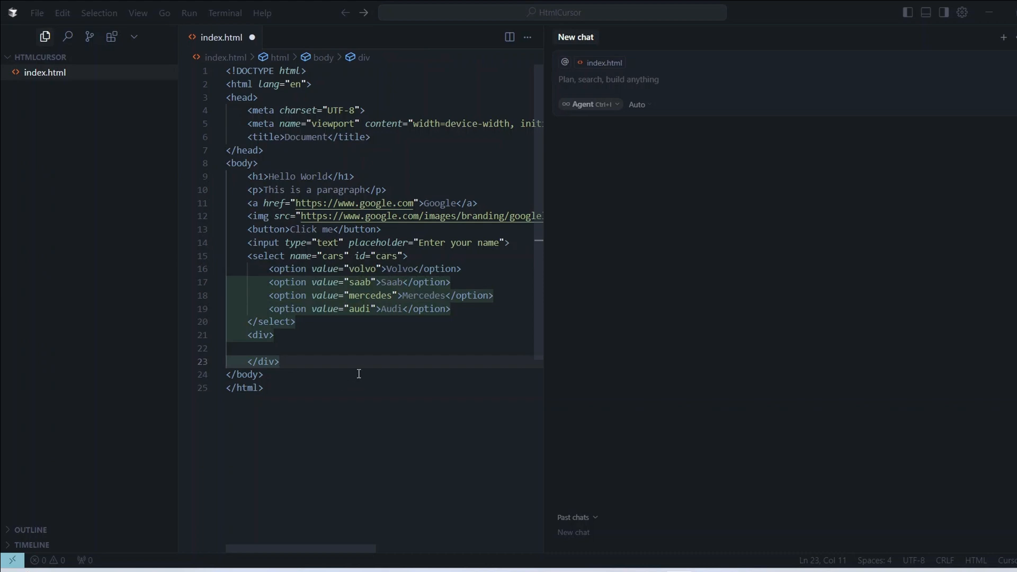
pyautogui.write('<p>This is a paragraph inside a div</p>')
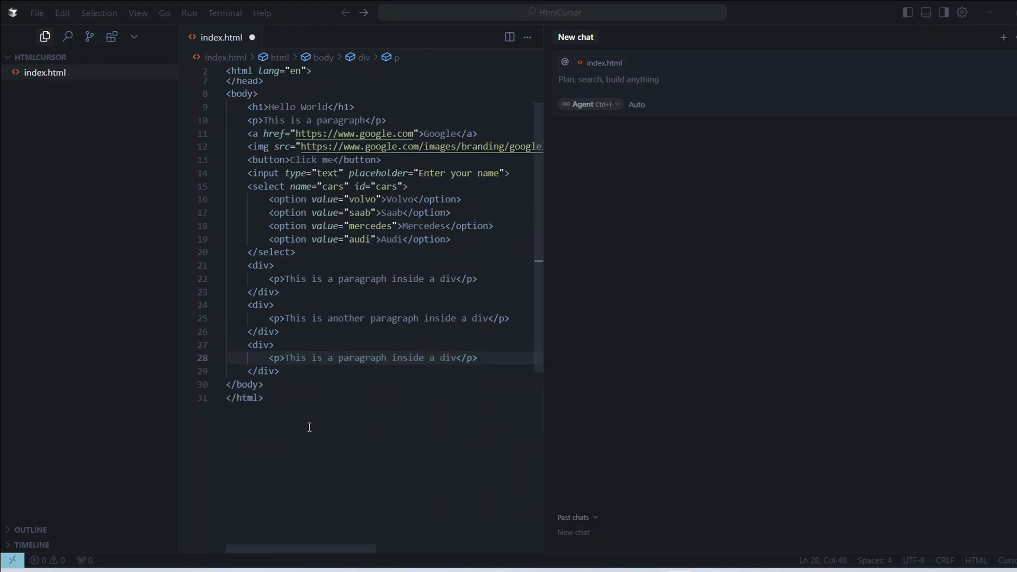
pyautogui.moveTo(389, 286)
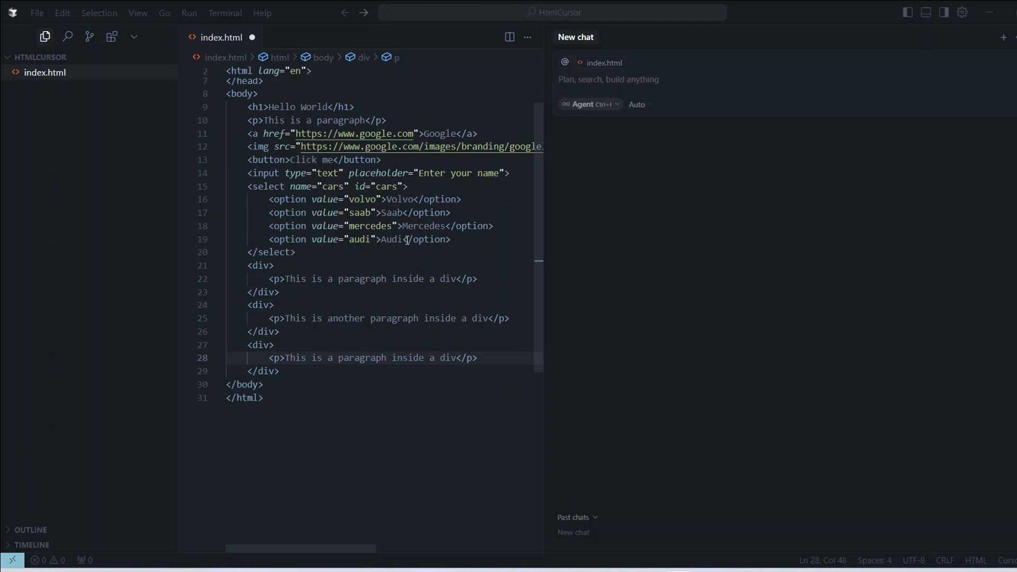
pyautogui.moveTo(619, 104)
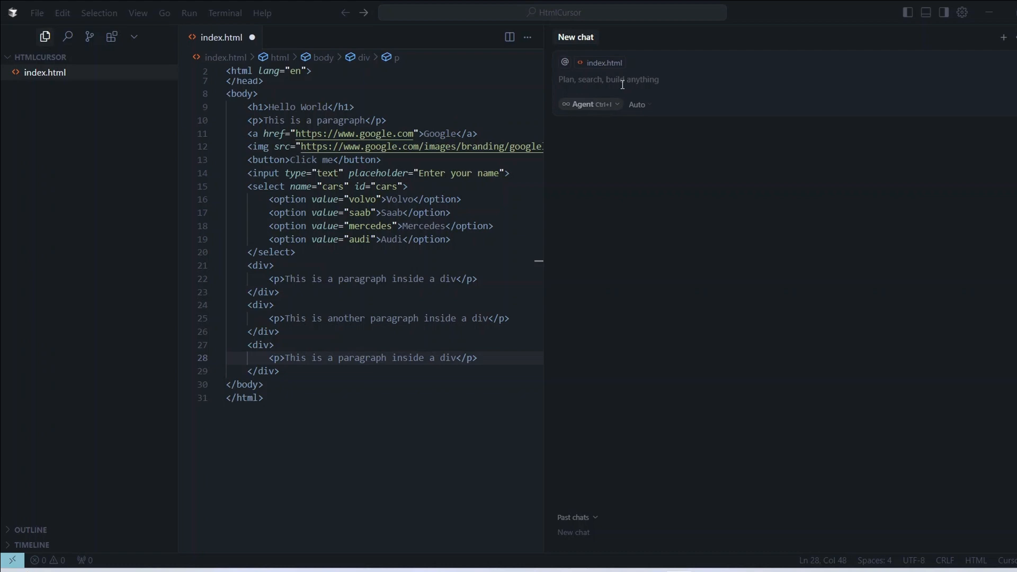
pyautogui.moveTo(282, 353)
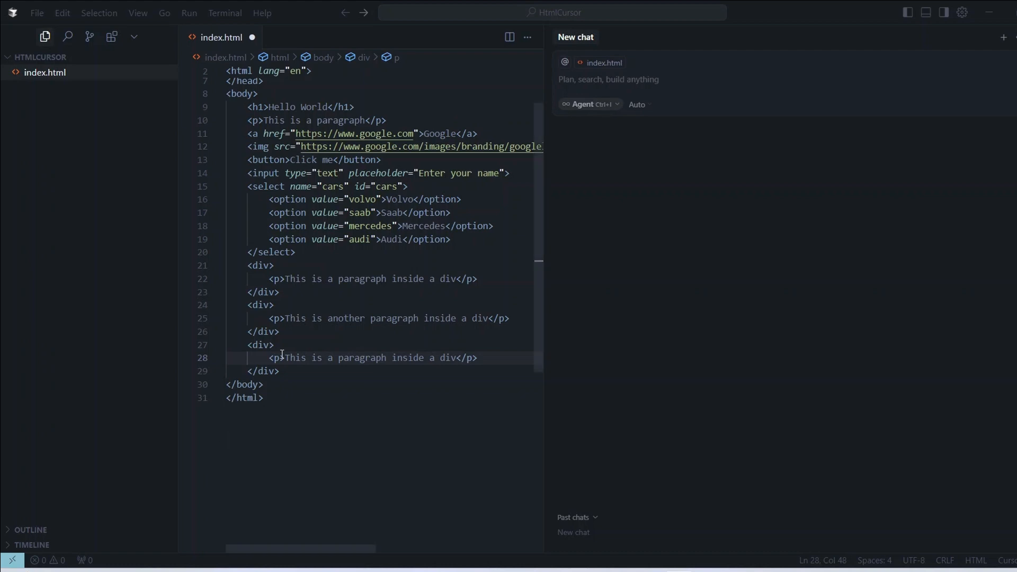
pyautogui.press('ctrl+a')
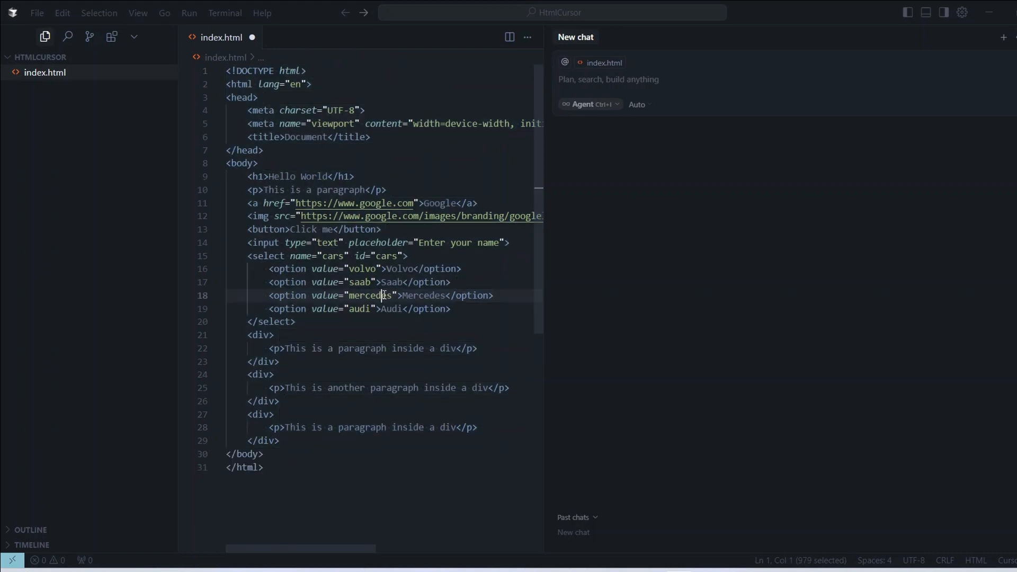
# Search extensions for 'html' and install HTML CSS Support.
pyautogui.click(379, 295)
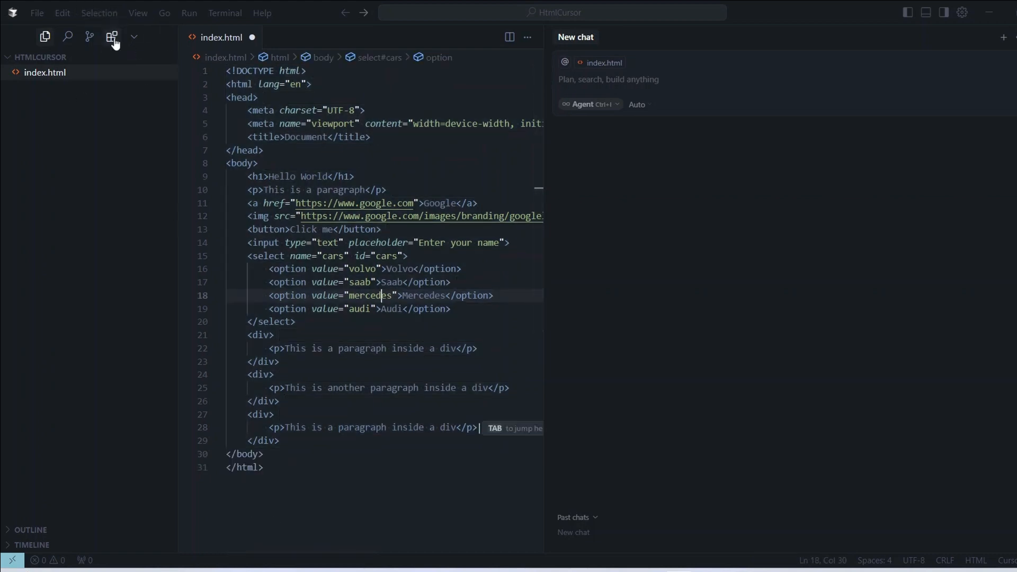
pyautogui.click(112, 36)
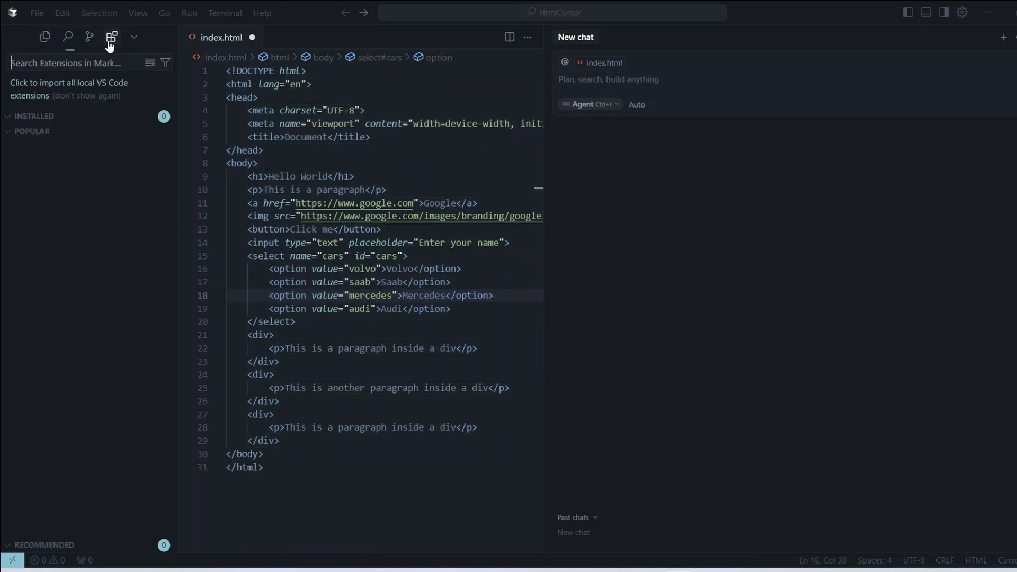
pyautogui.moveTo(70, 66)
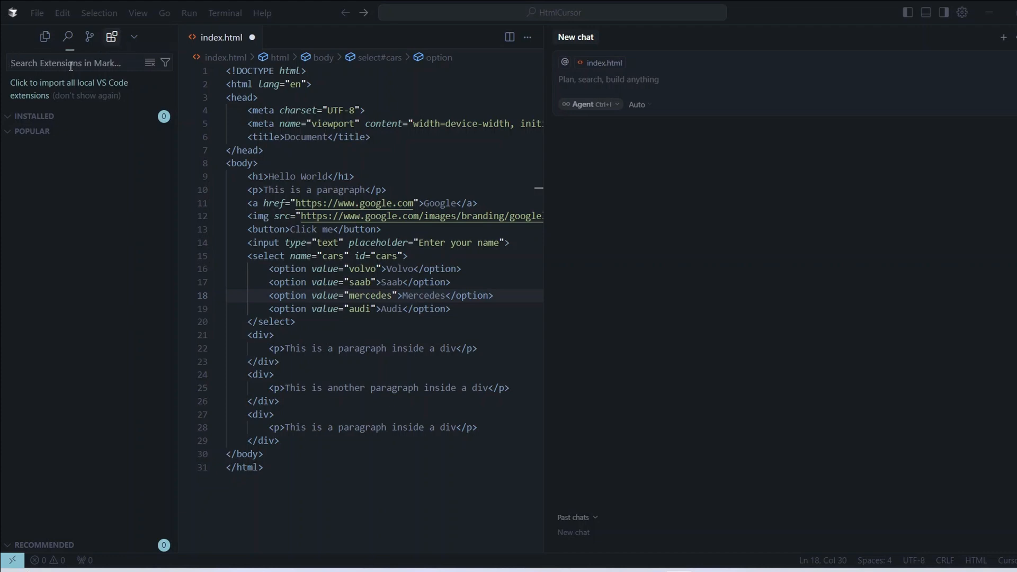
pyautogui.moveTo(111, 37)
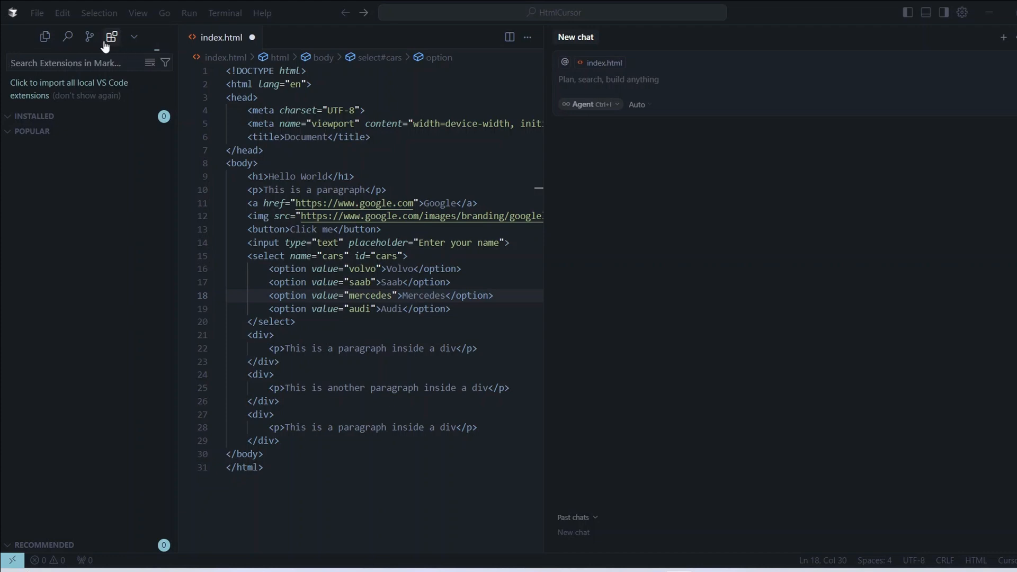
pyautogui.click(42, 462)
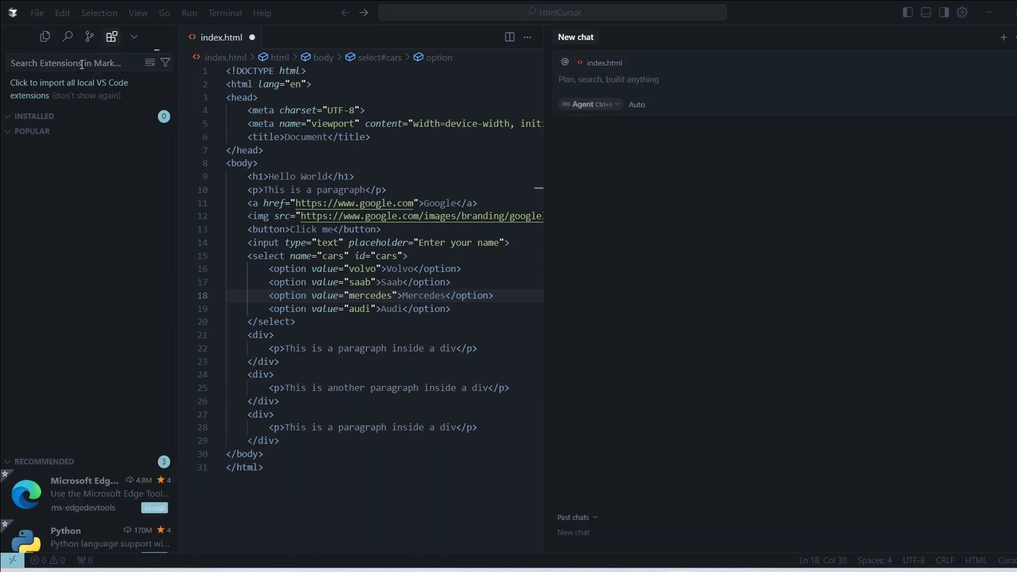
pyautogui.write('html')
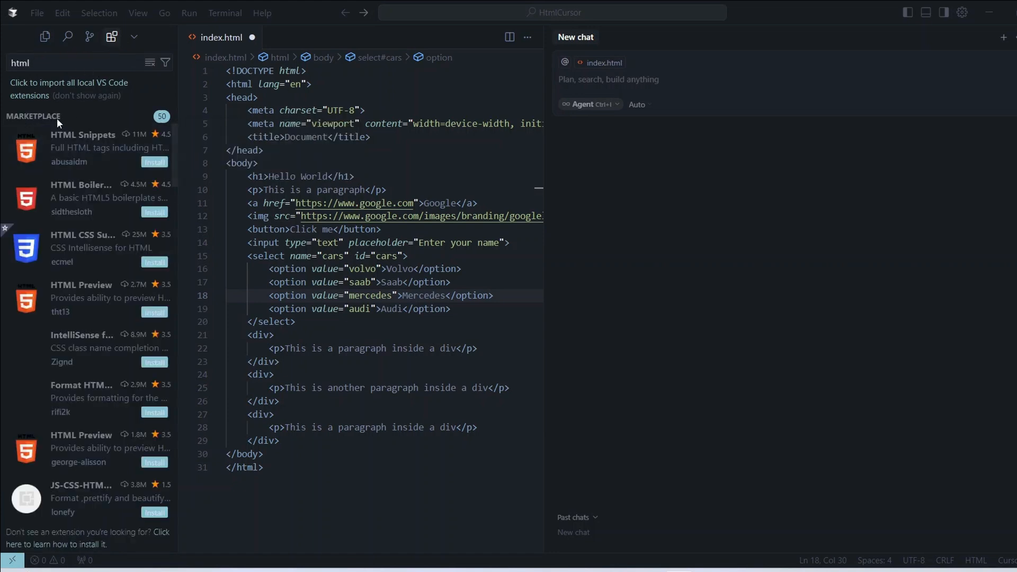
pyautogui.scroll(-3)
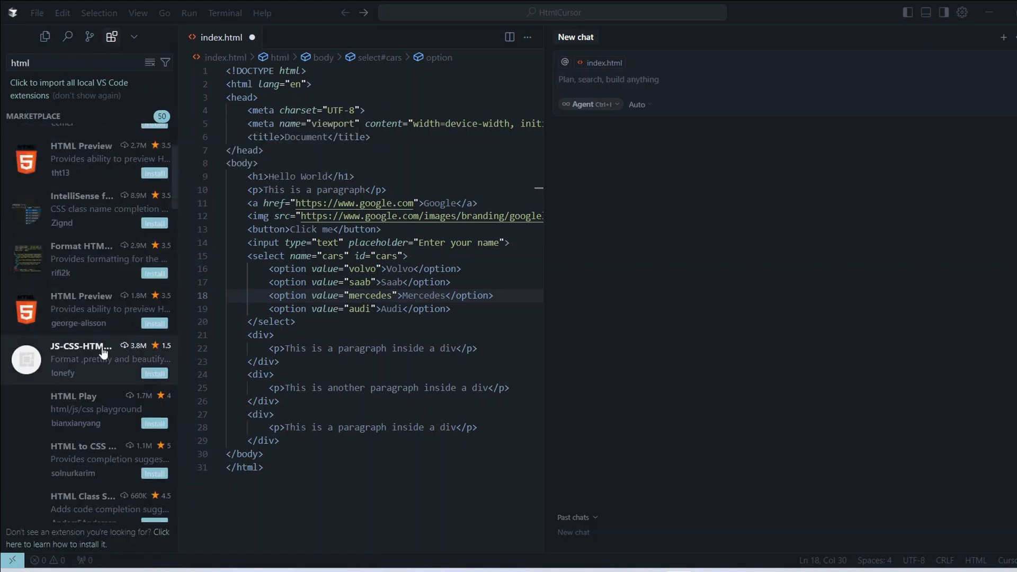
pyautogui.scroll(3)
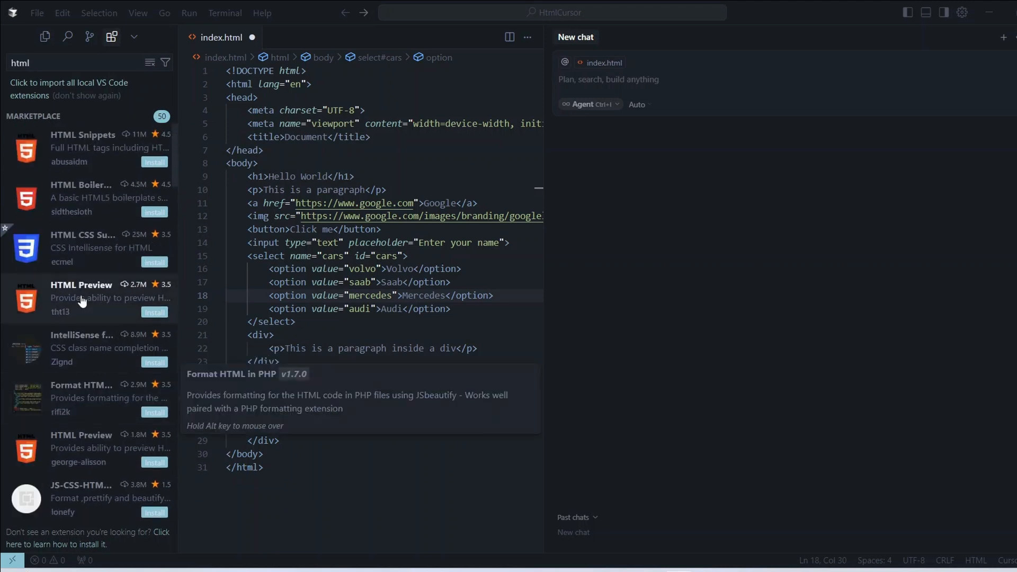
pyautogui.click(83, 246)
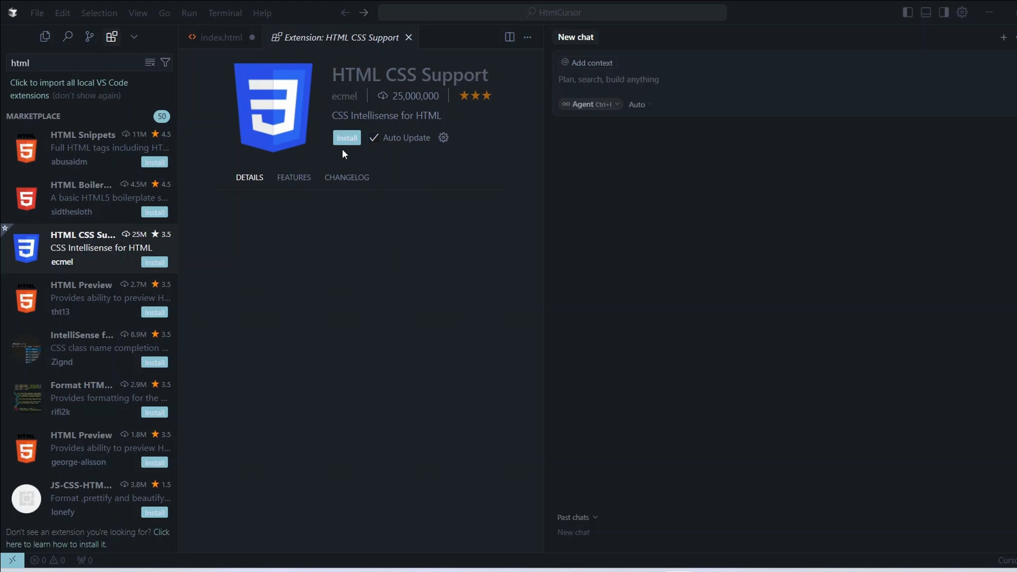
pyautogui.click(346, 138)
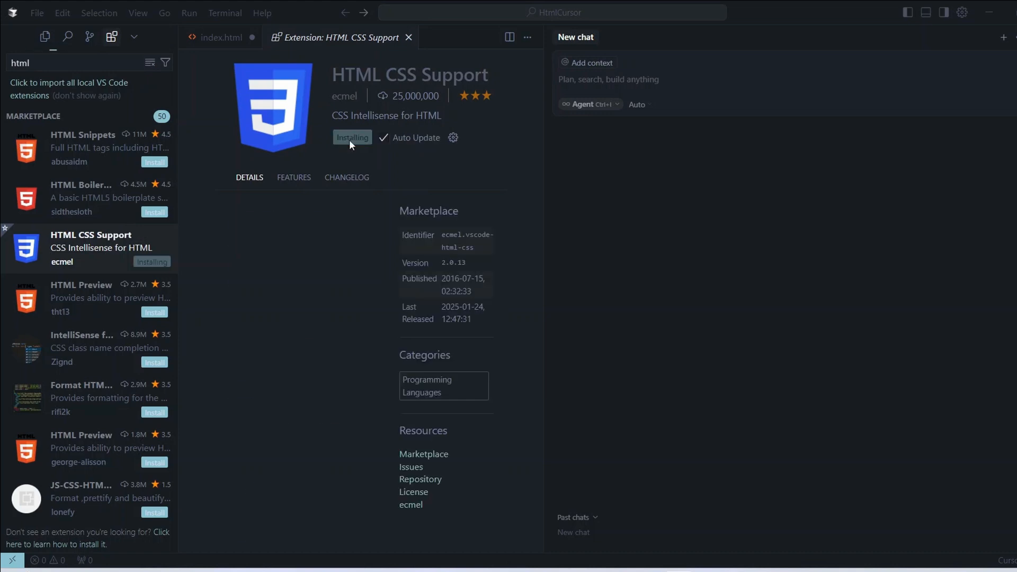
# Install HTML Preview by george-alisson and return to the index.html tab.
pyautogui.click(82, 448)
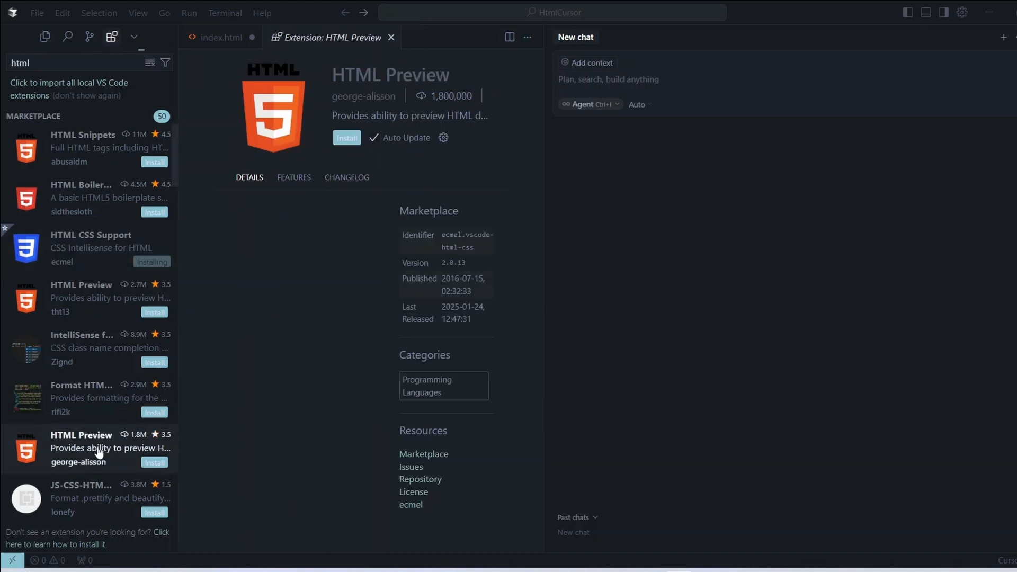
pyautogui.click(346, 138)
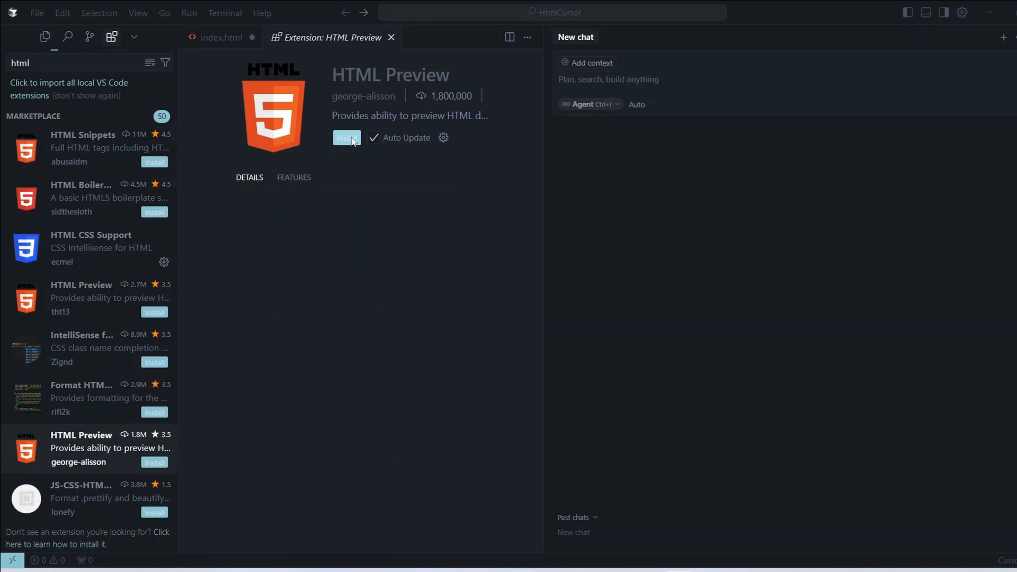
pyautogui.click(347, 138)
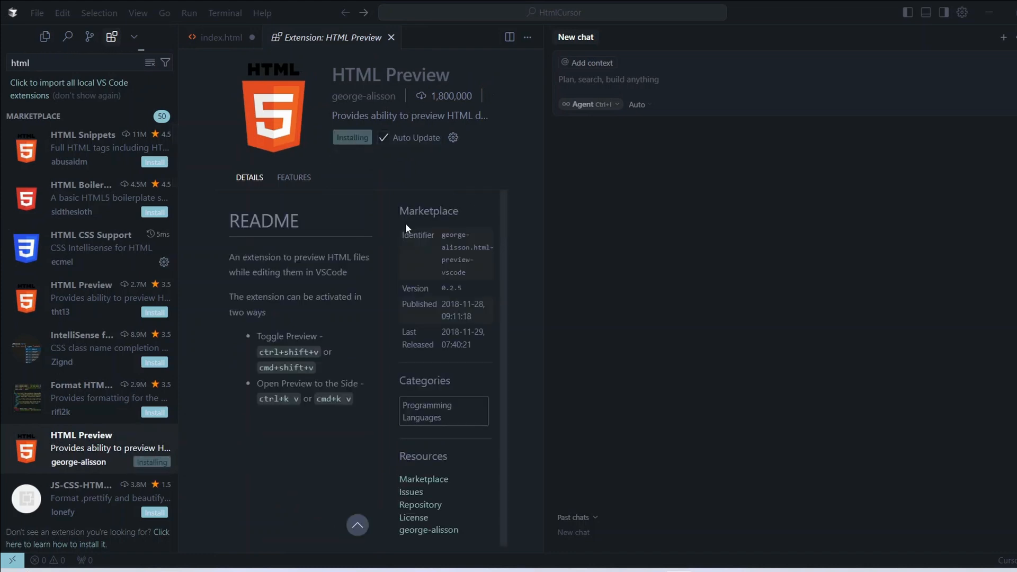
pyautogui.moveTo(90, 445)
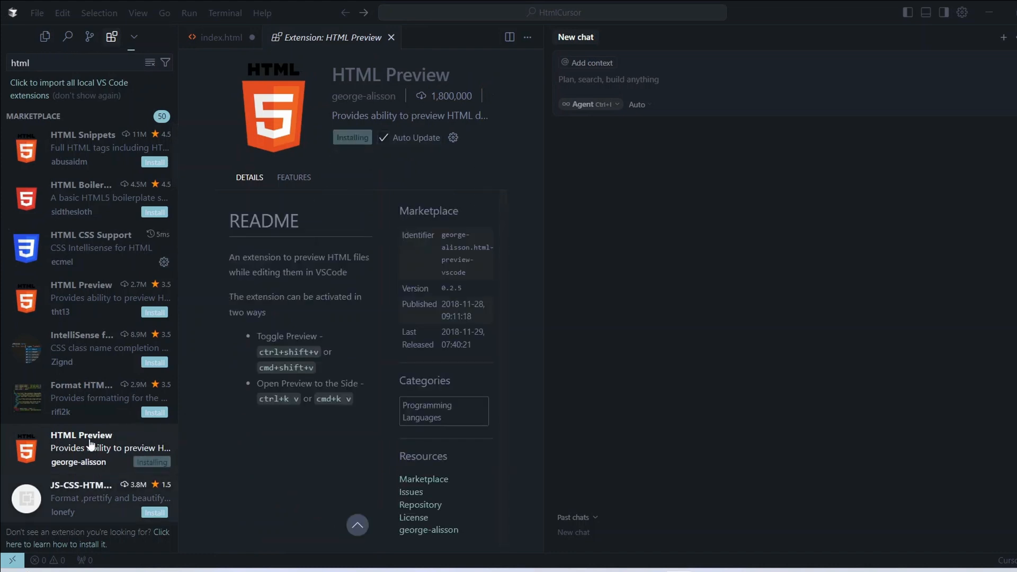
pyautogui.moveTo(266, 305)
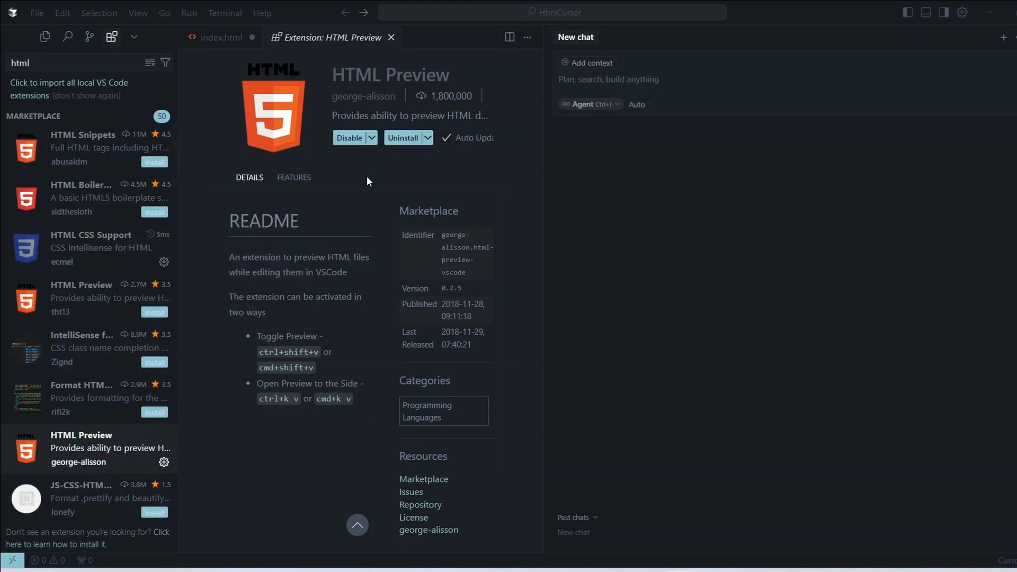
pyautogui.moveTo(220, 37)
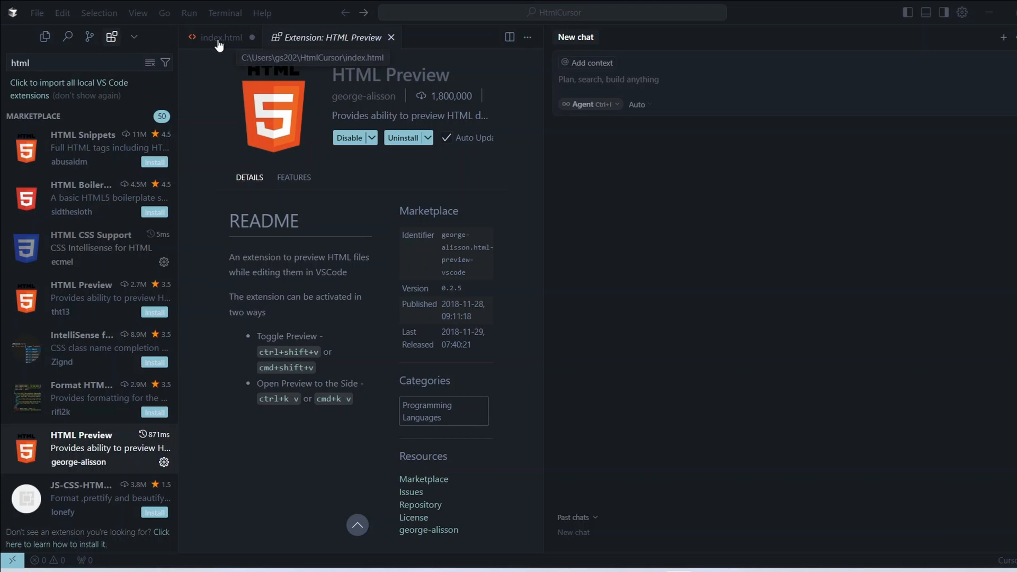
pyautogui.click(36, 12)
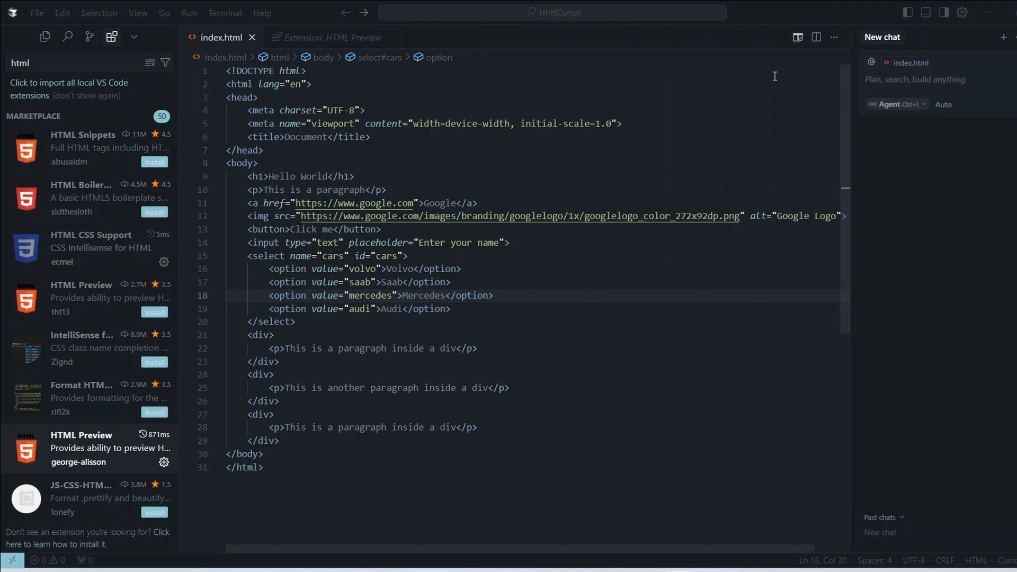
pyautogui.moveTo(797, 37)
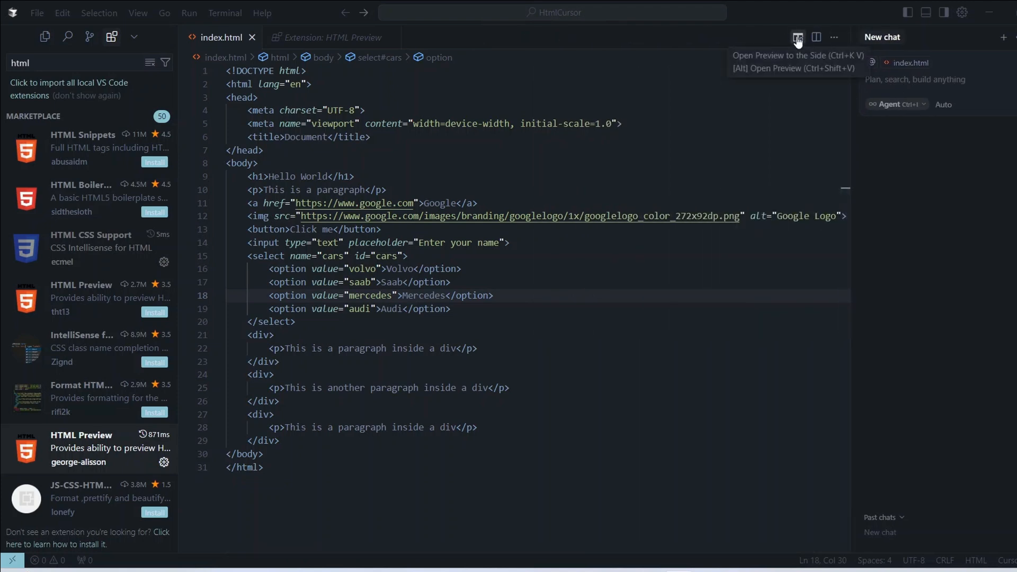
# Open the live preview beside the code, then bring up the editor's context menu.
pyautogui.click(797, 37)
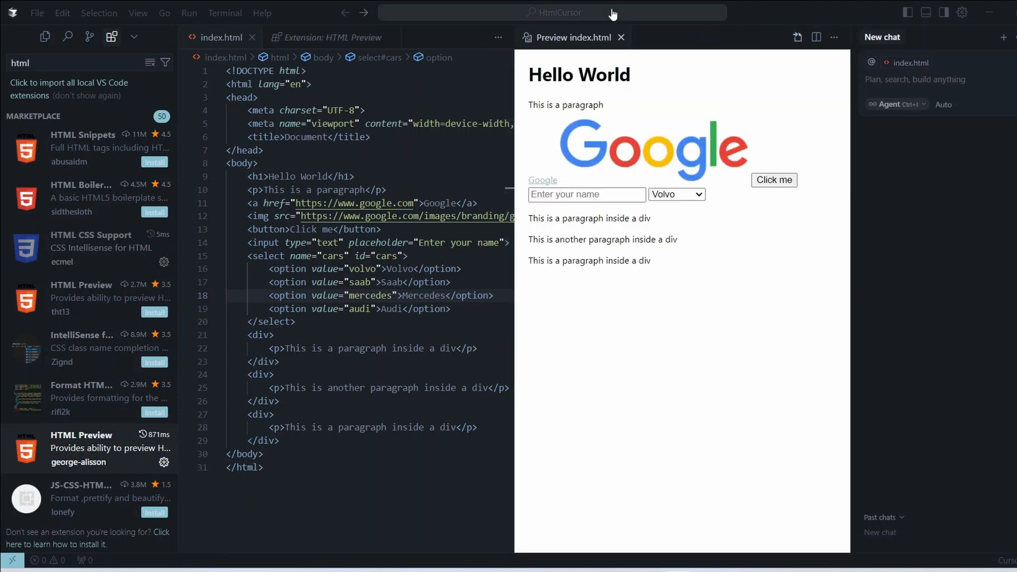
pyautogui.moveTo(701, 184)
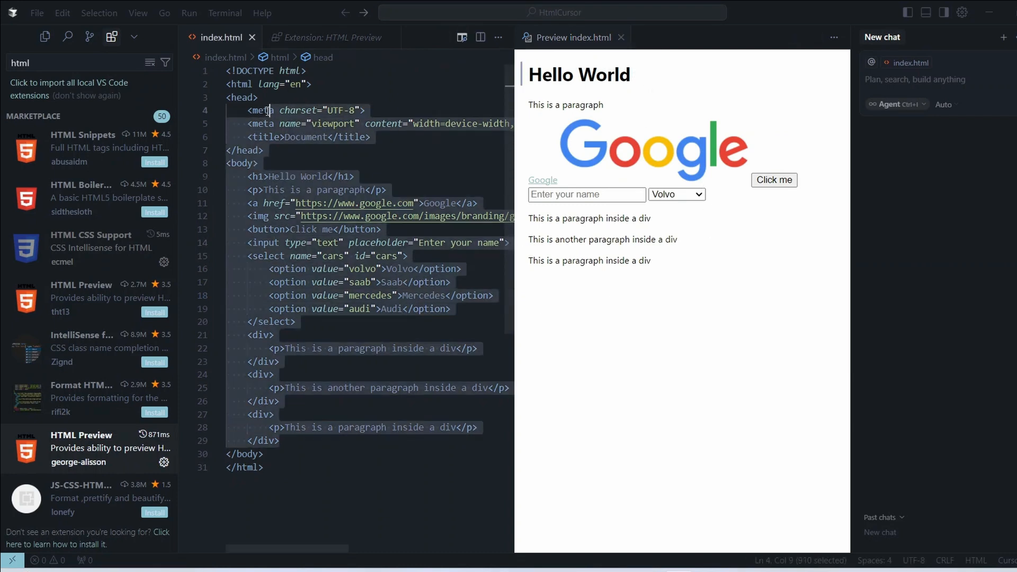
pyautogui.click(303, 176)
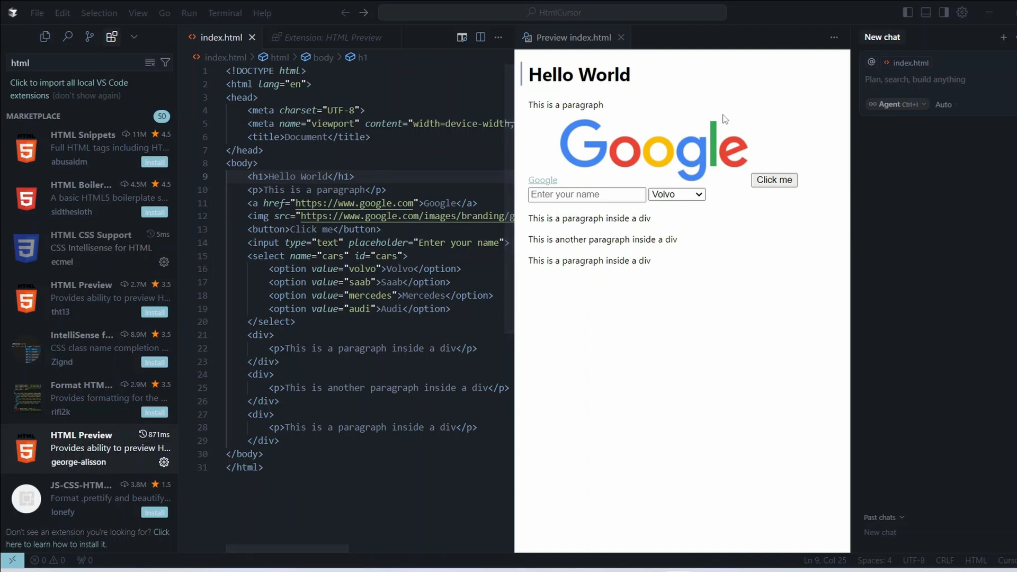
pyautogui.moveTo(422, 357)
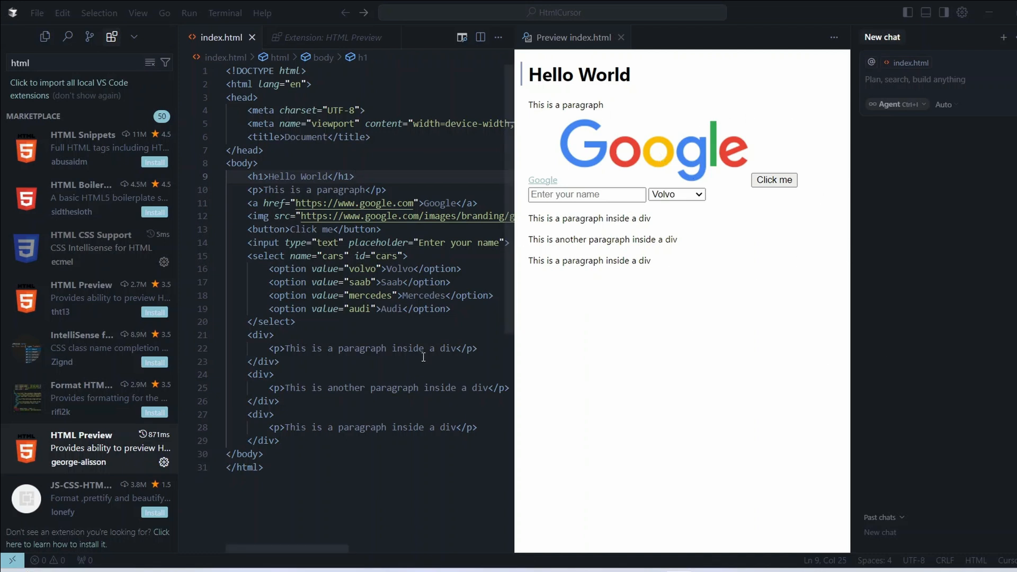
pyautogui.click(354, 176)
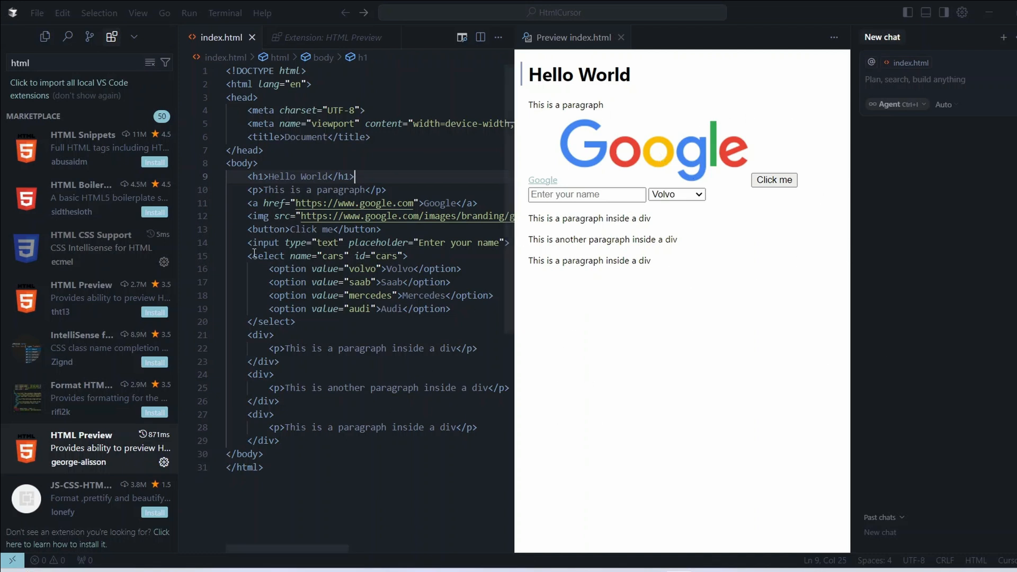
pyautogui.rightClick(298, 336)
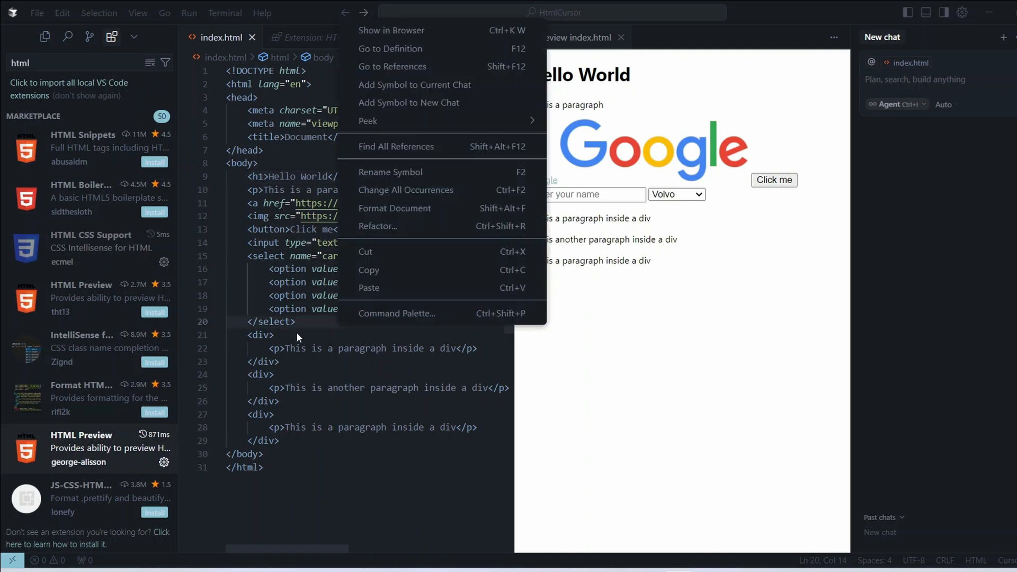
pyautogui.moveTo(400, 30)
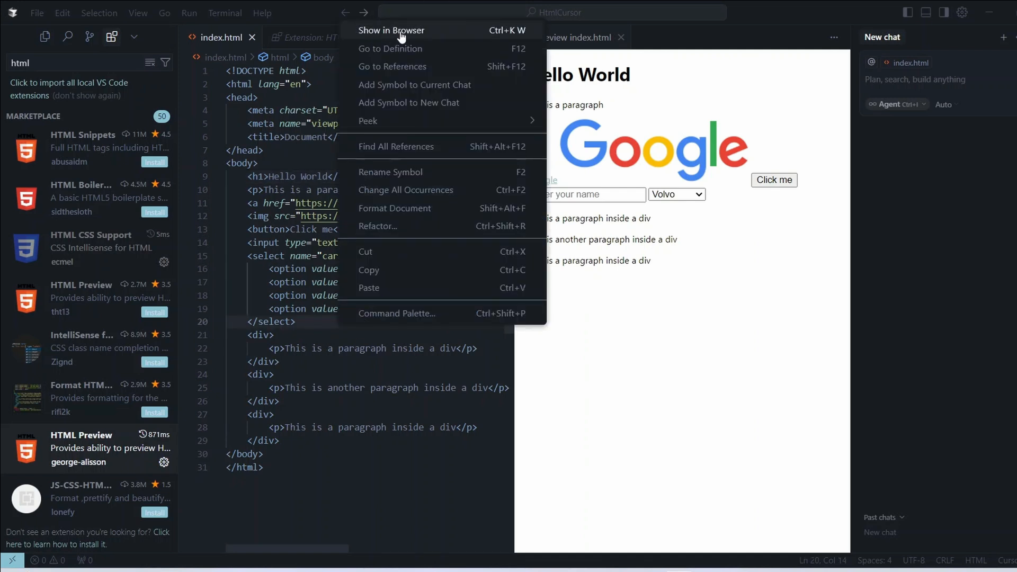
# Choose Show in Browser and pick an app in the 'Select an app' chooser.
pyautogui.click(391, 30)
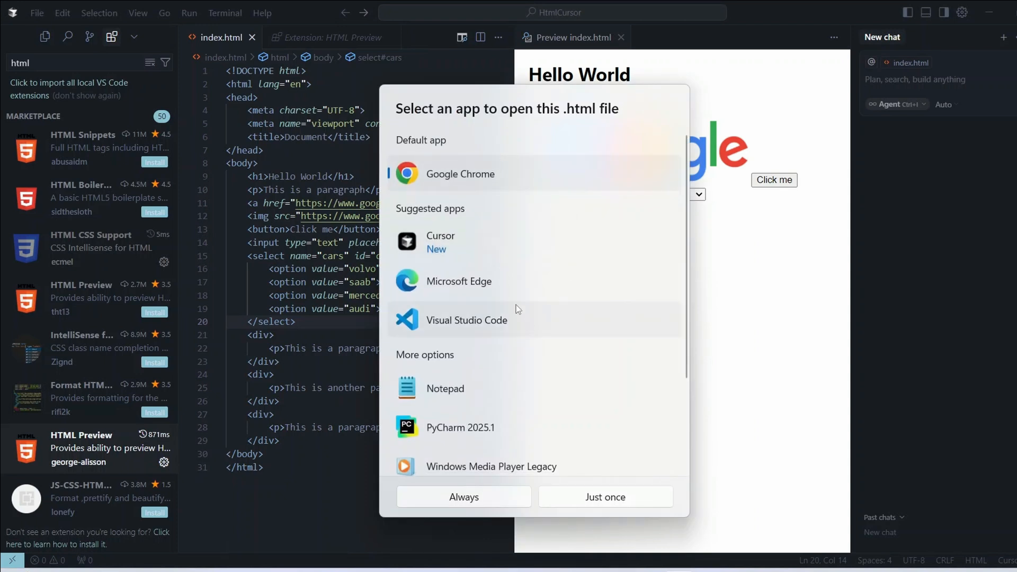
pyautogui.moveTo(473, 327)
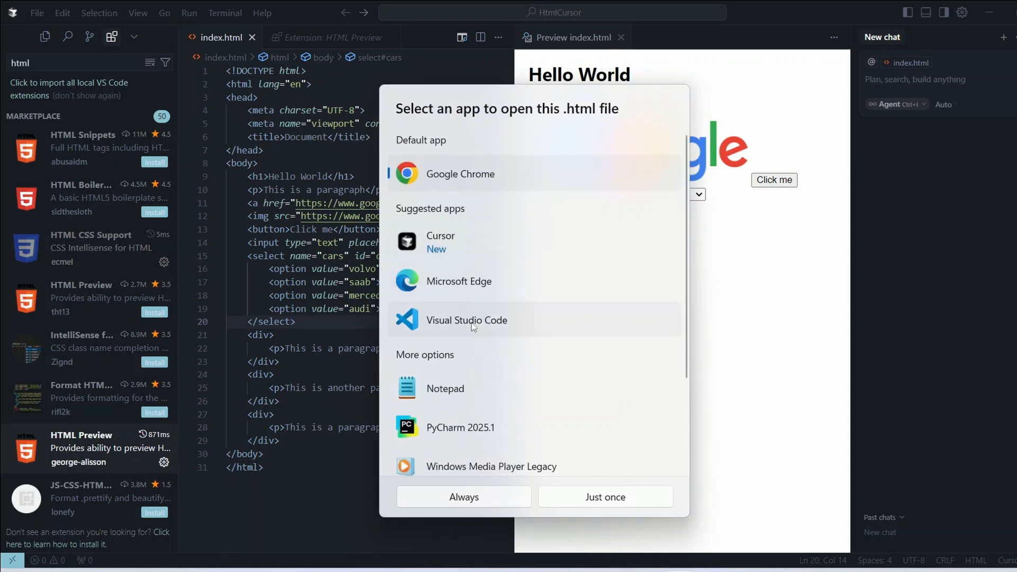
pyautogui.click(604, 497)
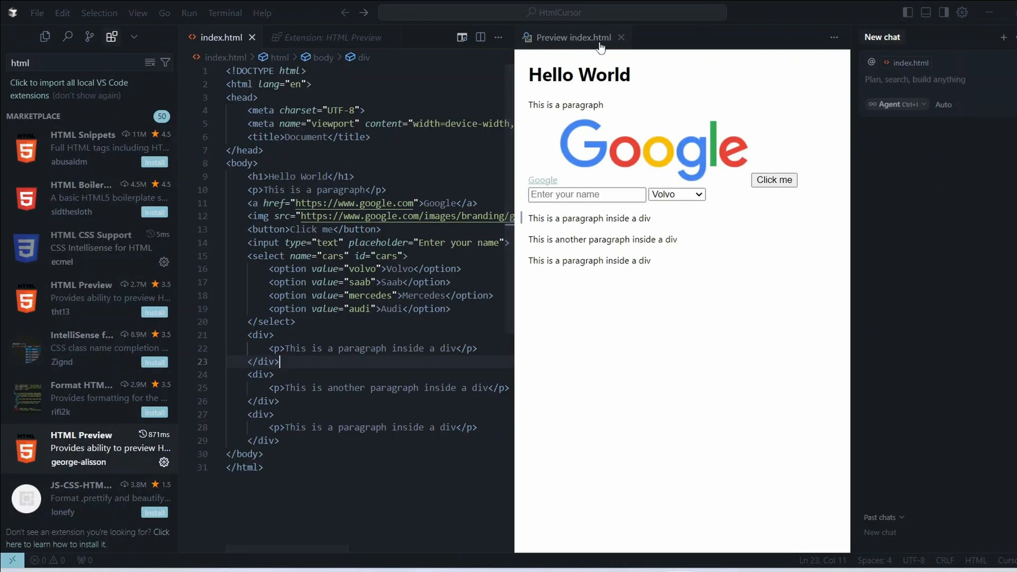
pyautogui.moveTo(83, 448)
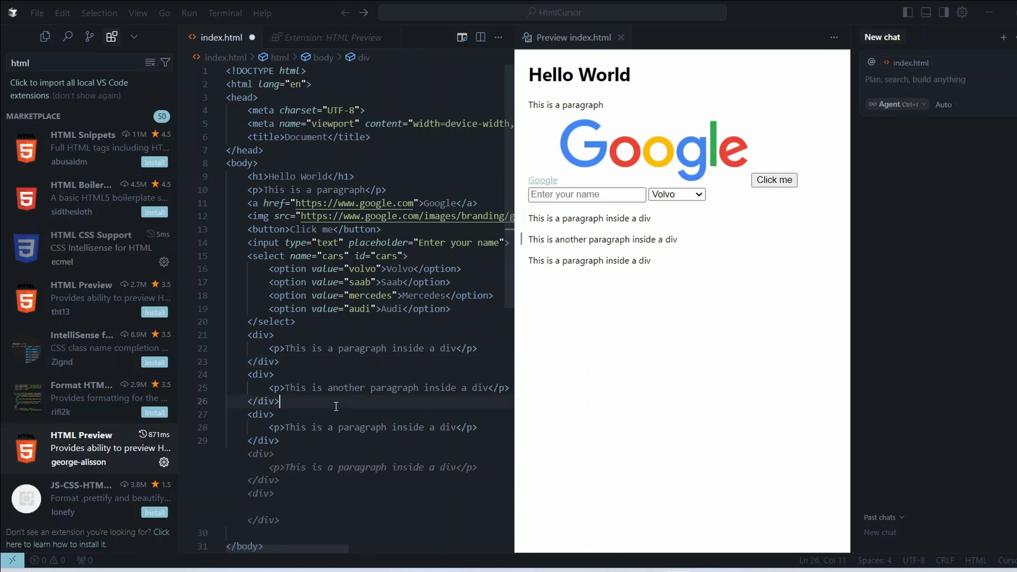
pyautogui.moveTo(273, 498)
pyautogui.write('<div>')
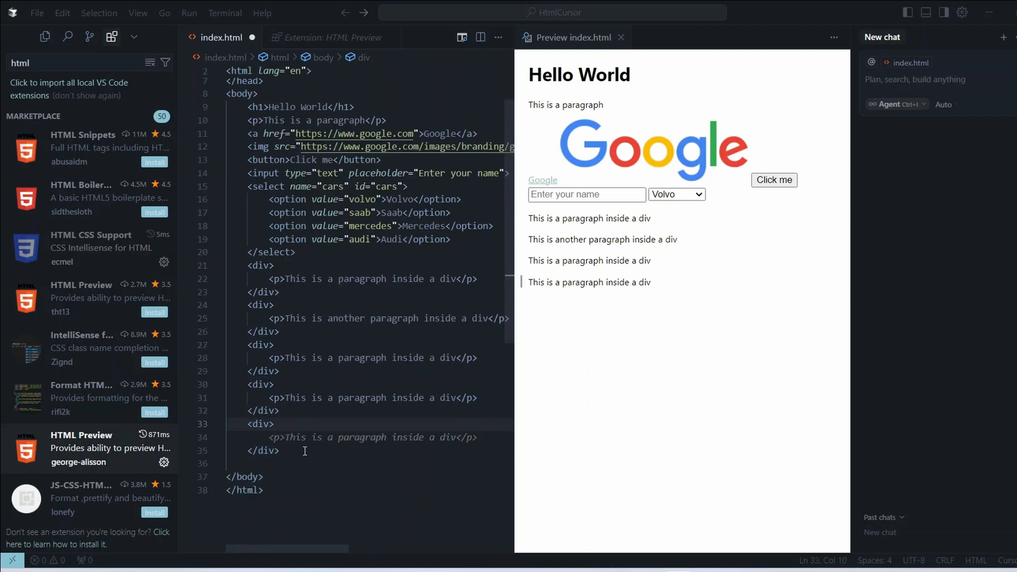
pyautogui.moveTo(722, 265)
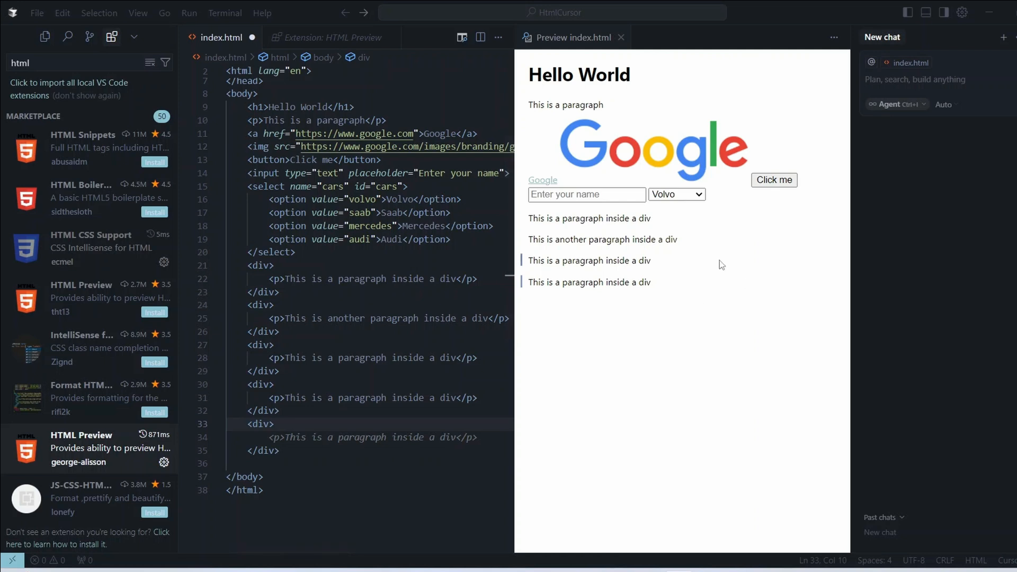
pyautogui.moveTo(797, 271)
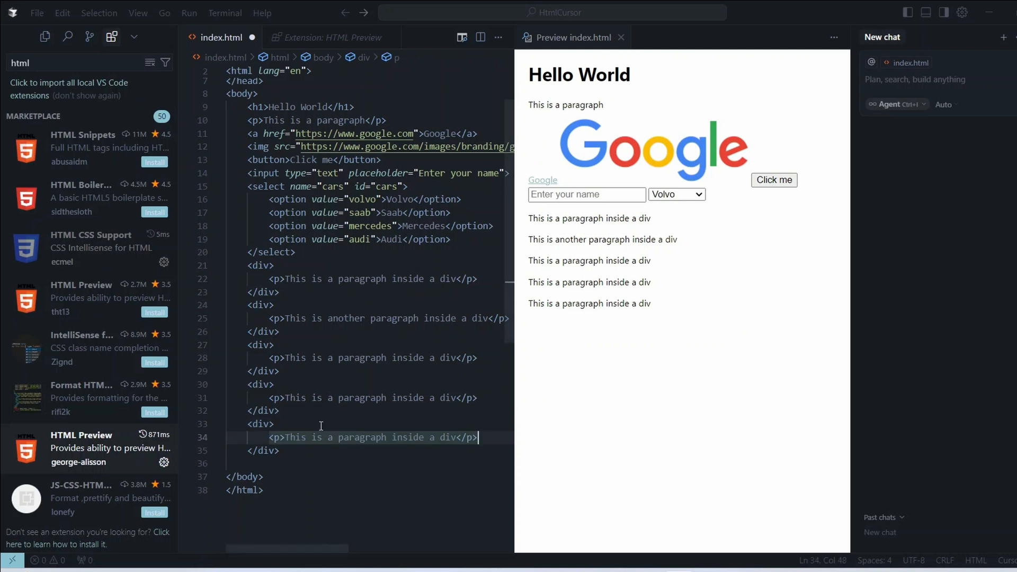
pyautogui.moveTo(483, 437)
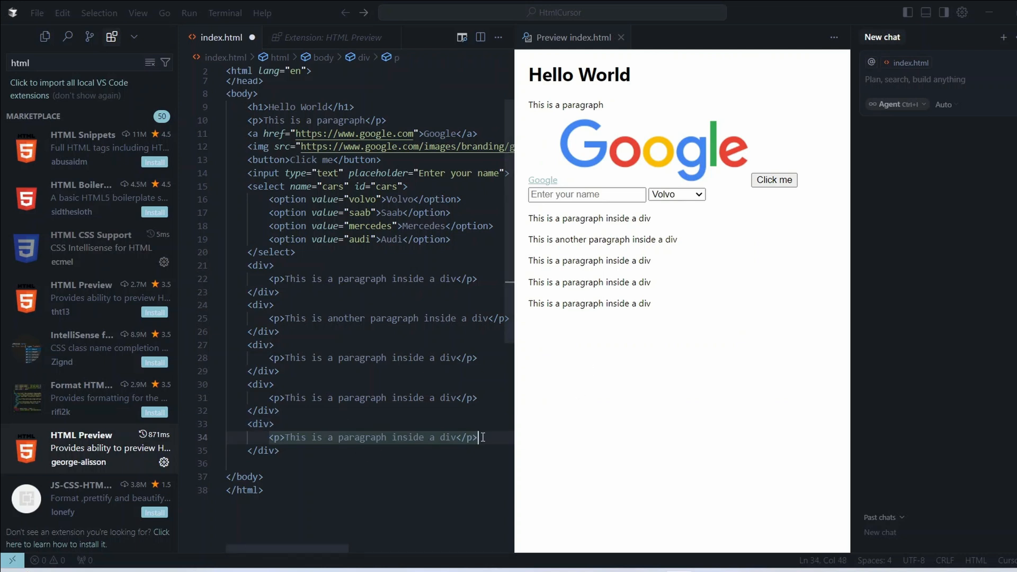
# Add an h3 'This is a heading inside a div' and HelloWorld text in the new divs.
pyautogui.write('<h3>This is a heading inside a div</h3>')
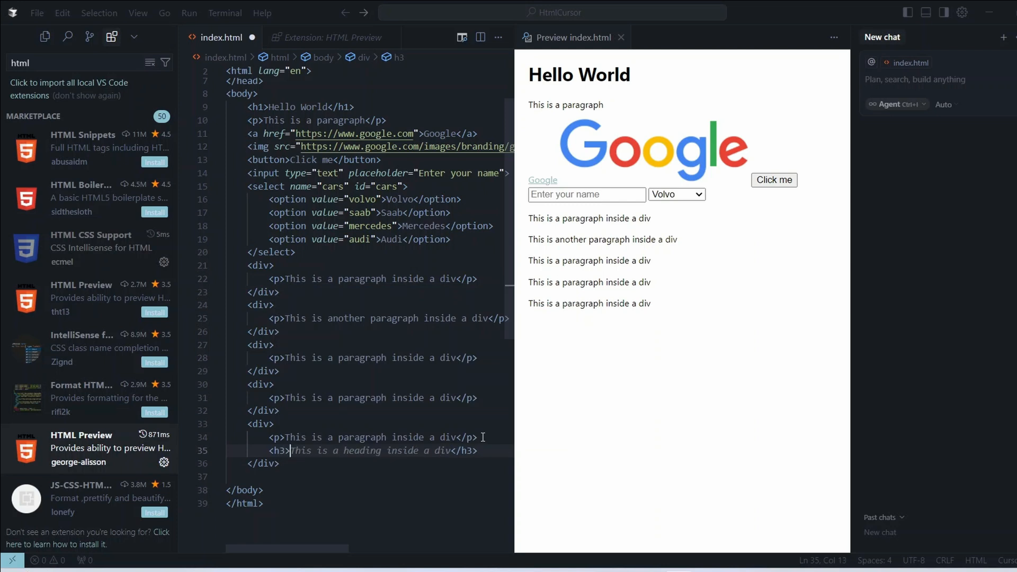
pyautogui.write('HelloWorld')
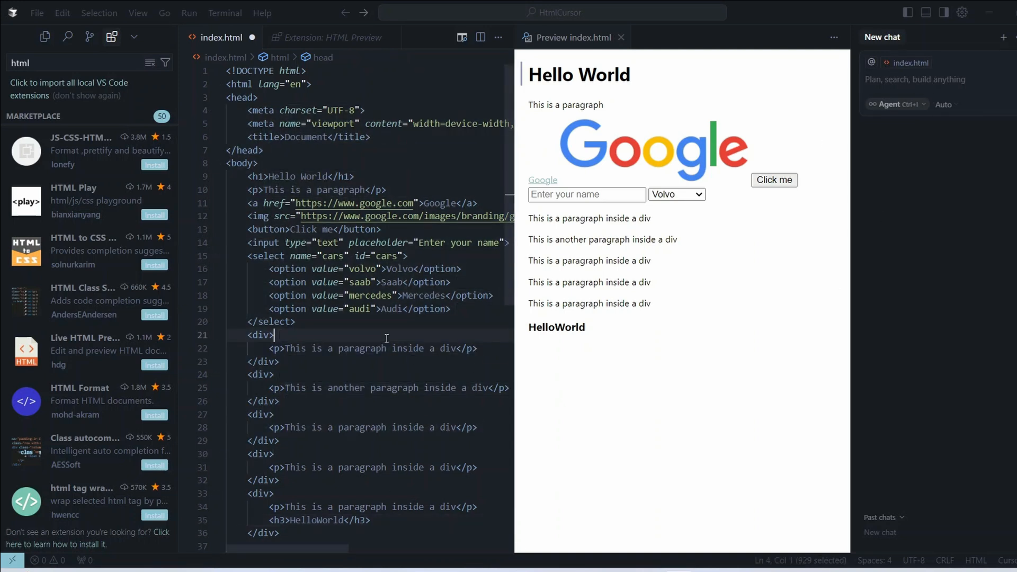
pyautogui.click(273, 335)
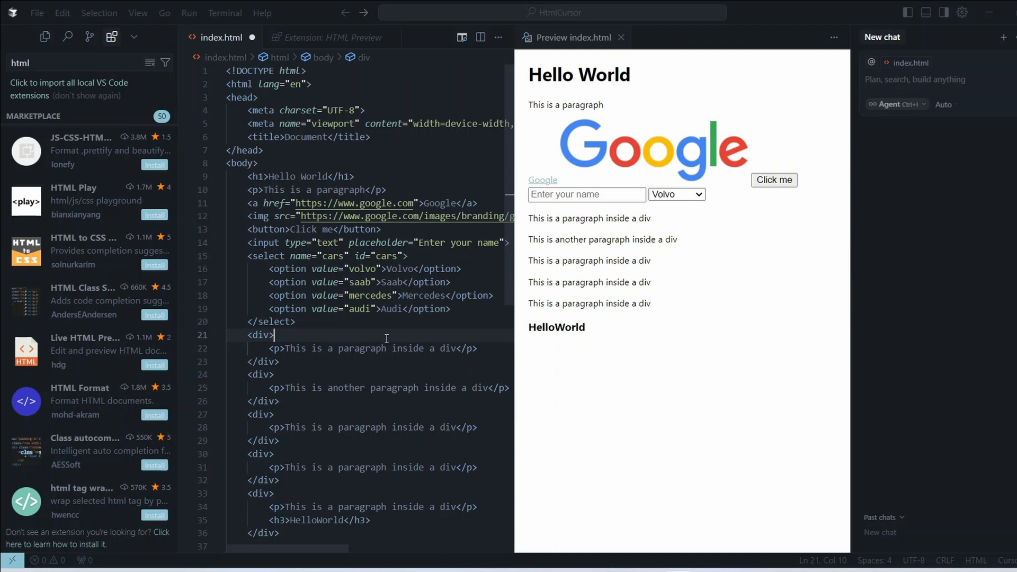
pyautogui.moveTo(694, 558)
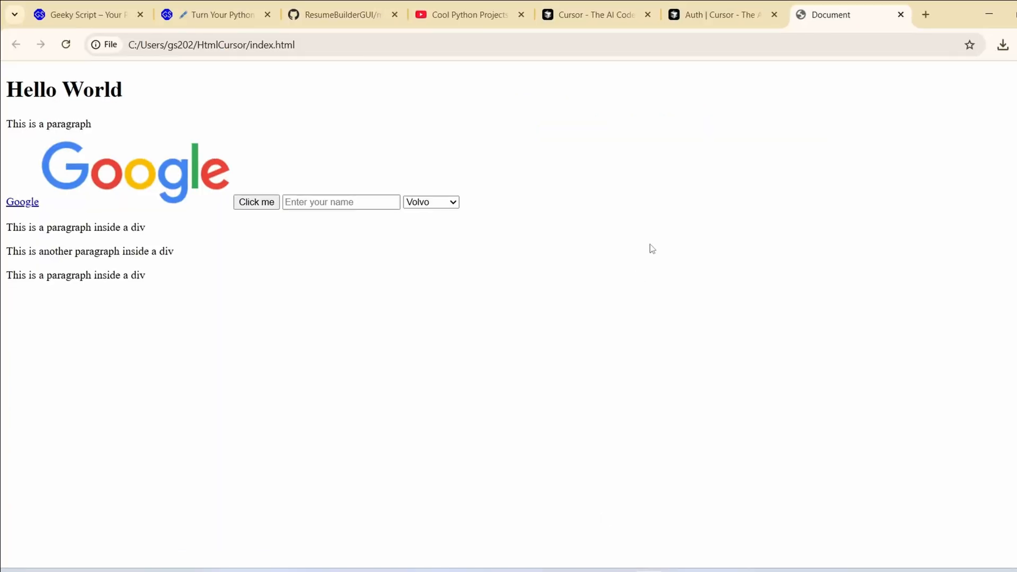
# Cycle through the playlist, ResumeBuilderGUI and Geeky Script tabs, ending on Cool Python Projects.
pyautogui.click(464, 15)
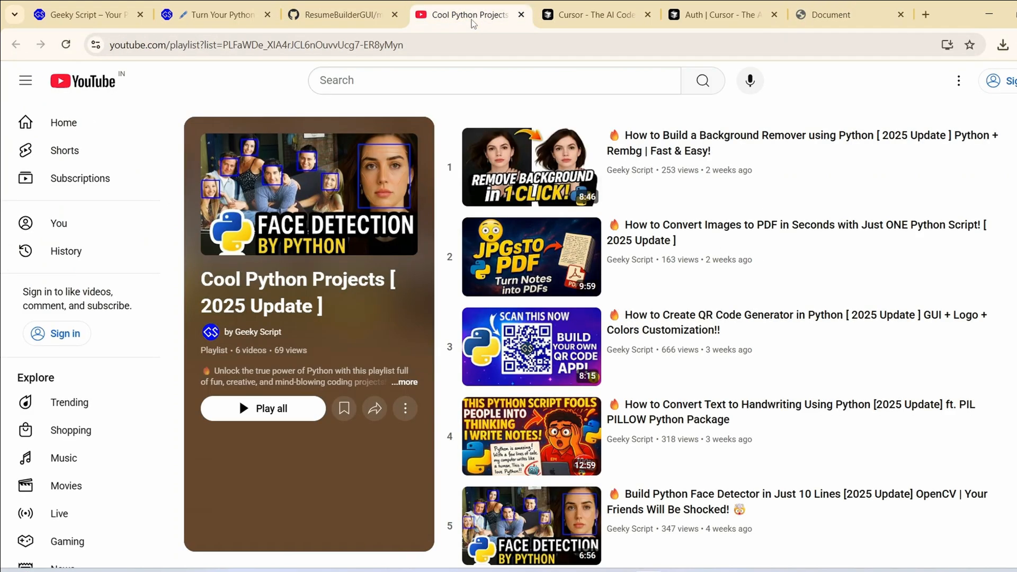
pyautogui.scroll(-3)
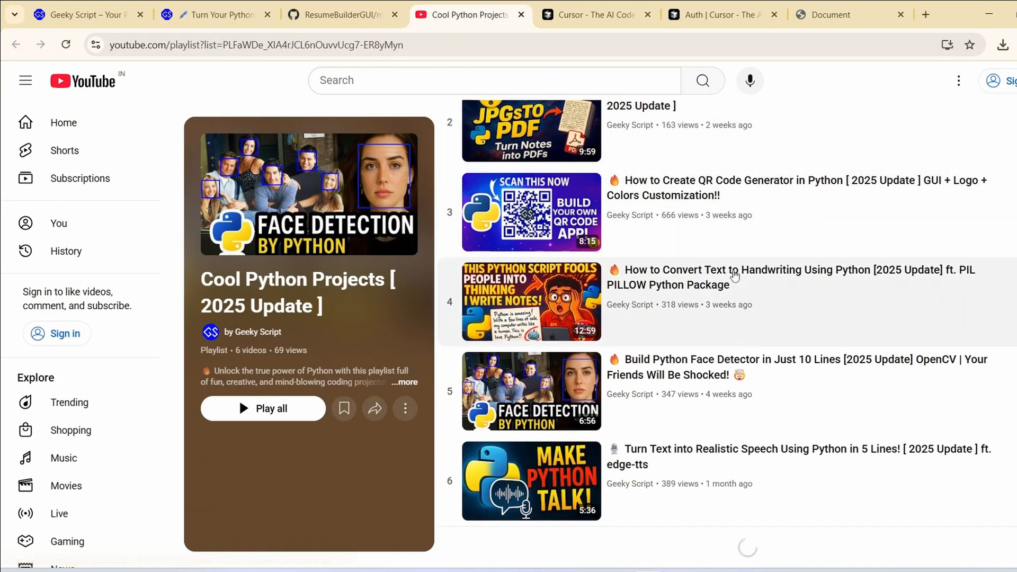
pyautogui.scroll(3)
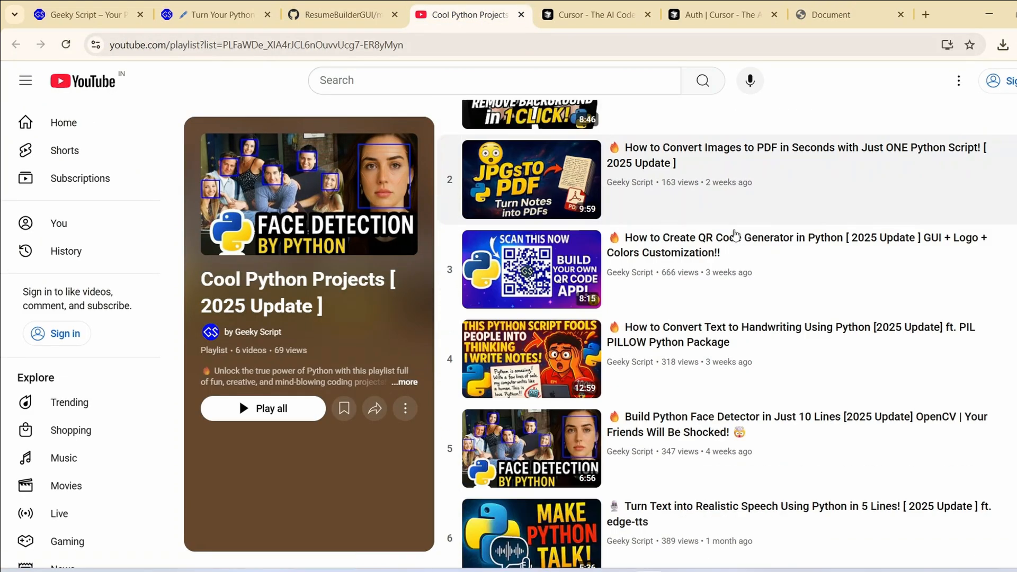
pyautogui.click(338, 15)
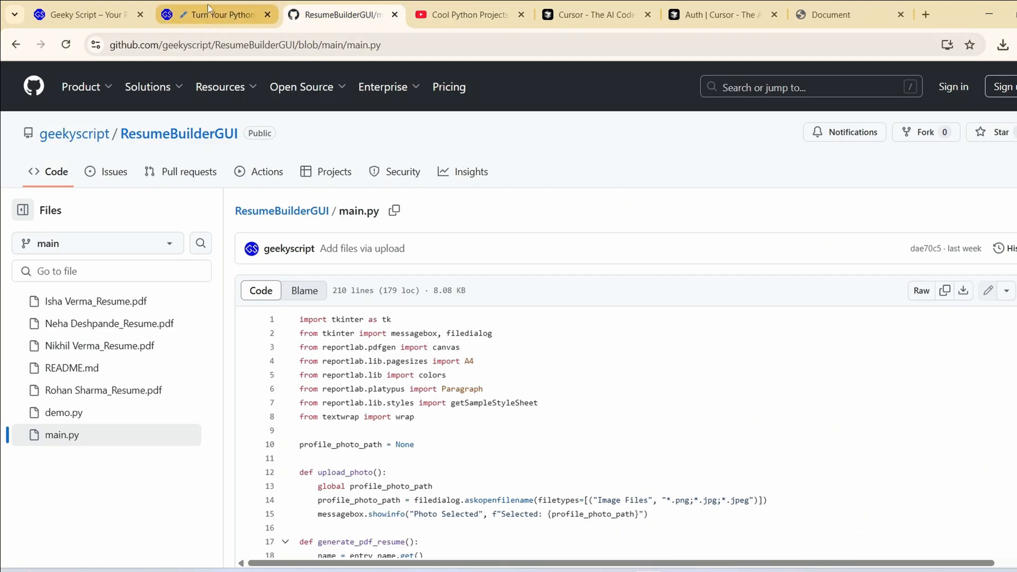
pyautogui.click(217, 14)
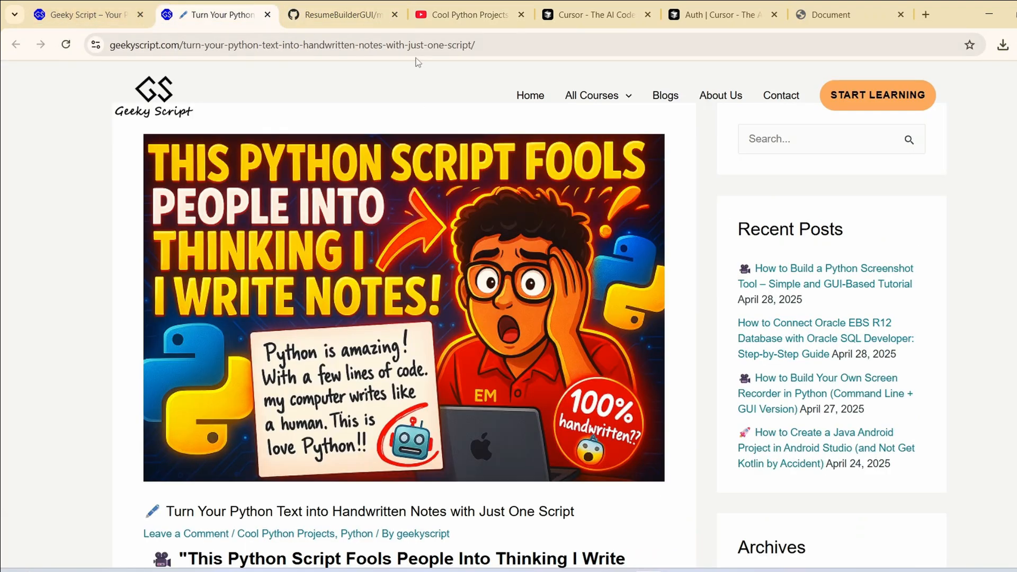
pyautogui.click(463, 14)
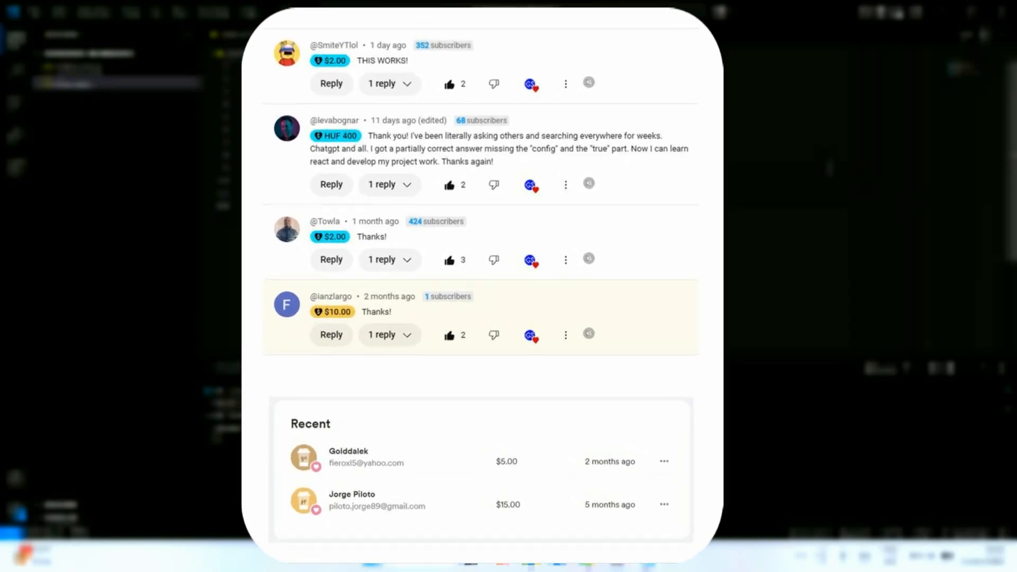
pyautogui.click(468, 14)
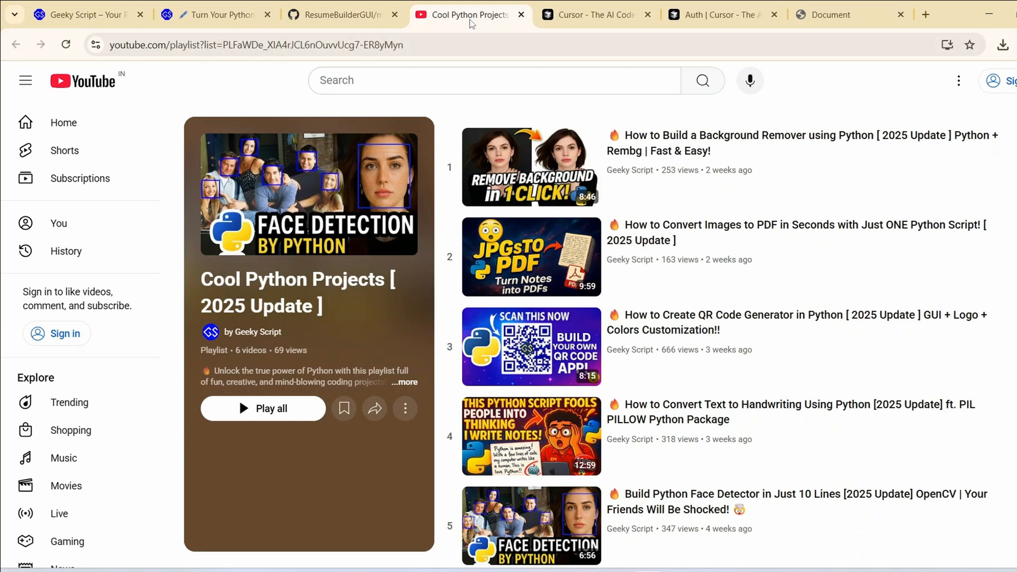